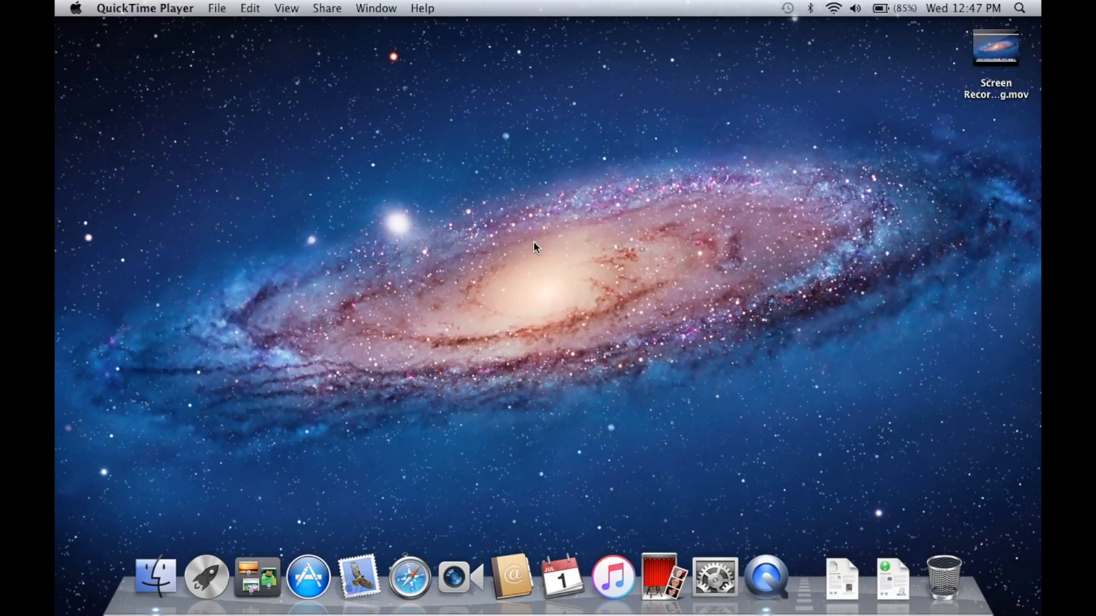
pyautogui.moveTo(608, 351)
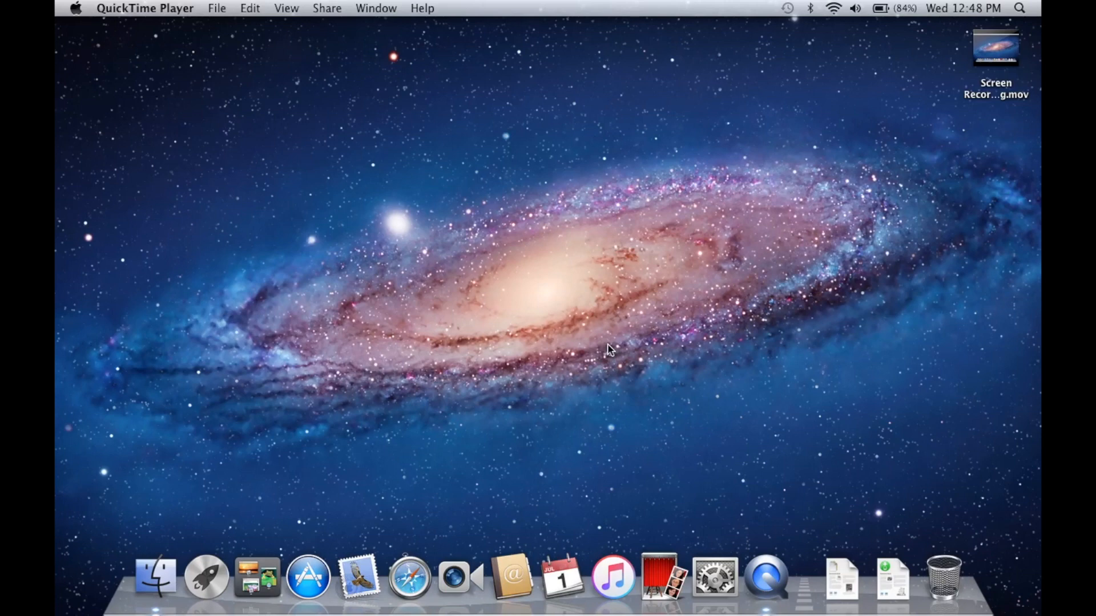
pyautogui.moveTo(344, 561)
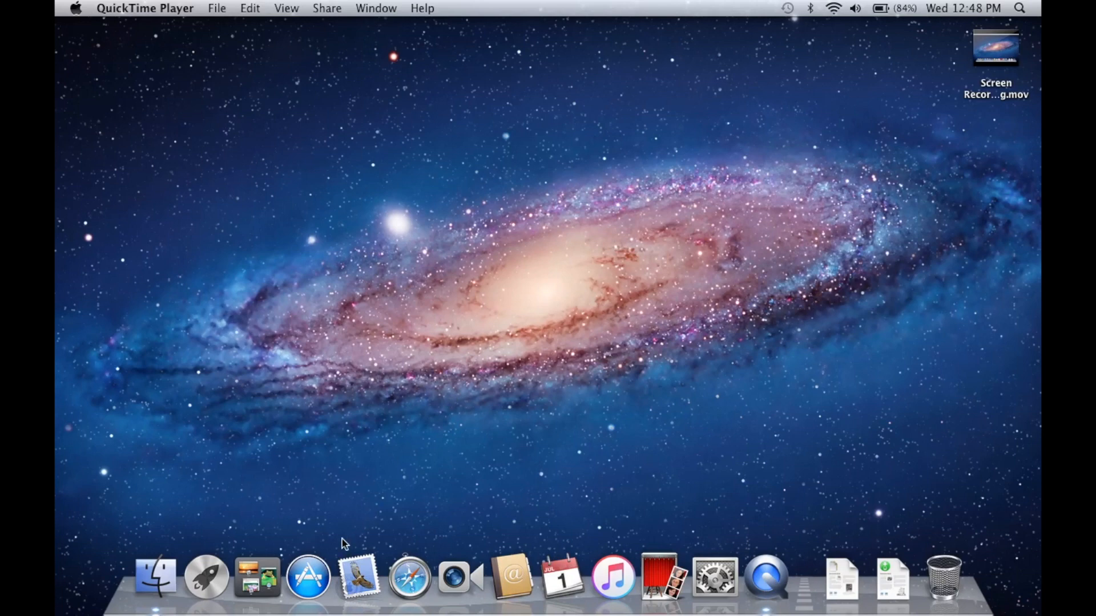
# - Open the App Store and quit it from its application menu
pyautogui.click(309, 579)
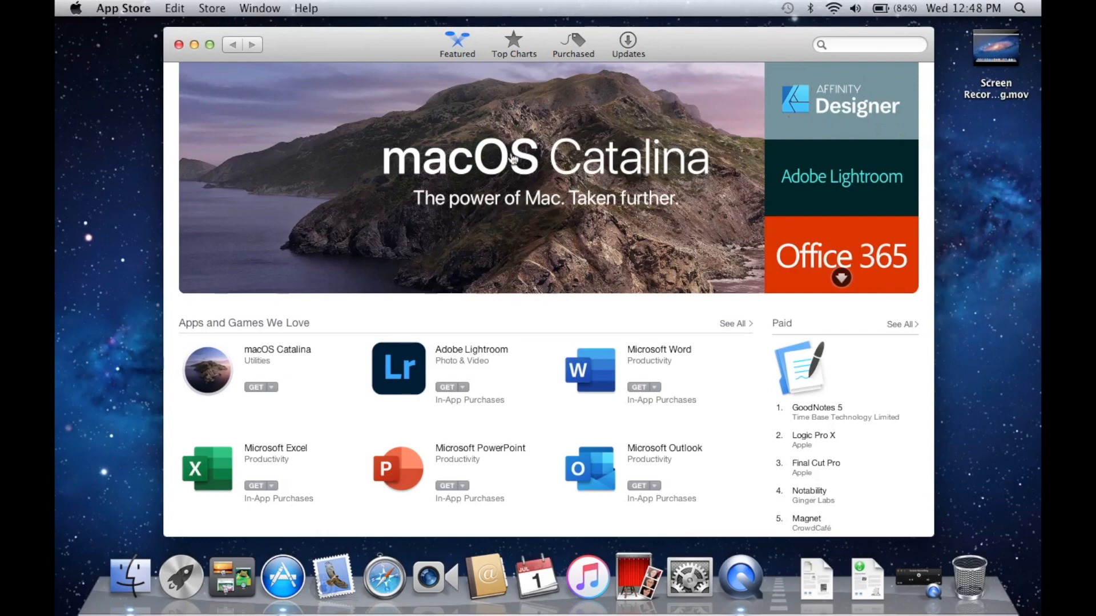
pyautogui.click(122, 8)
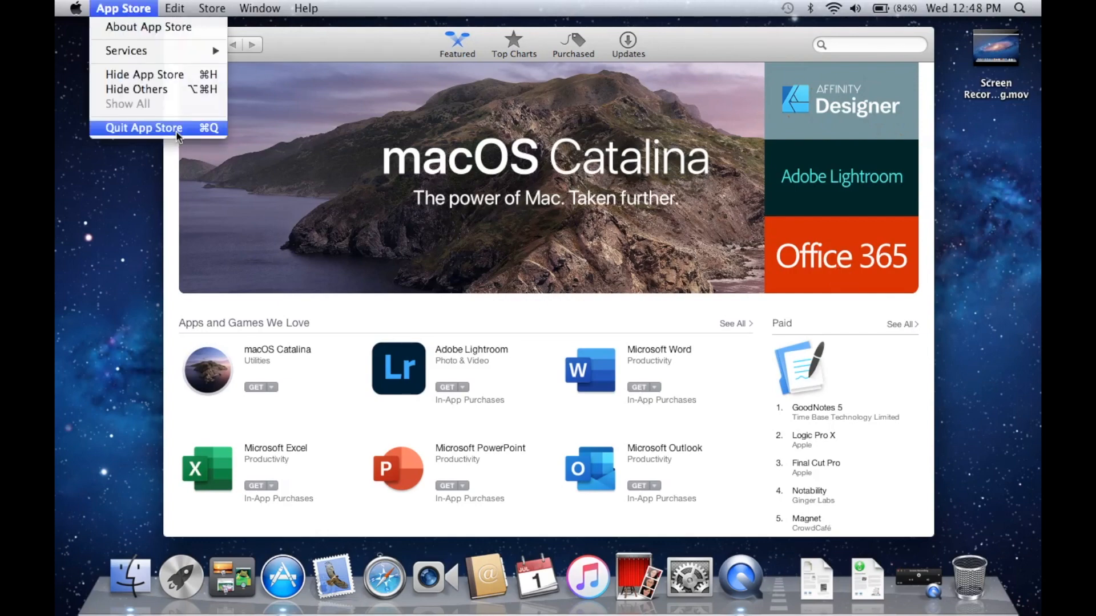
pyautogui.click(144, 128)
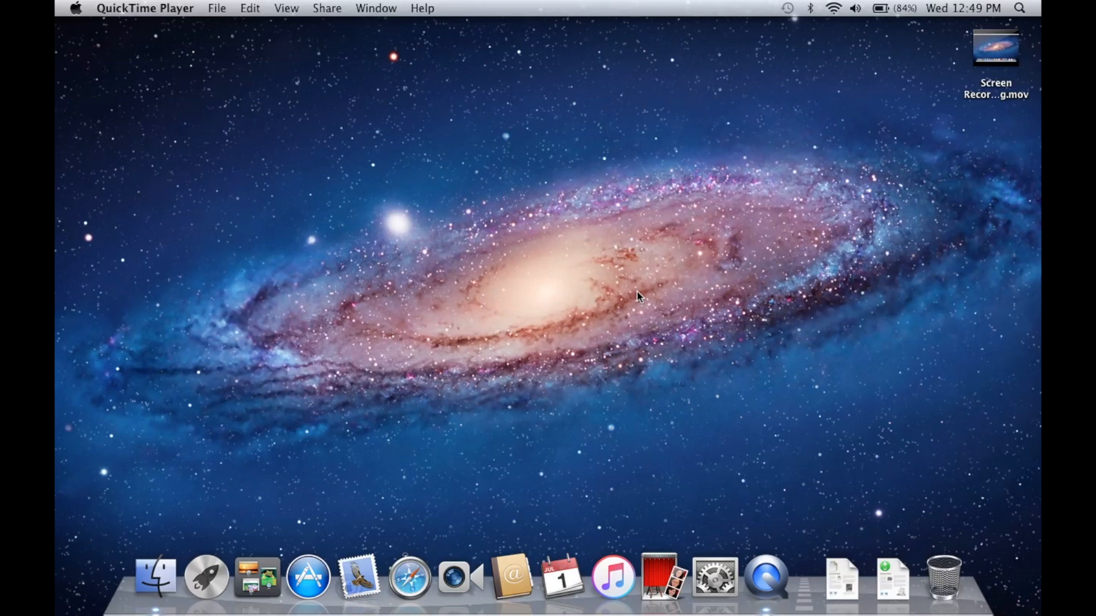
pyautogui.moveTo(591, 259)
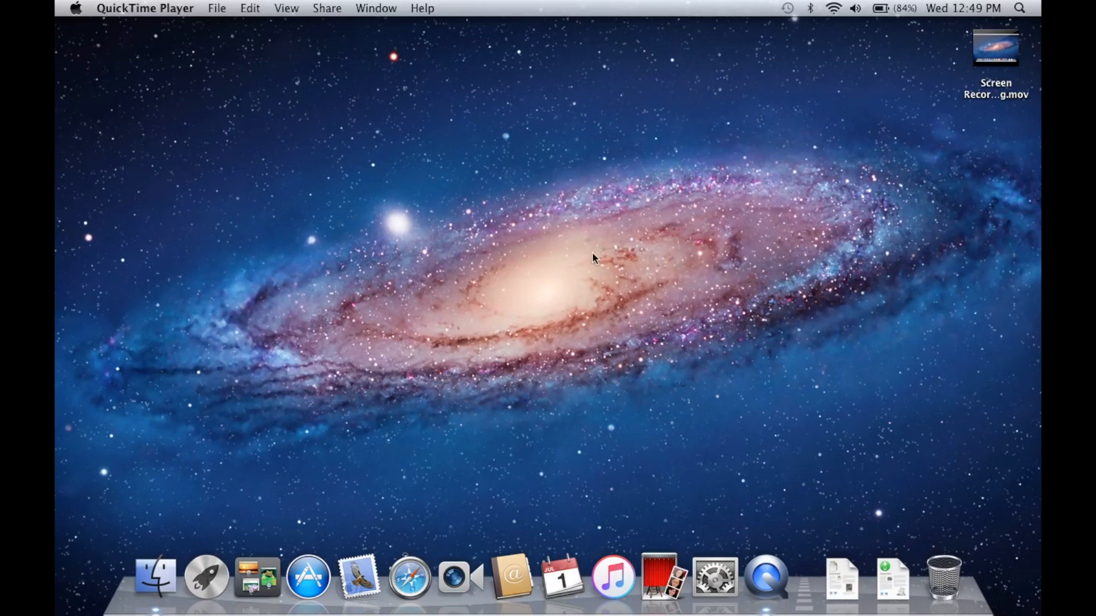
pyautogui.moveTo(464, 132)
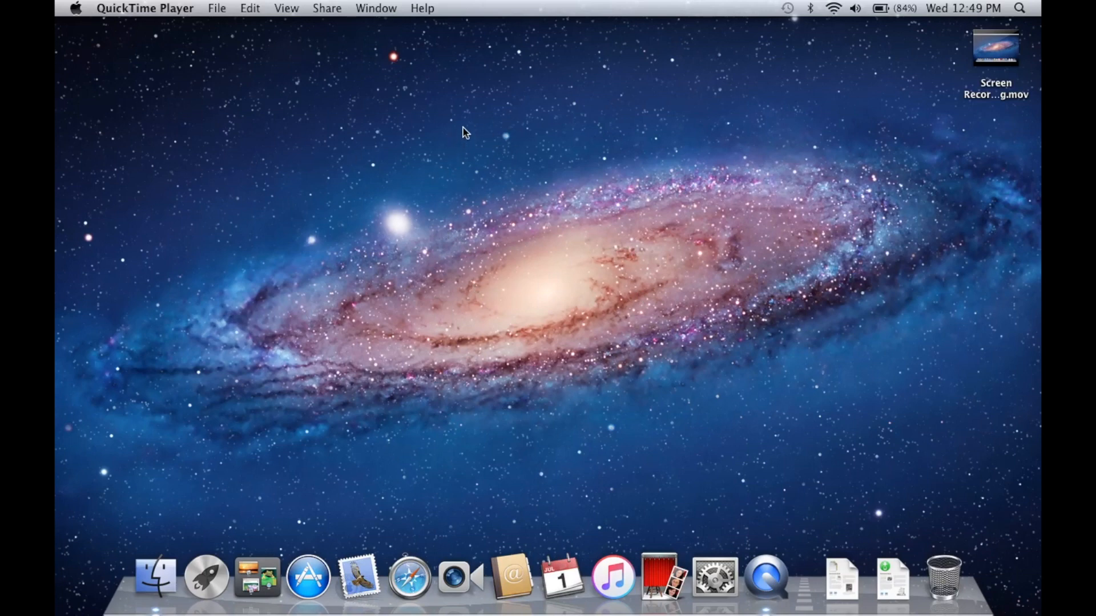
pyautogui.moveTo(479, 171)
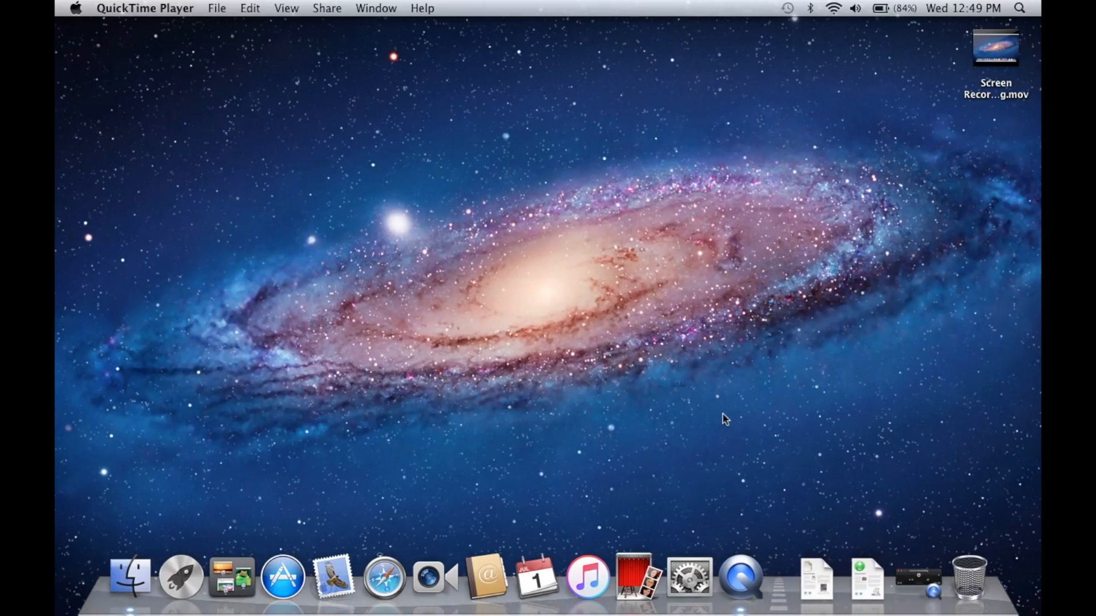
pyautogui.moveTo(747, 332)
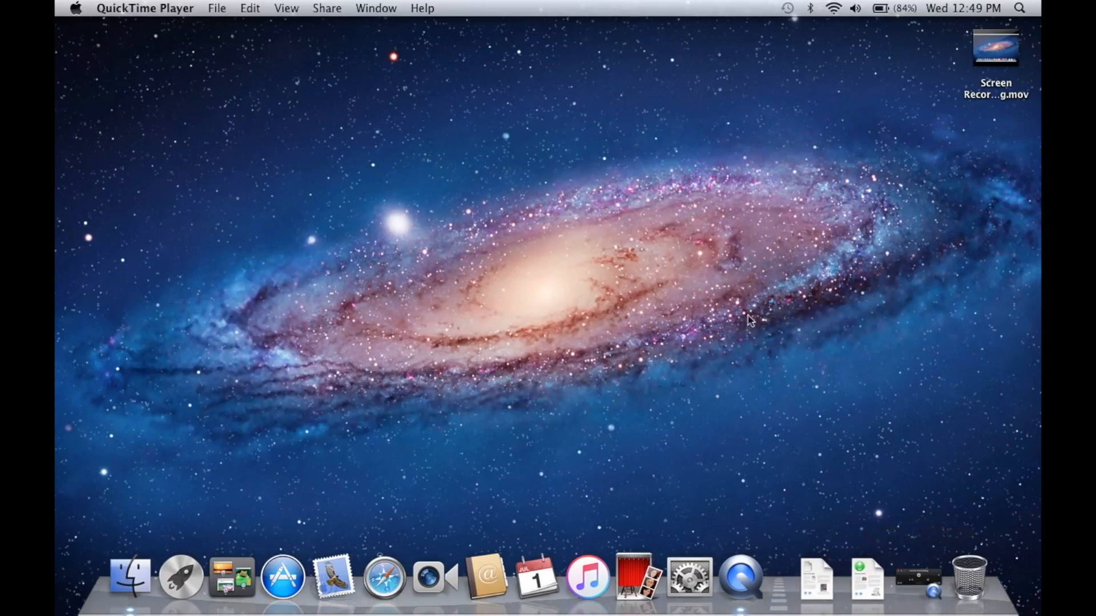
pyautogui.moveTo(548, 300)
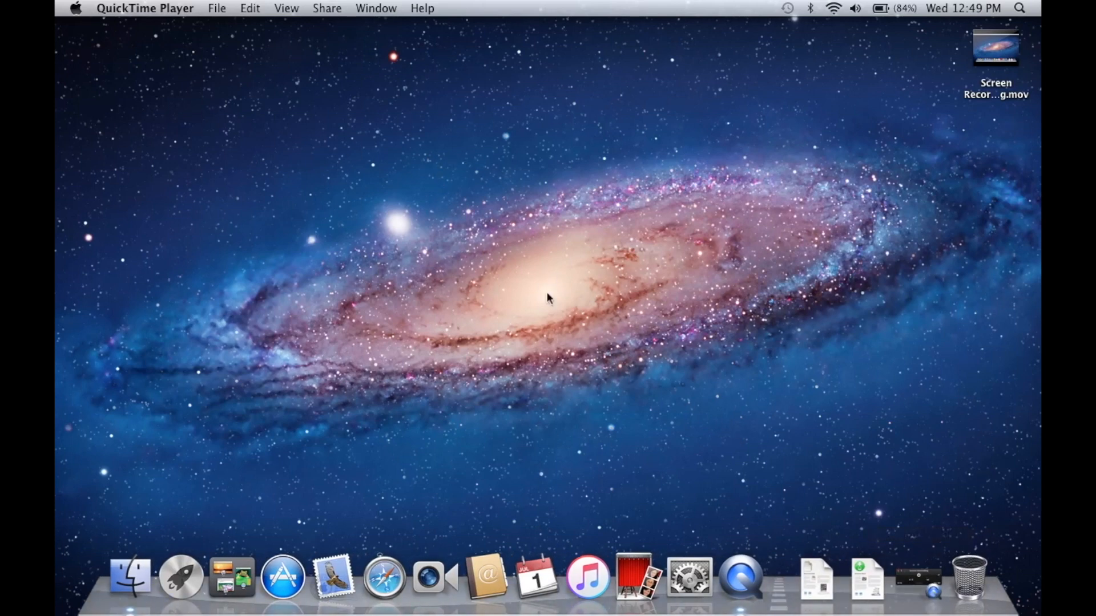
pyautogui.moveTo(742, 240)
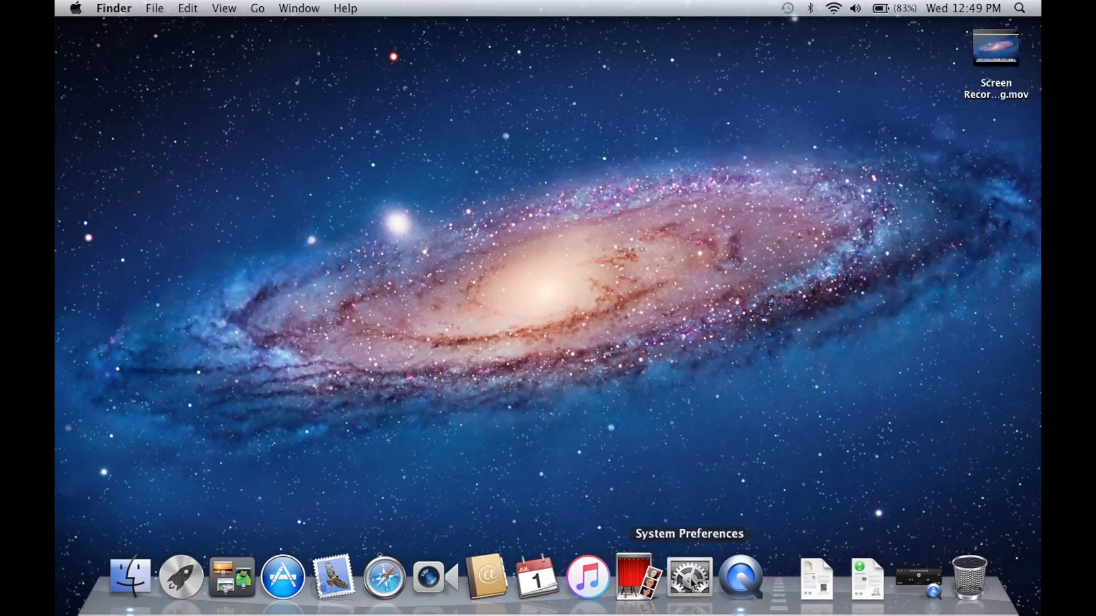
pyautogui.moveTo(285, 585)
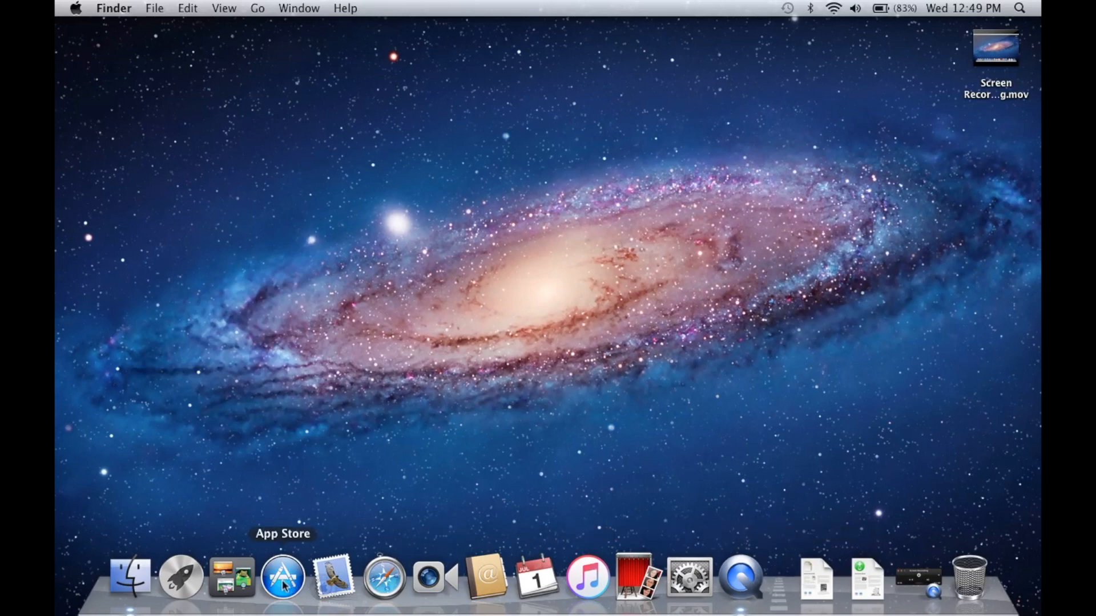
pyautogui.moveTo(435, 579)
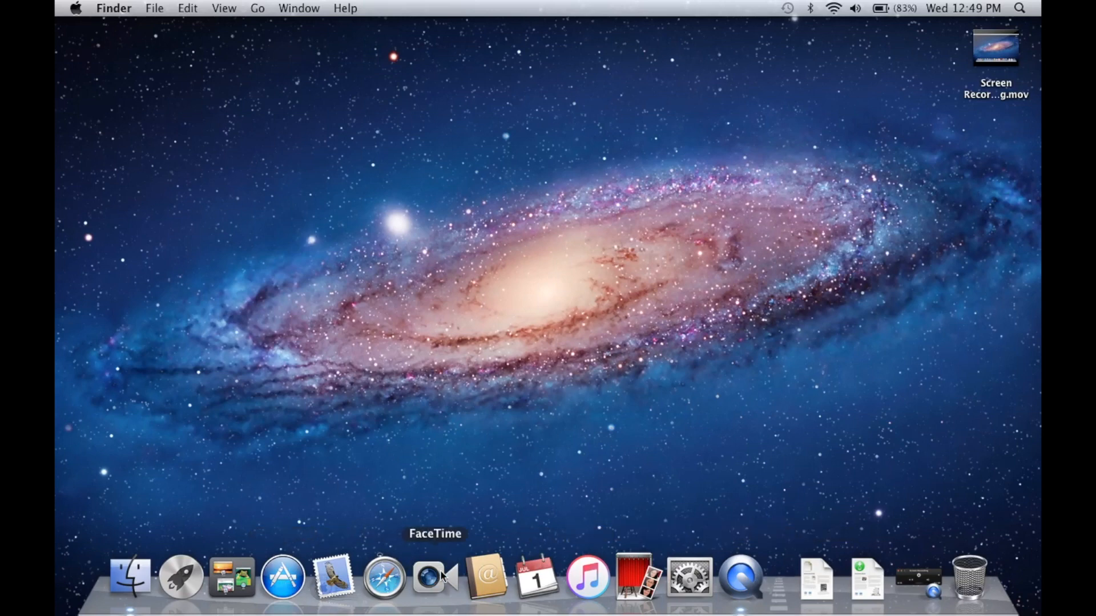
pyautogui.moveTo(534, 585)
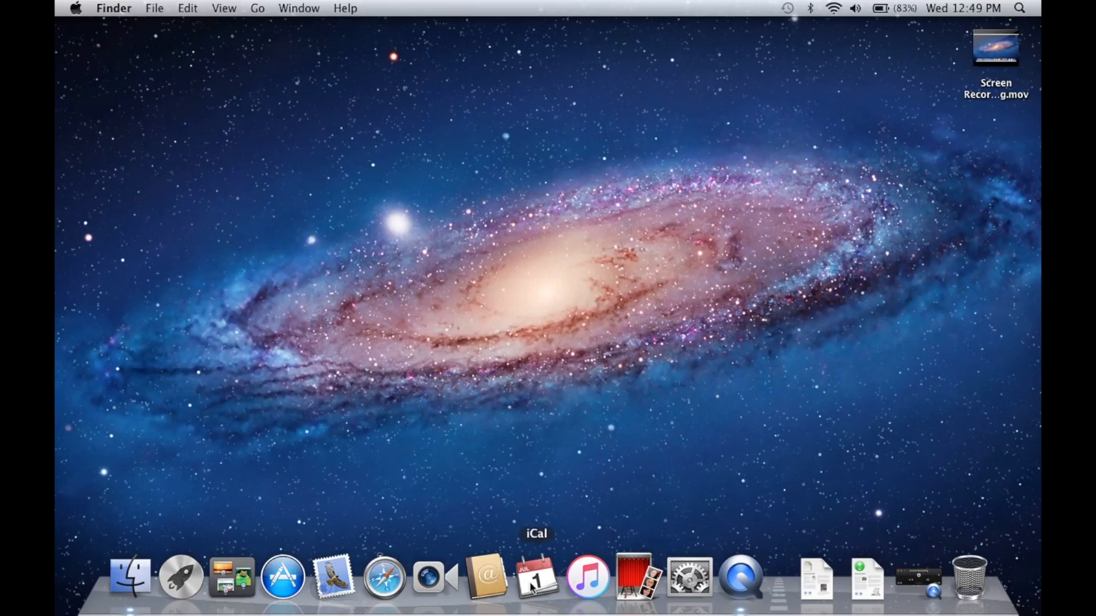
pyautogui.moveTo(587, 587)
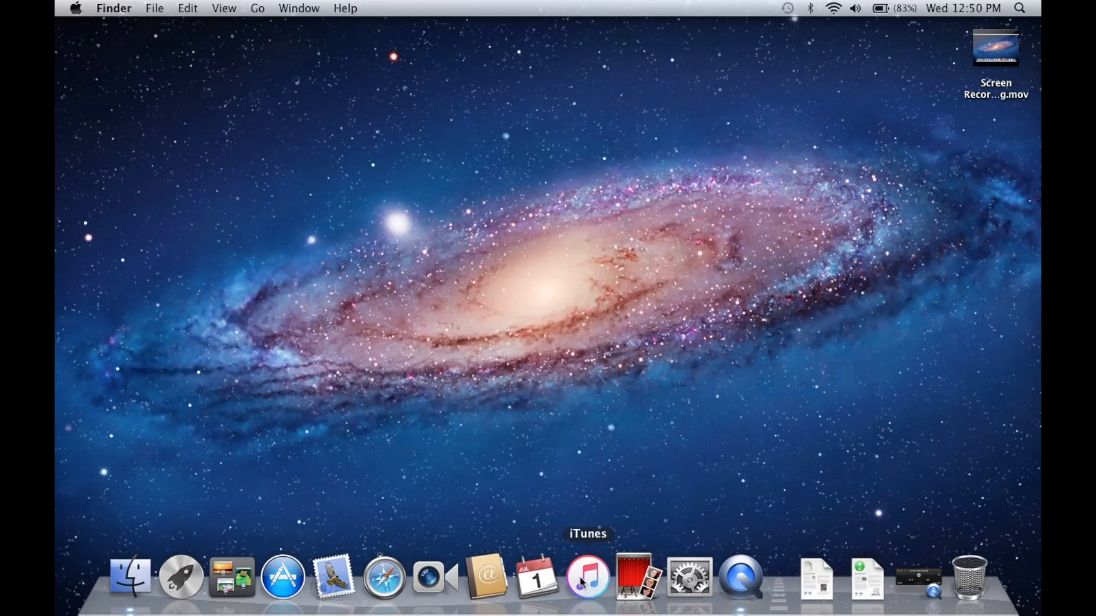
pyautogui.moveTo(584, 593)
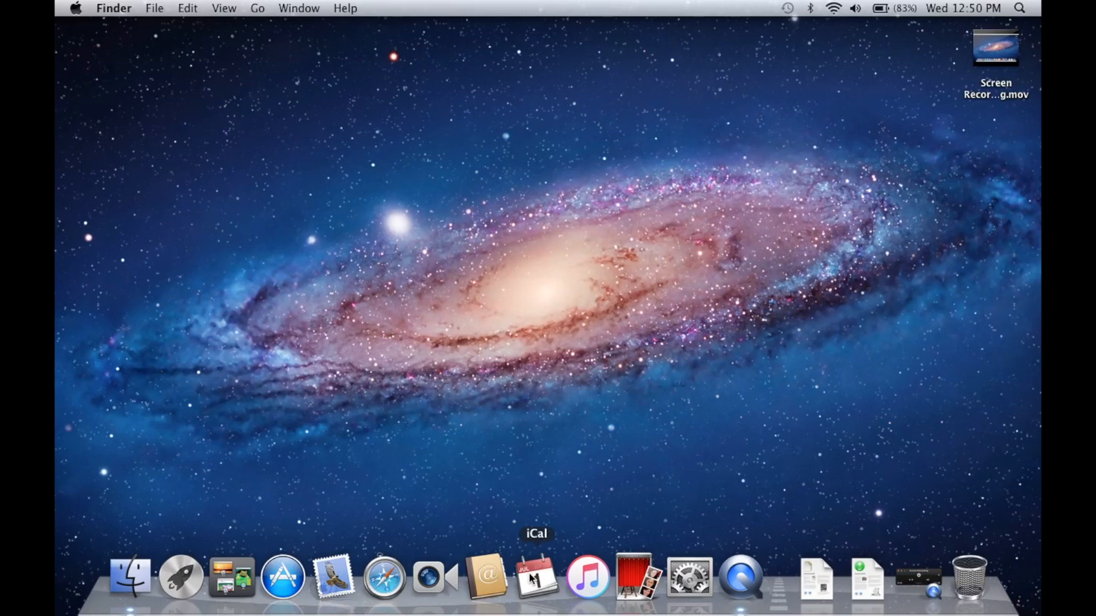
pyautogui.moveTo(387, 582)
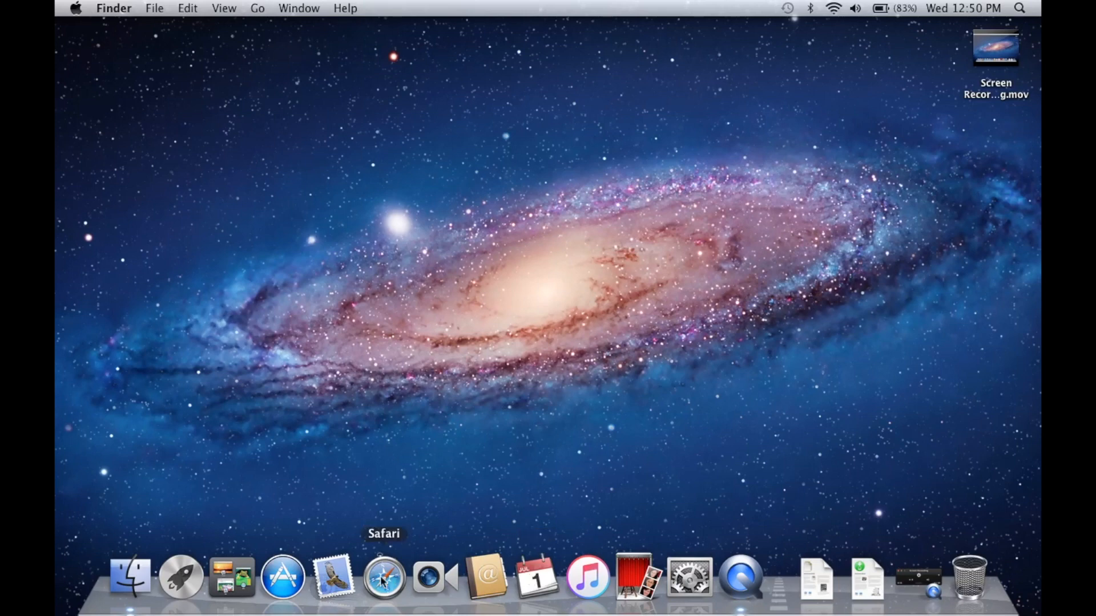
# - Launch Safari and check in About Safari that the version is 5.1.7
pyautogui.click(385, 585)
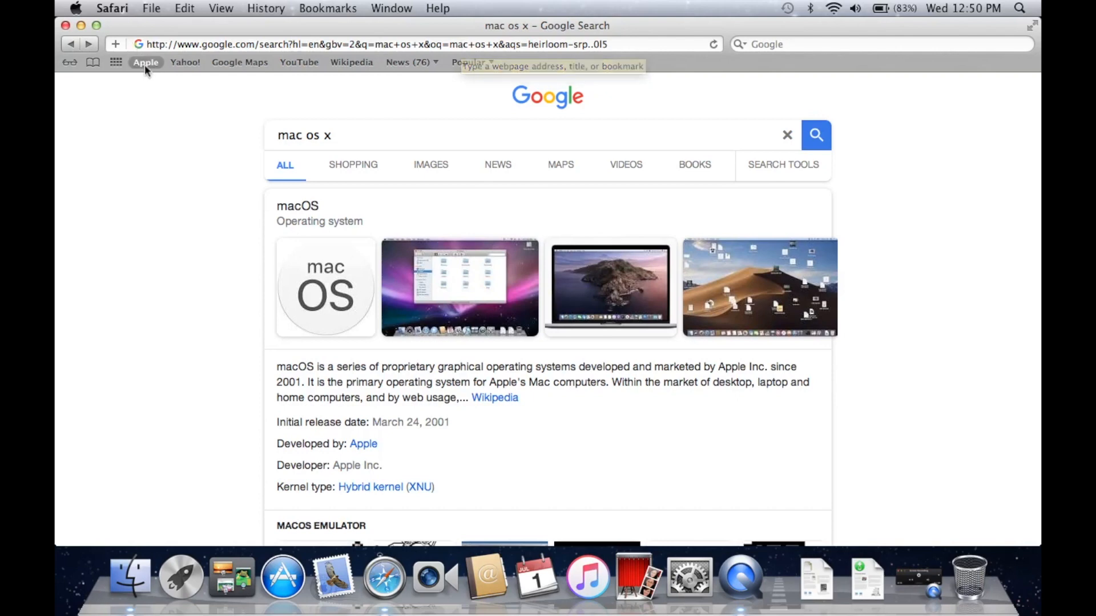
pyautogui.moveTo(260, 189)
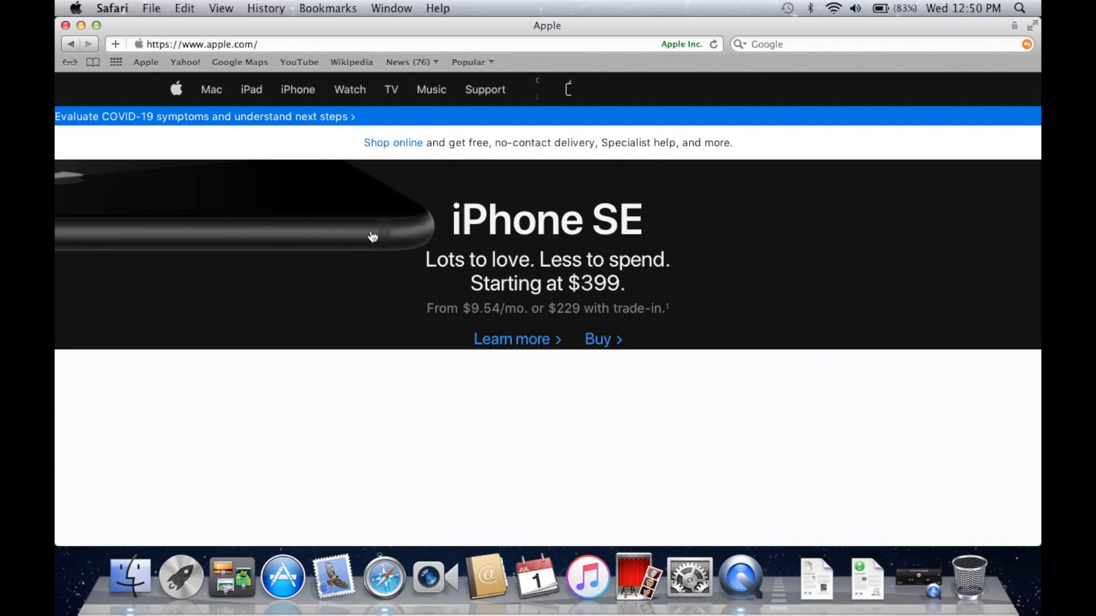
pyautogui.moveTo(182, 93)
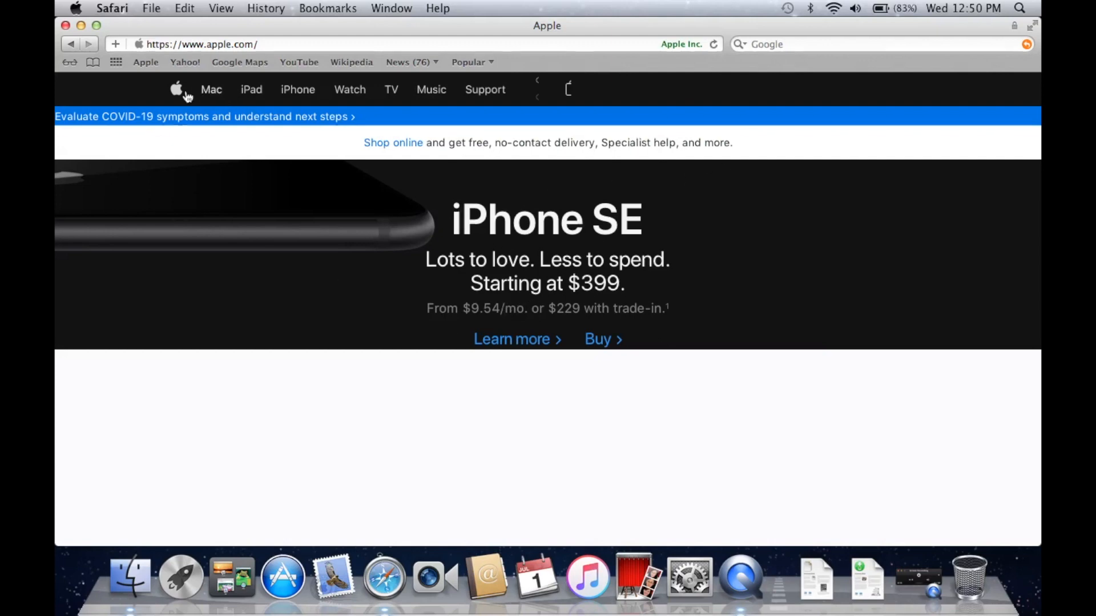
pyautogui.moveTo(139, 7)
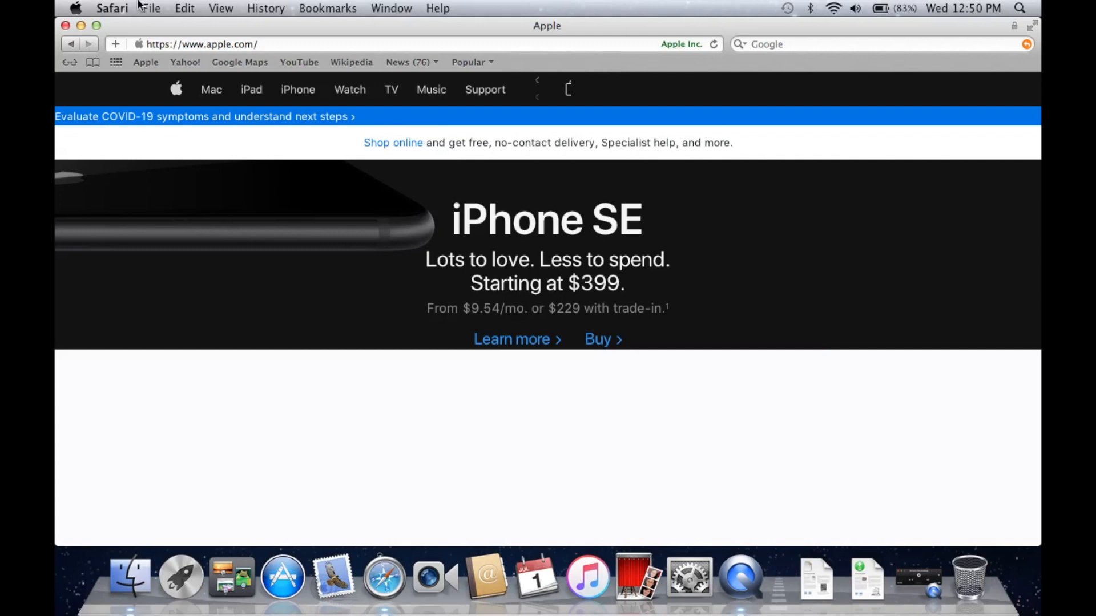
pyautogui.click(112, 7)
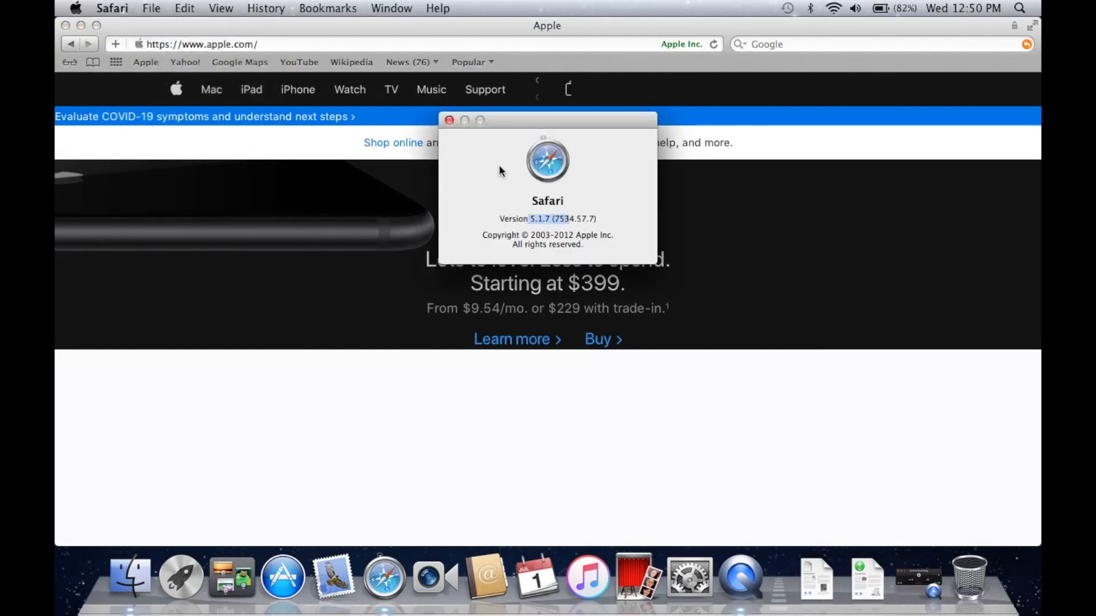
pyautogui.click(451, 121)
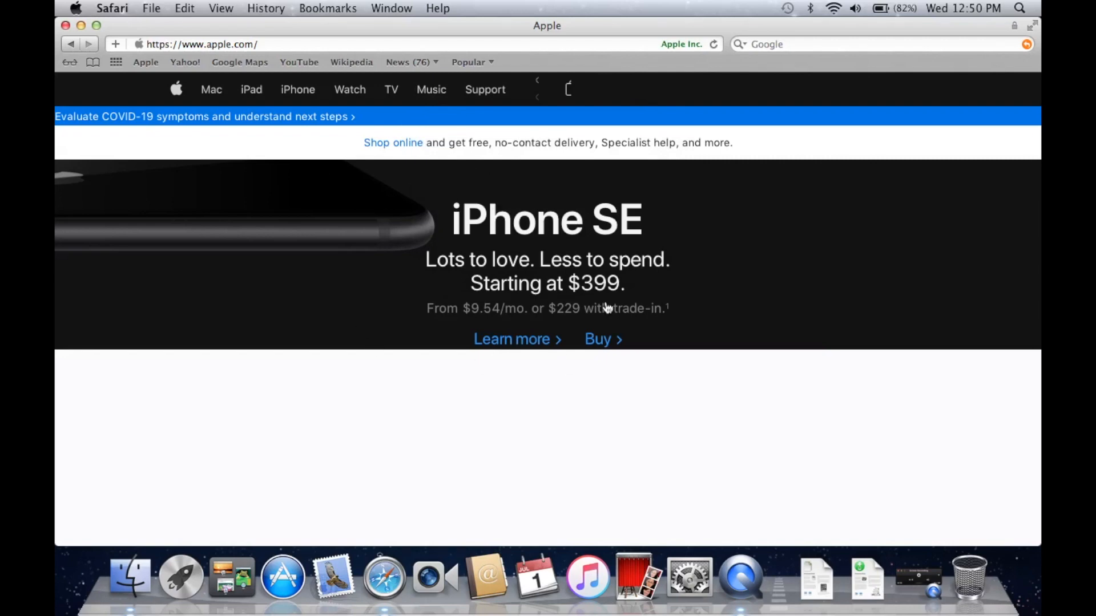
pyautogui.moveTo(569, 100)
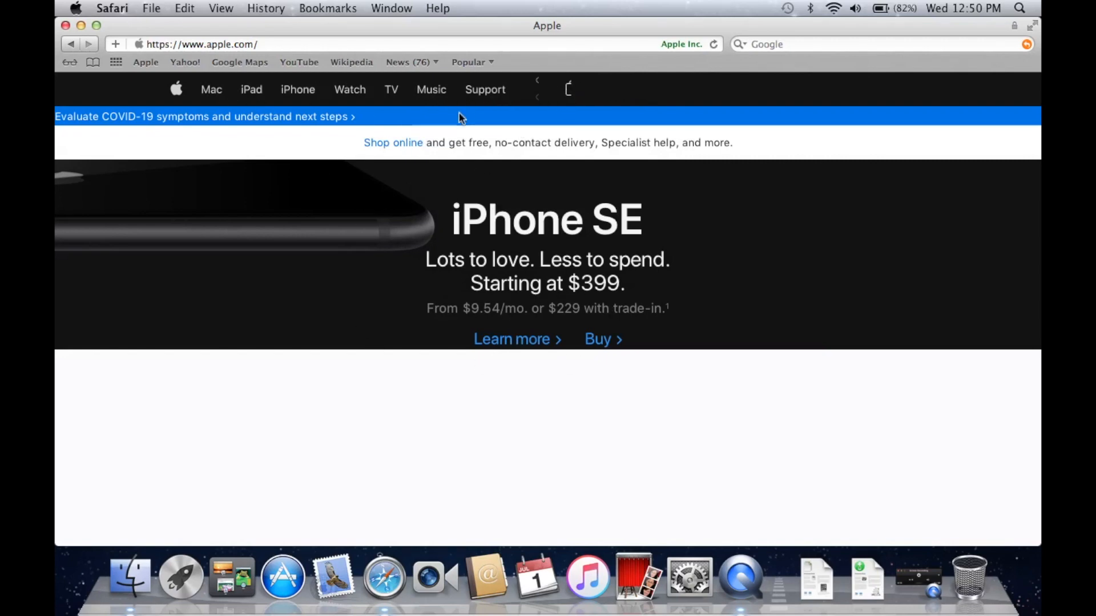
pyautogui.click(511, 339)
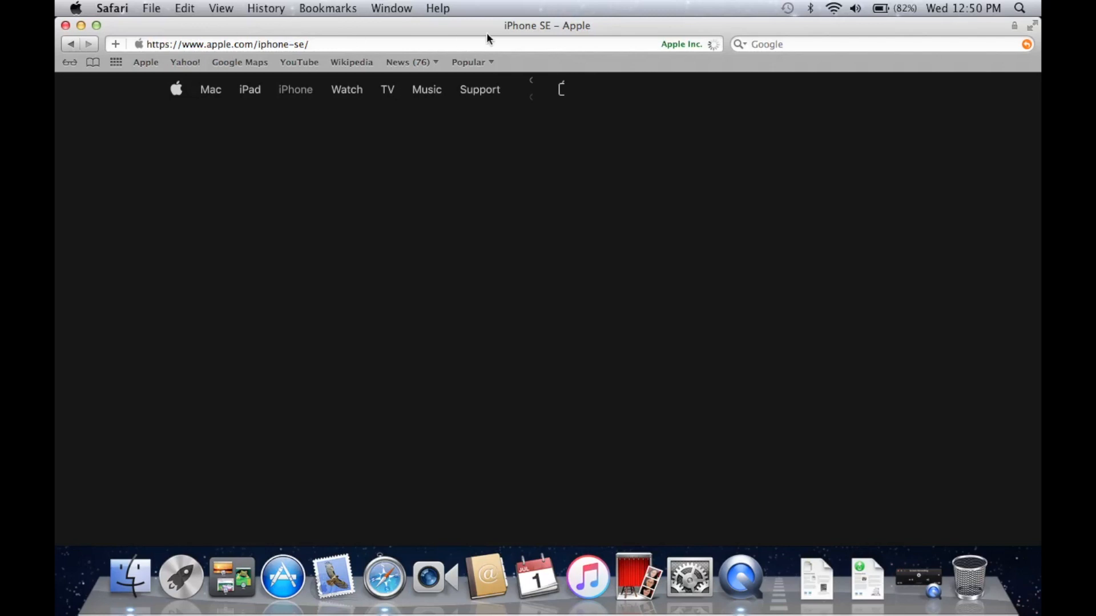
pyautogui.click(351, 63)
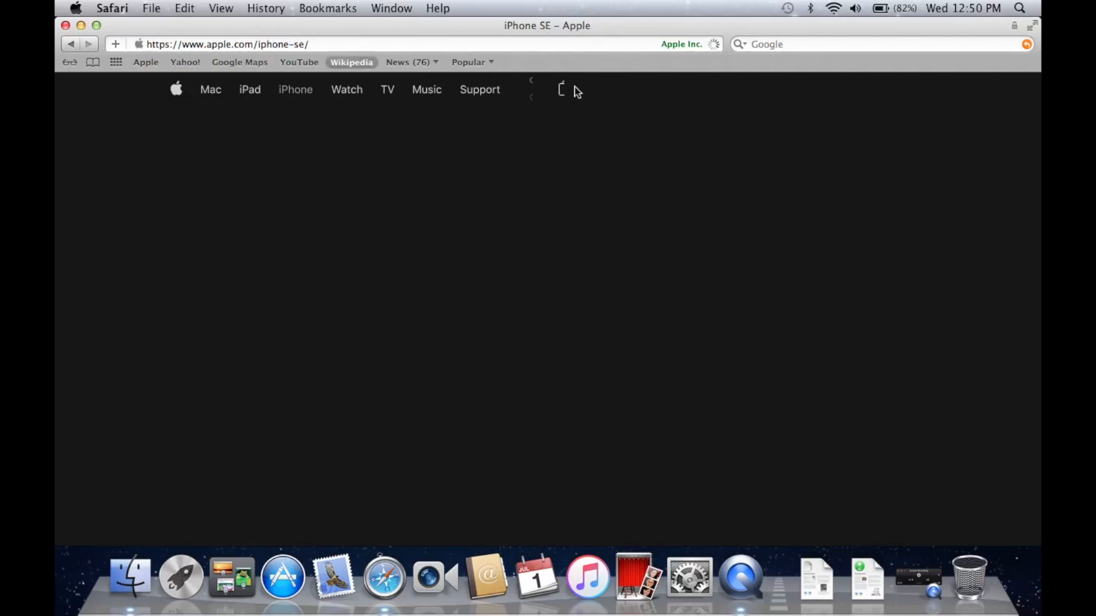
pyautogui.moveTo(565, 176)
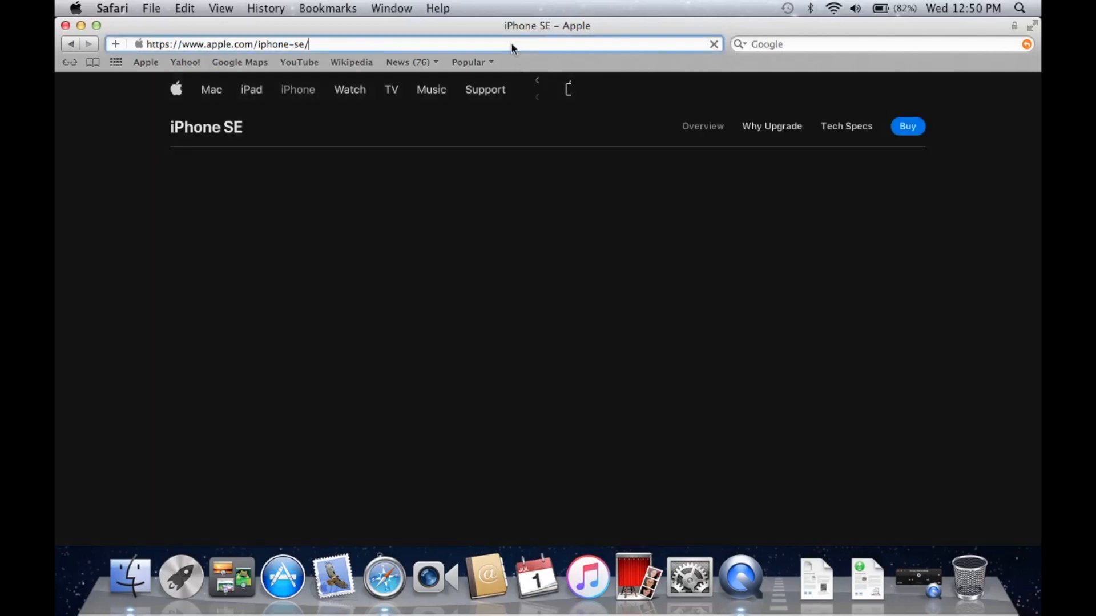
pyautogui.write('google.com')
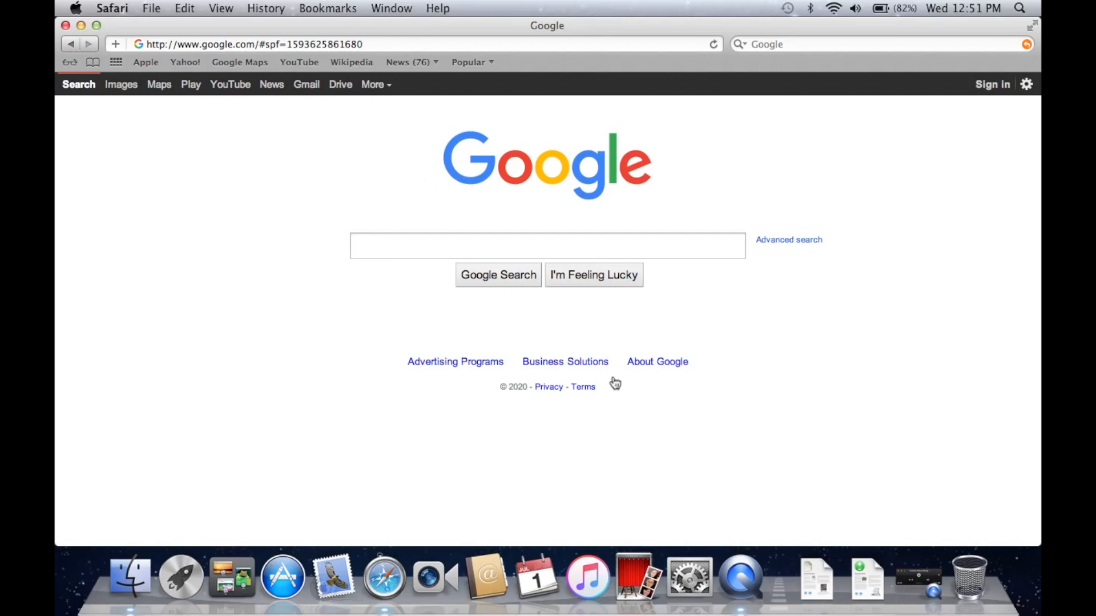
pyautogui.moveTo(310, 234)
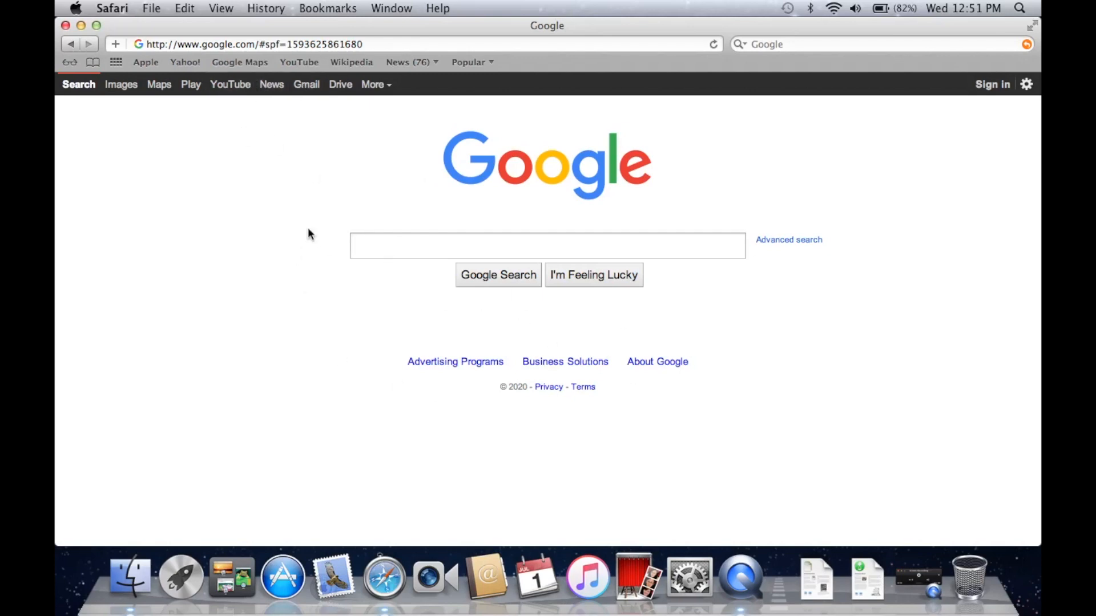
# - Search Google for 'mac os' and scroll through the results
pyautogui.write('mac os')
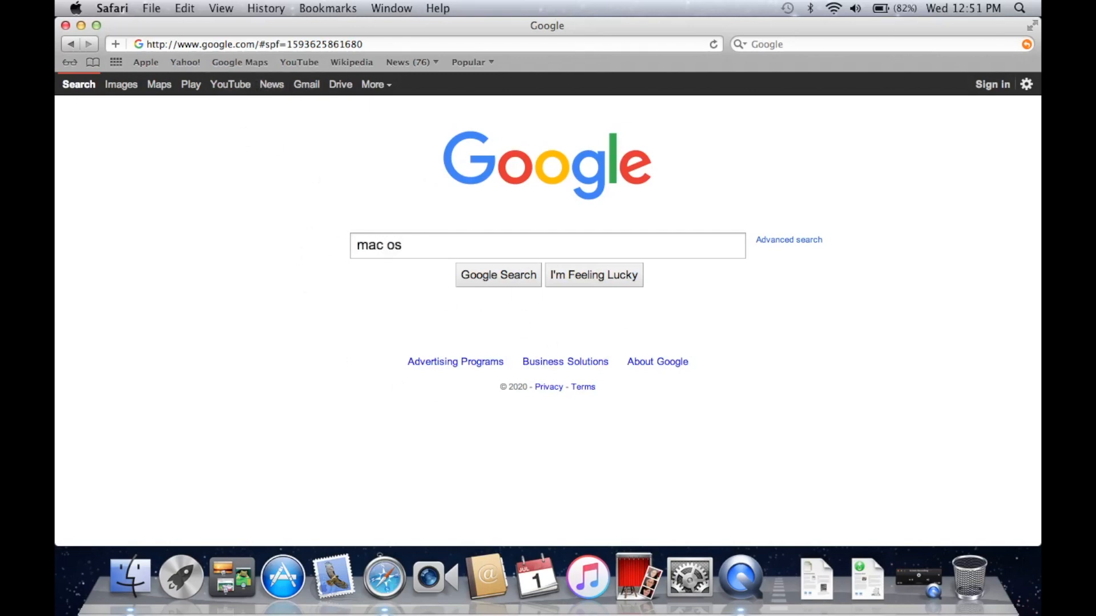
pyautogui.click(497, 275)
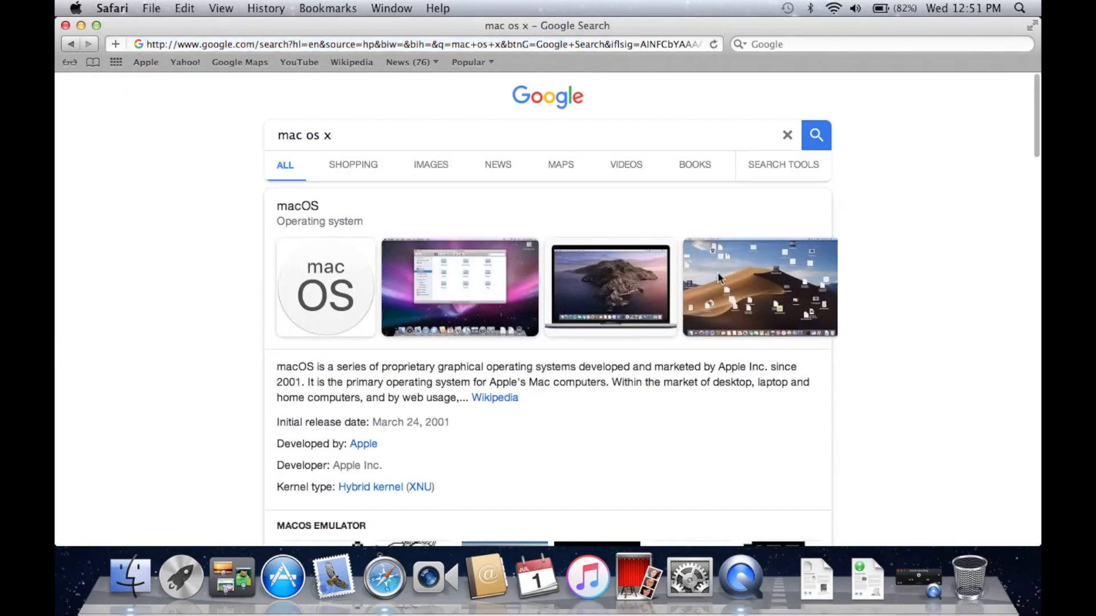
pyautogui.scroll(-3)
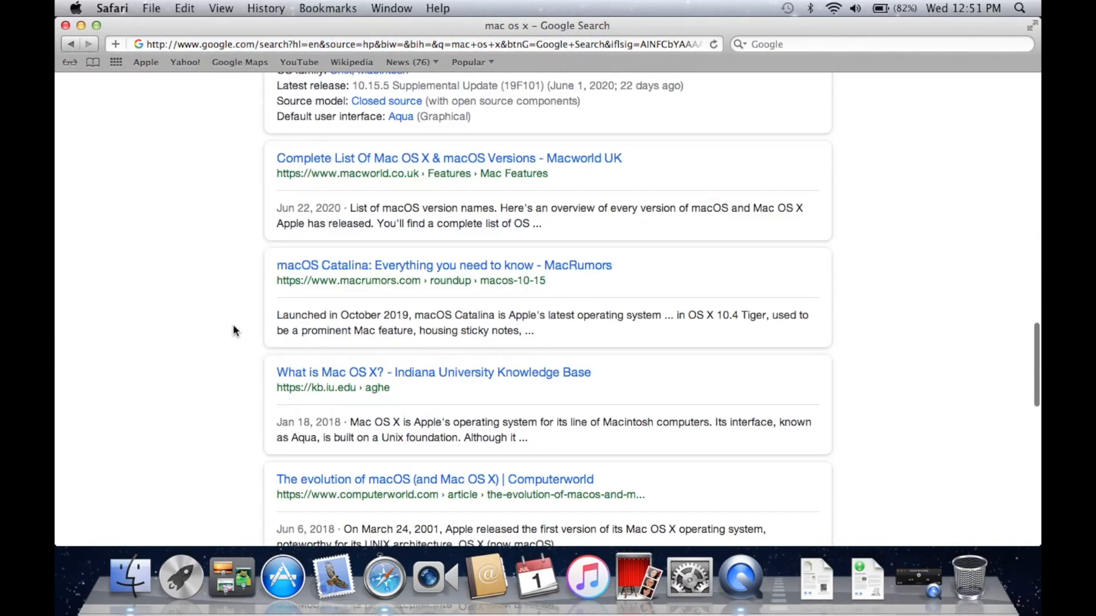
pyautogui.scroll(3)
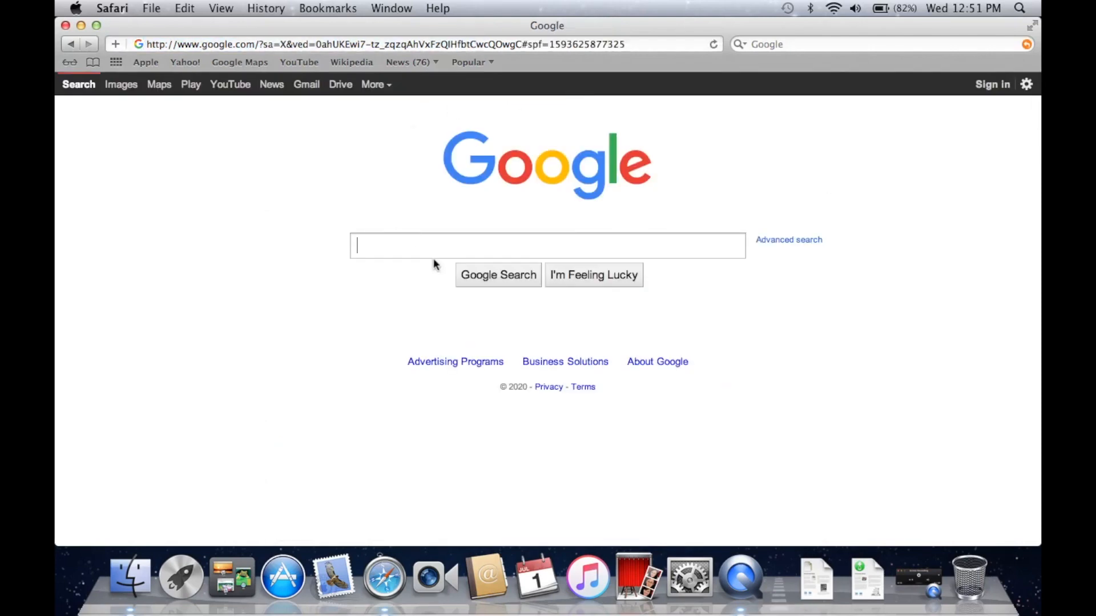
# - Search for firefox and open Mozilla's 'Download Firefox — Free Web Browser' page
pyautogui.write('firefox')
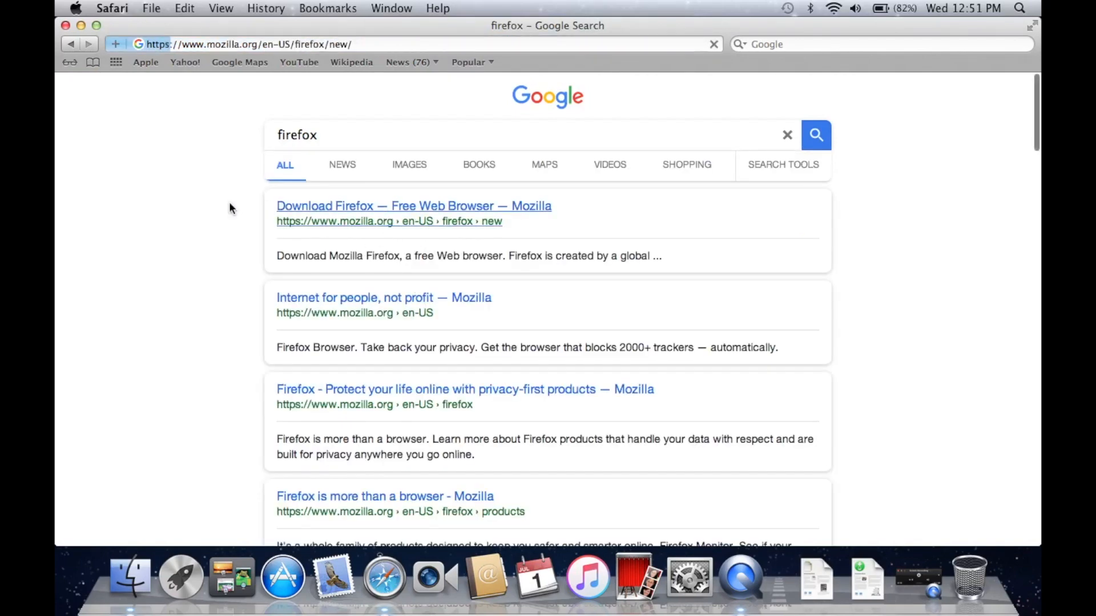
pyautogui.click(413, 206)
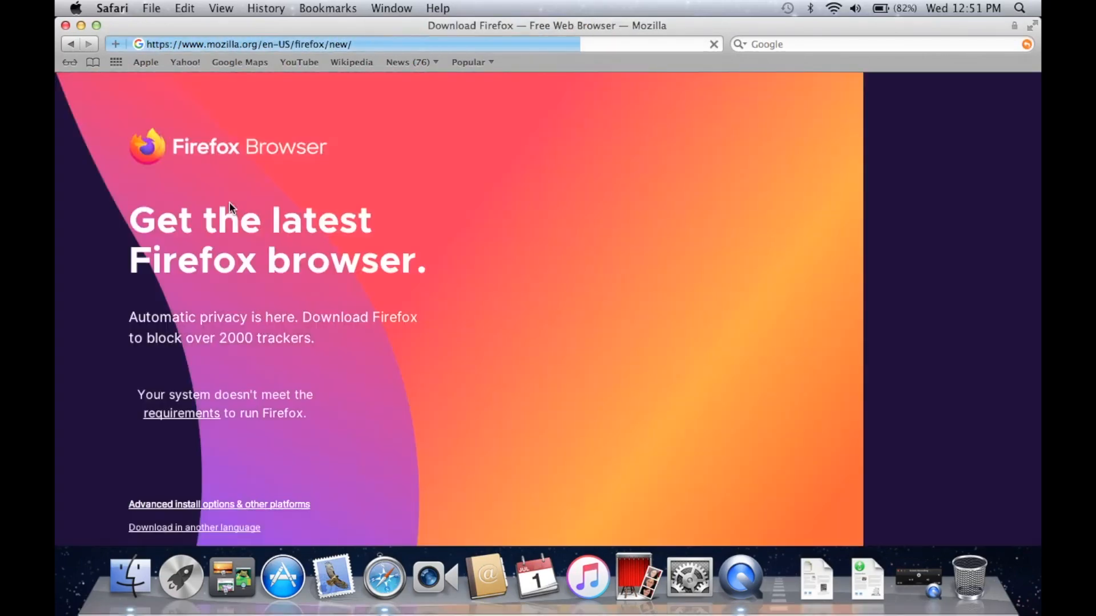
pyautogui.scroll(-3)
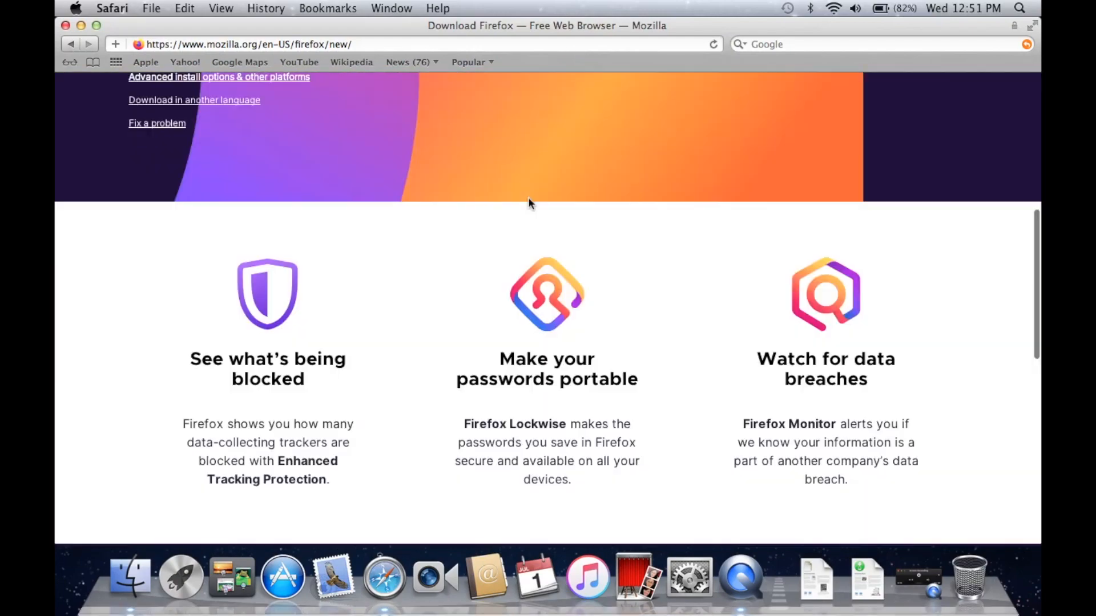
pyautogui.scroll(3)
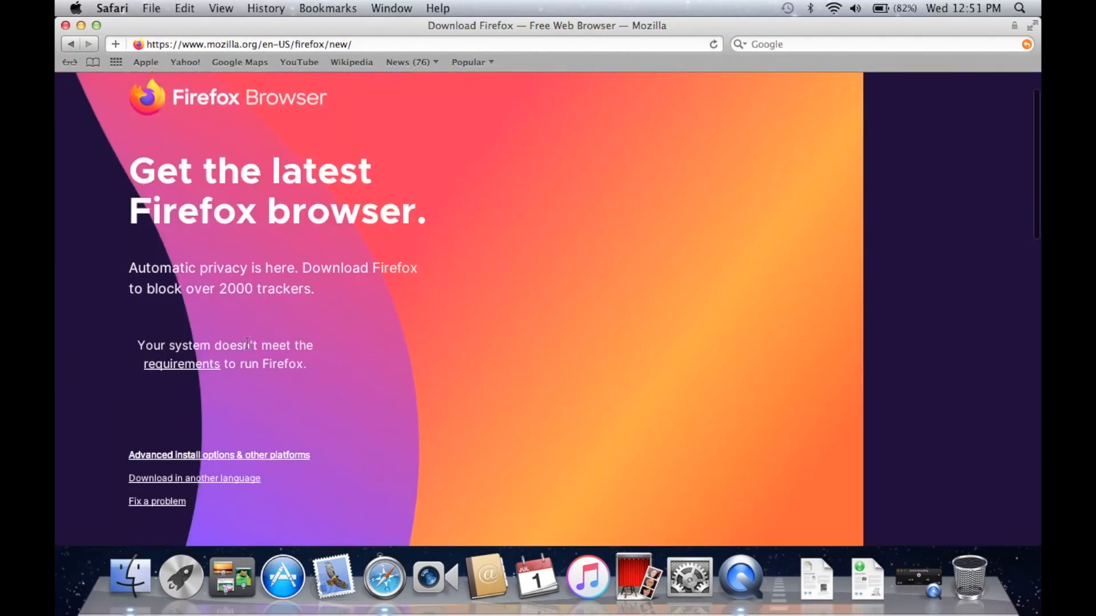
pyautogui.moveTo(426, 357)
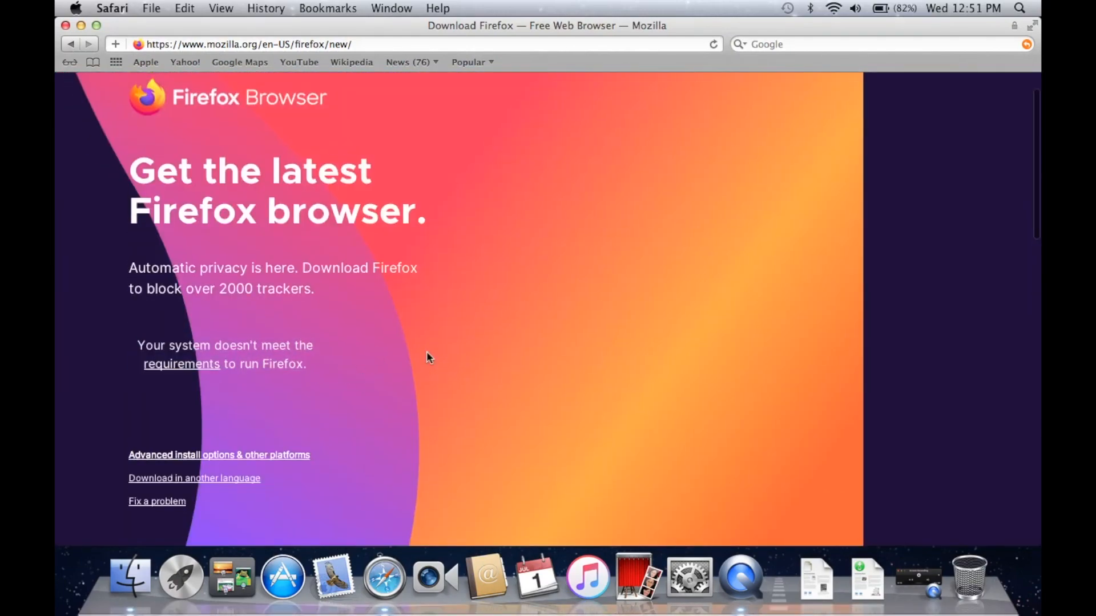
pyautogui.moveTo(450, 168)
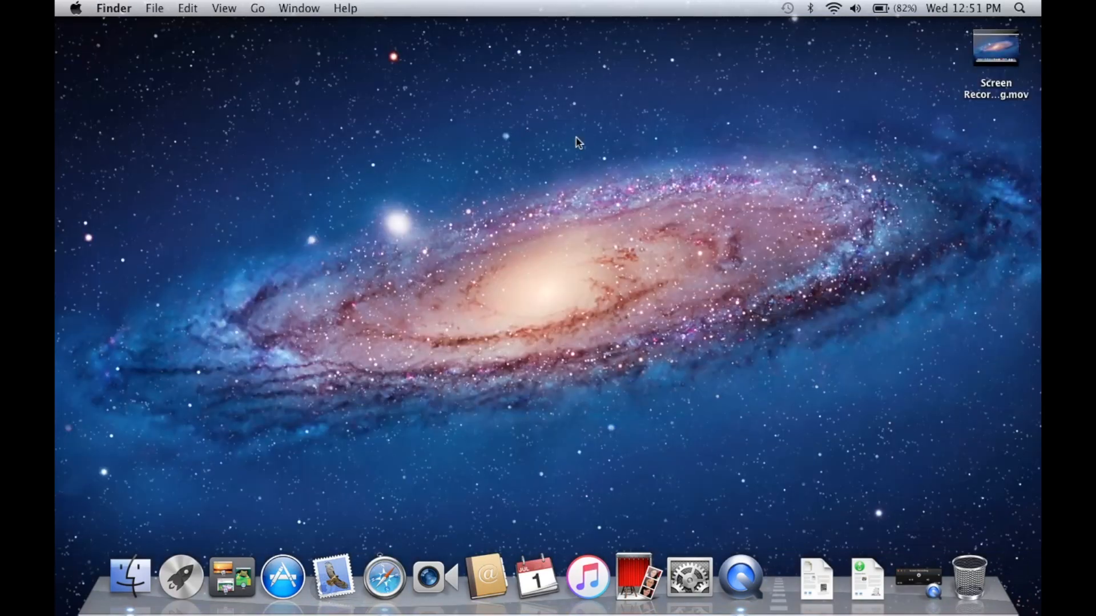
pyautogui.moveTo(180, 582)
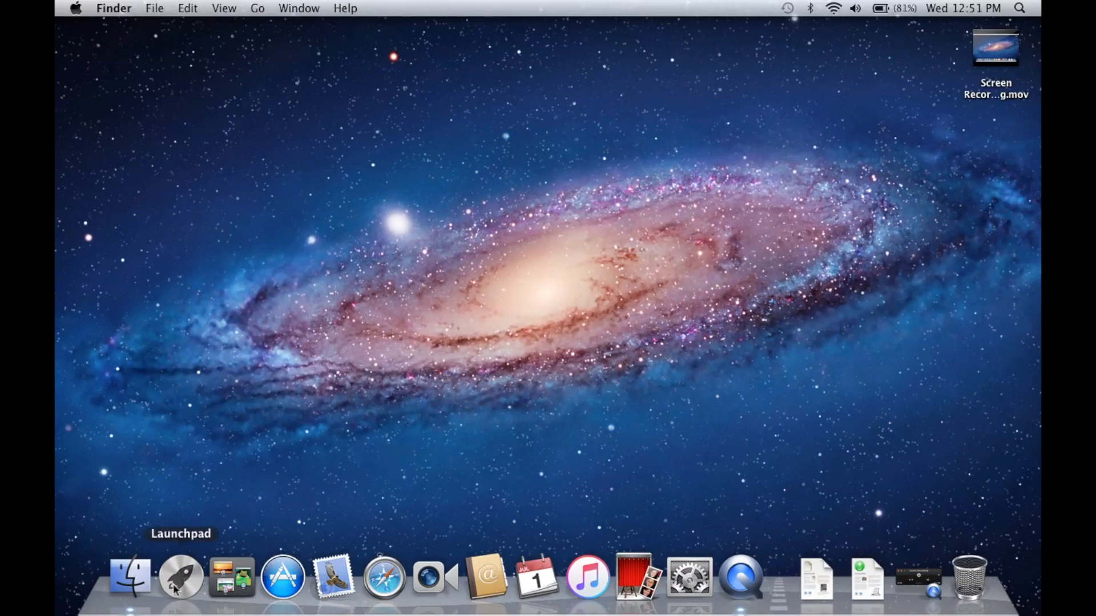
# - Show Launchpad, then Mission Control, and switch to the Dashboard space
pyautogui.click(181, 578)
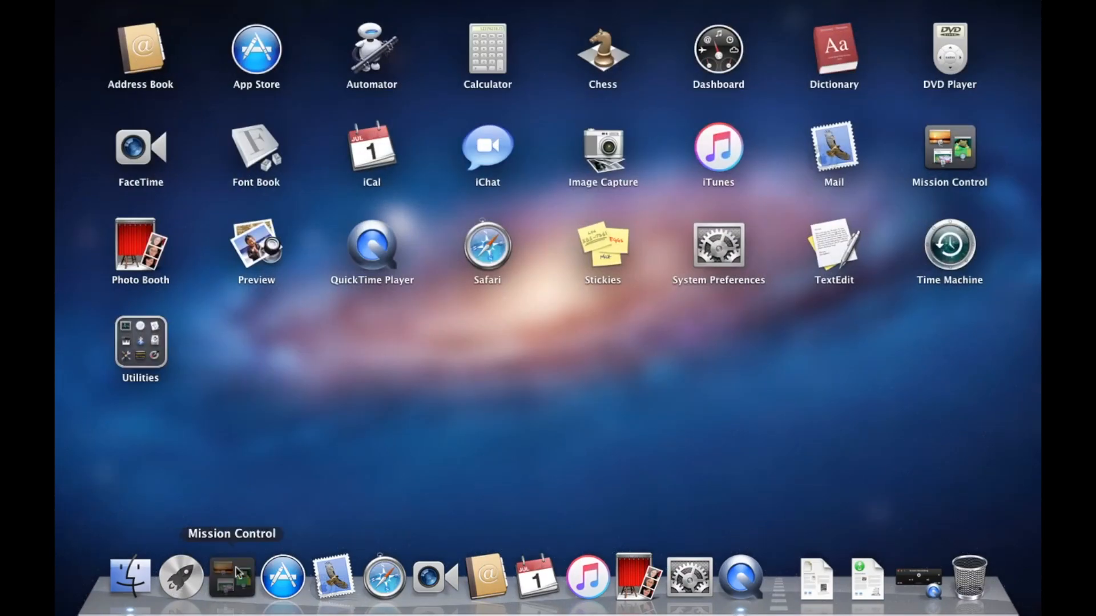
pyautogui.click(230, 579)
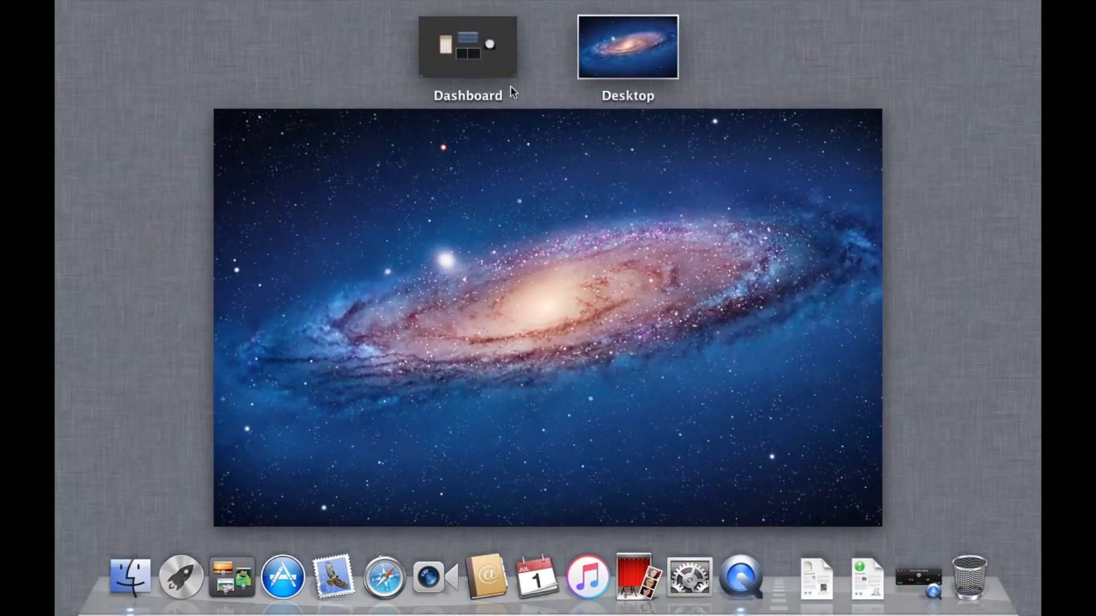
pyautogui.click(464, 45)
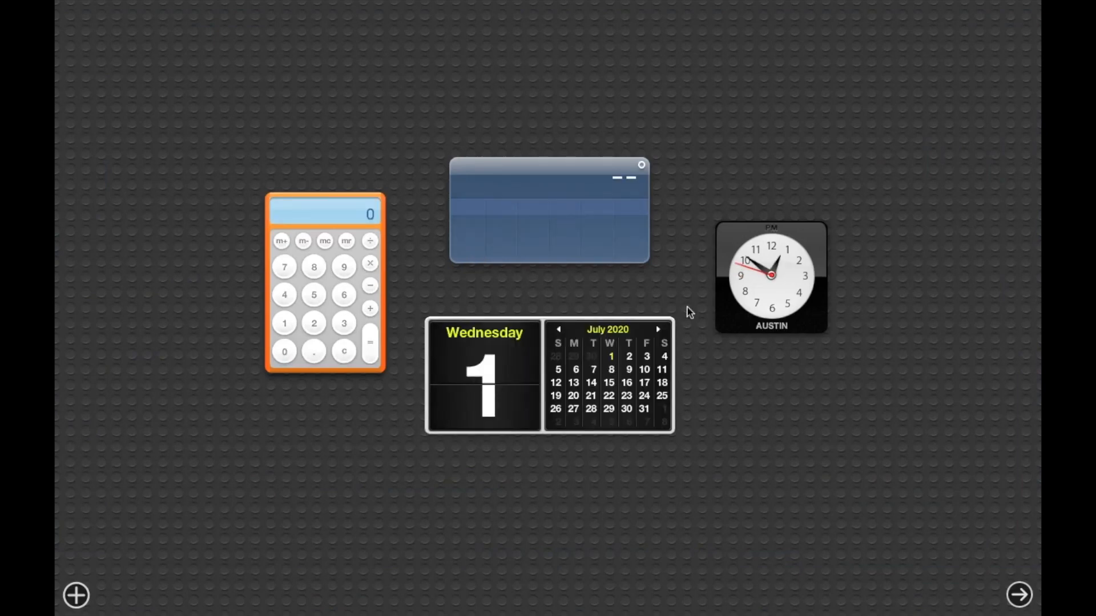
pyautogui.click(75, 597)
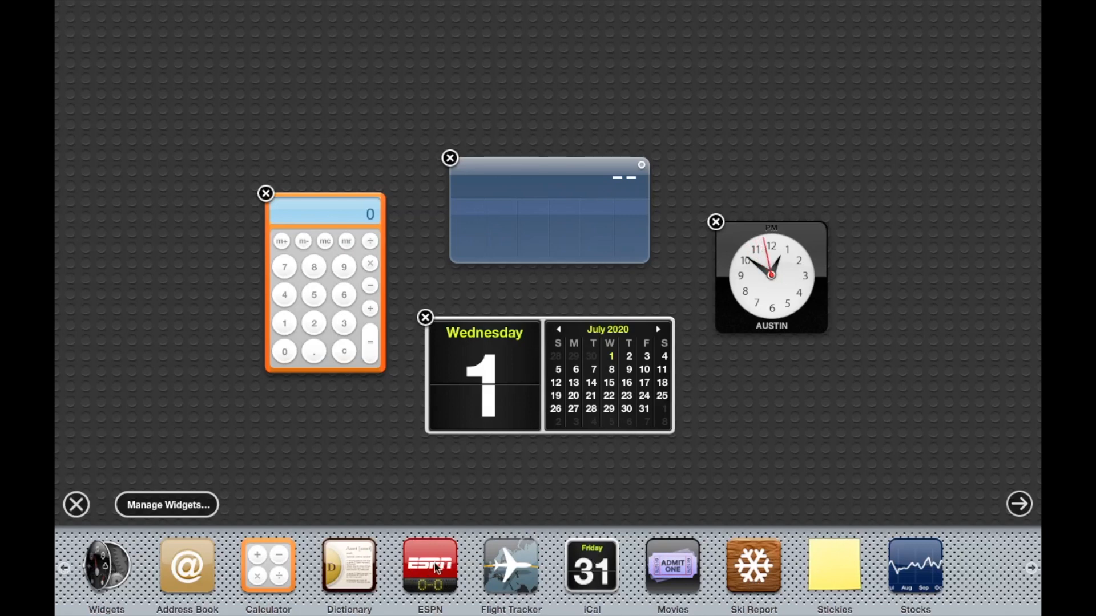
pyautogui.click(426, 573)
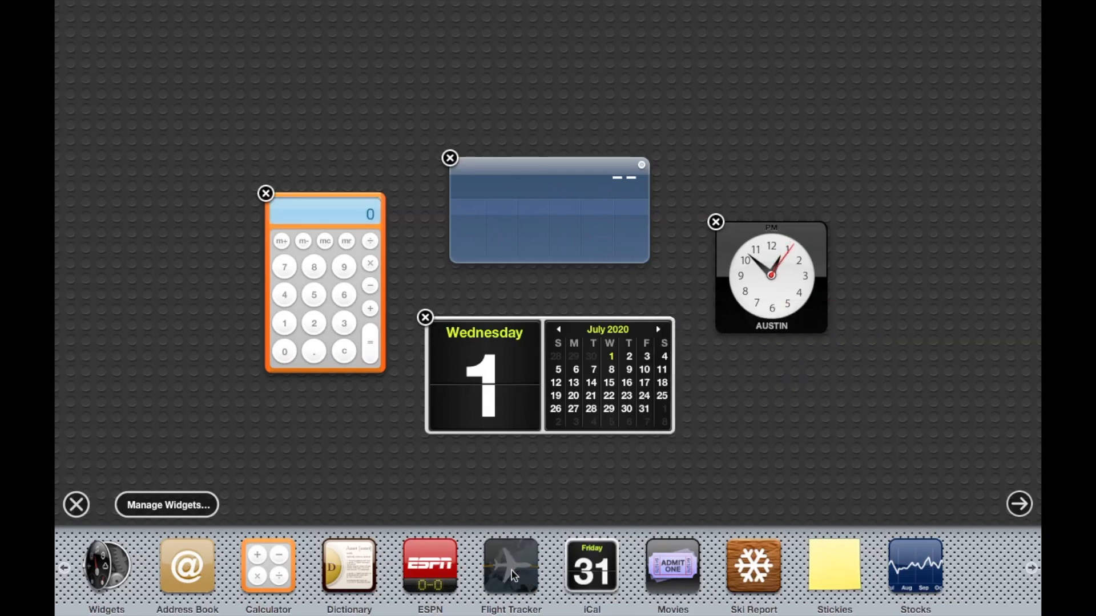
pyautogui.click(509, 571)
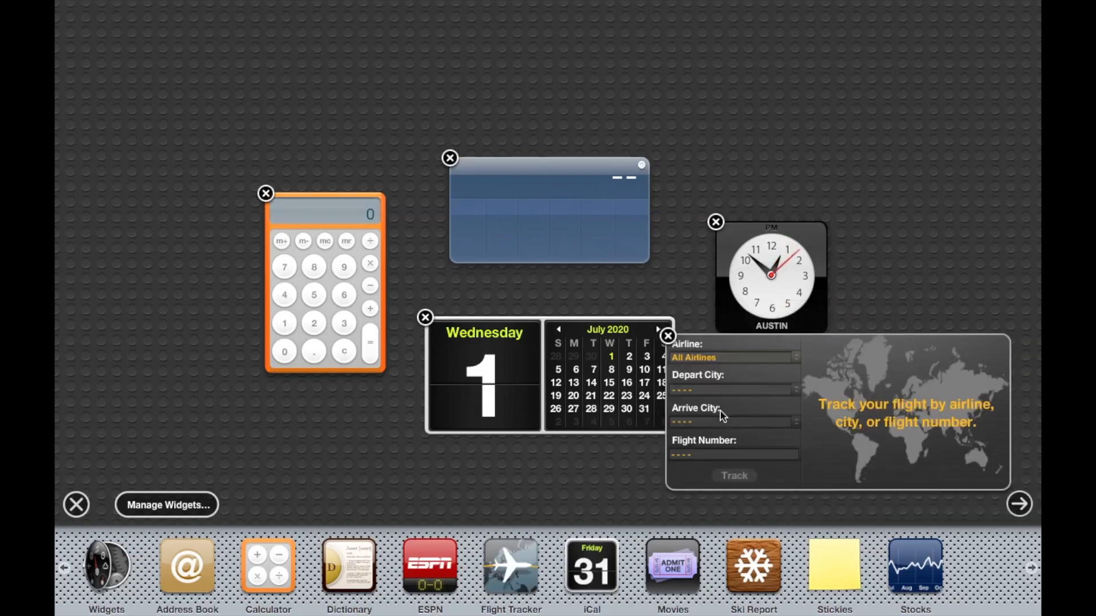
pyautogui.click(668, 336)
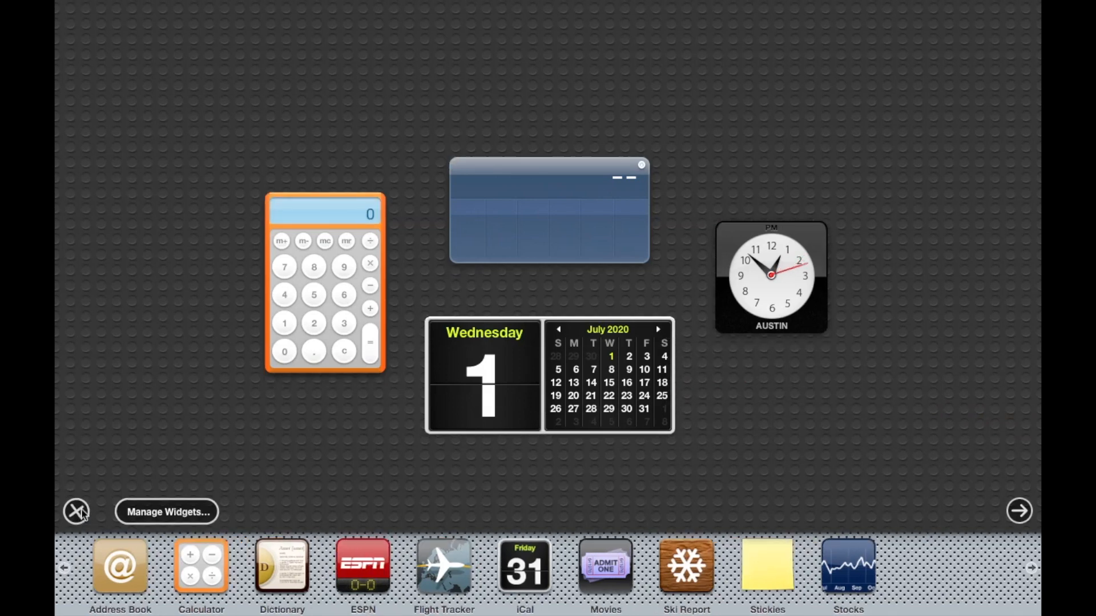
pyautogui.click(74, 512)
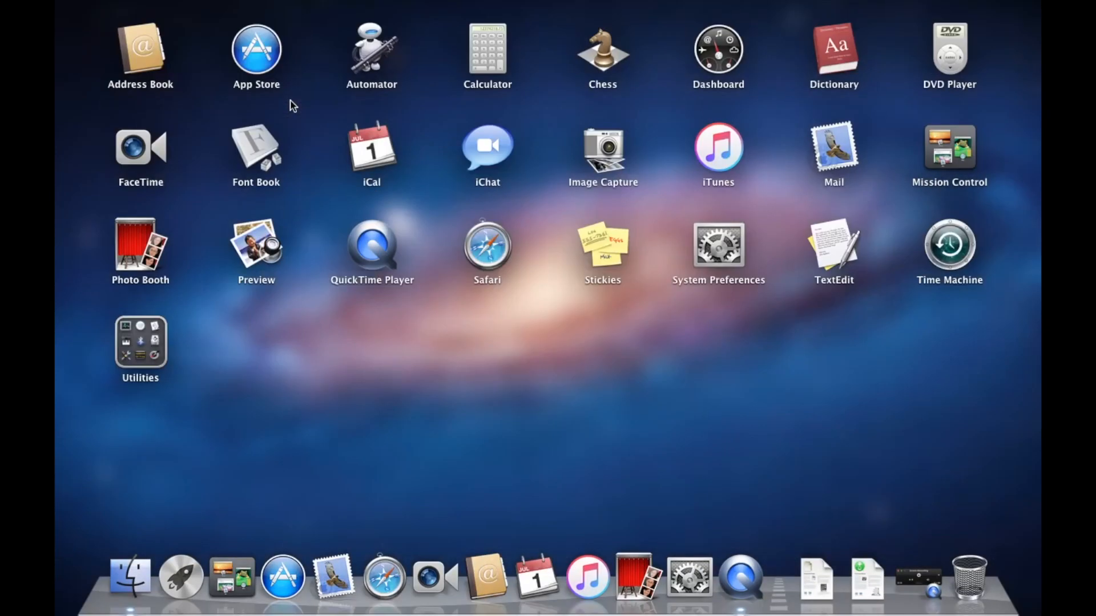
pyautogui.moveTo(370, 74)
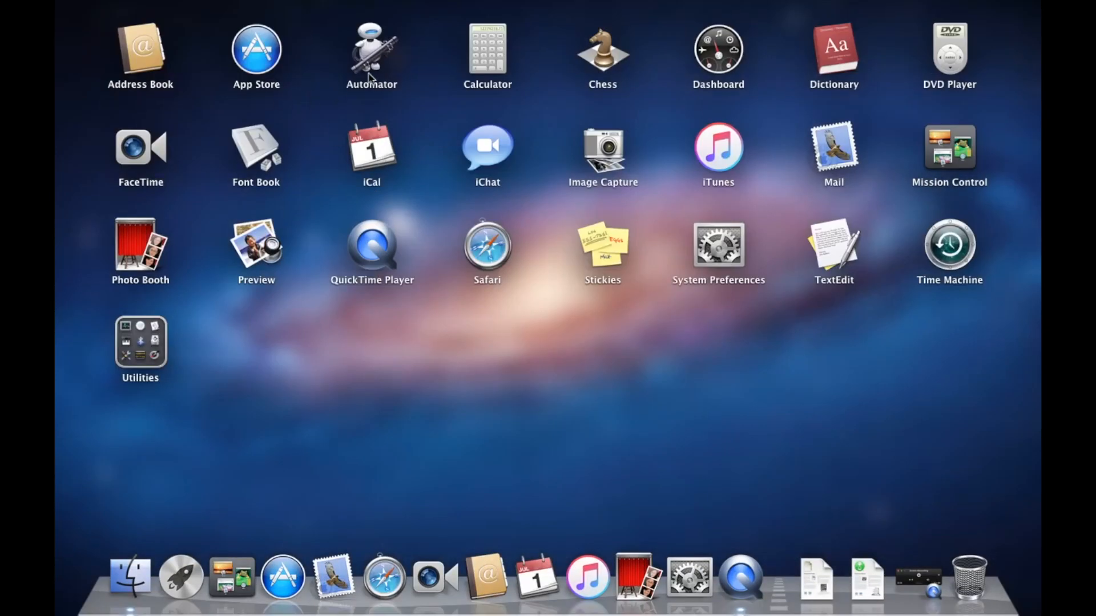
pyautogui.moveTo(687, 84)
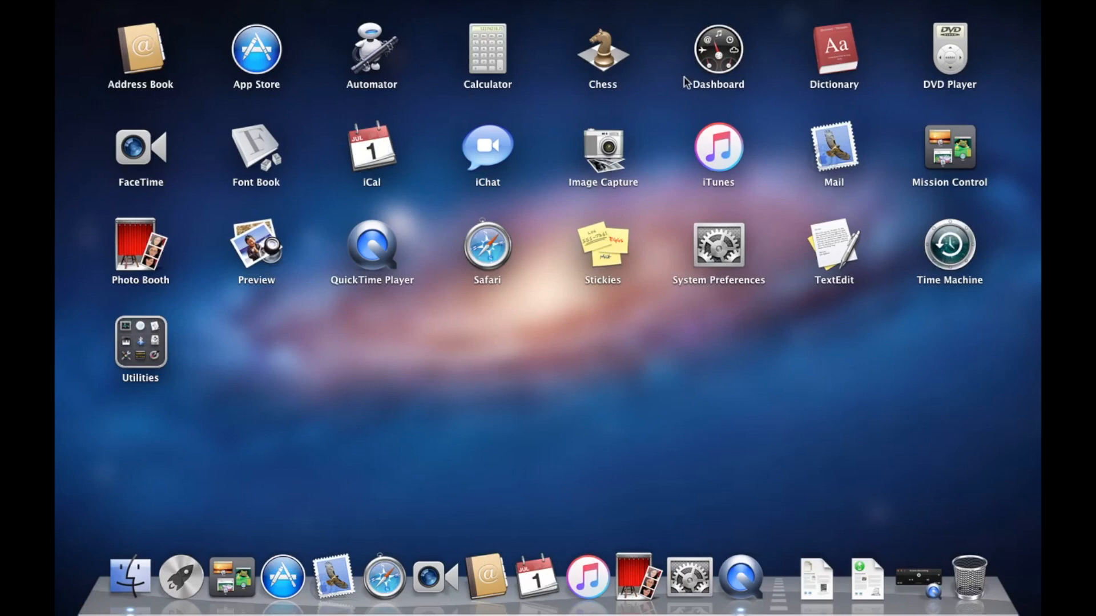
pyautogui.moveTo(585, 261)
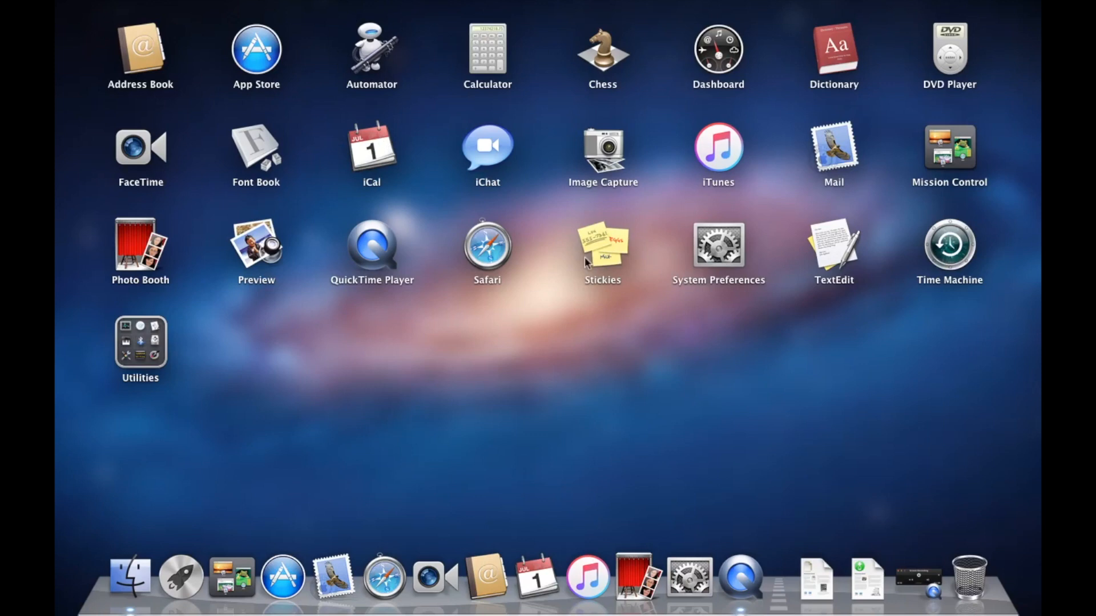
pyautogui.moveTo(505, 154)
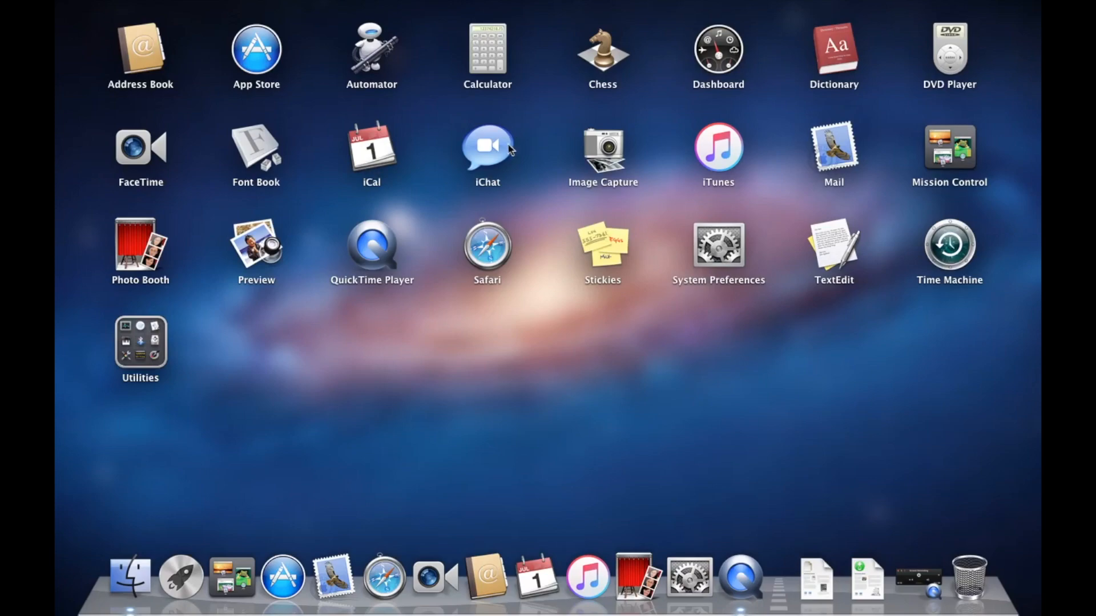
# - Launch iChat from the Launchpad application grid
pyautogui.click(716, 47)
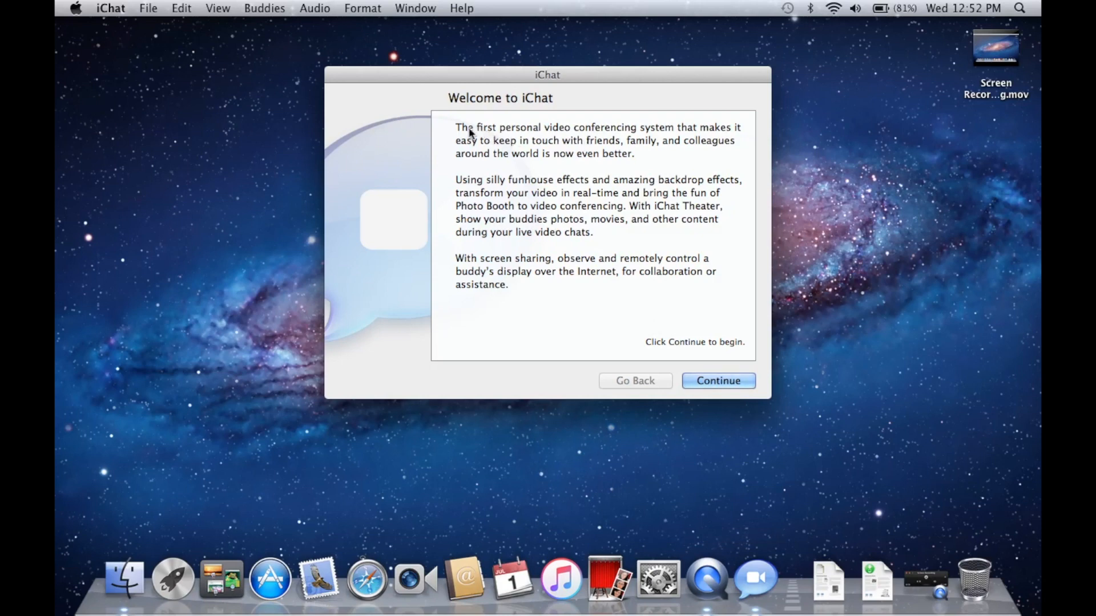
pyautogui.moveTo(521, 160)
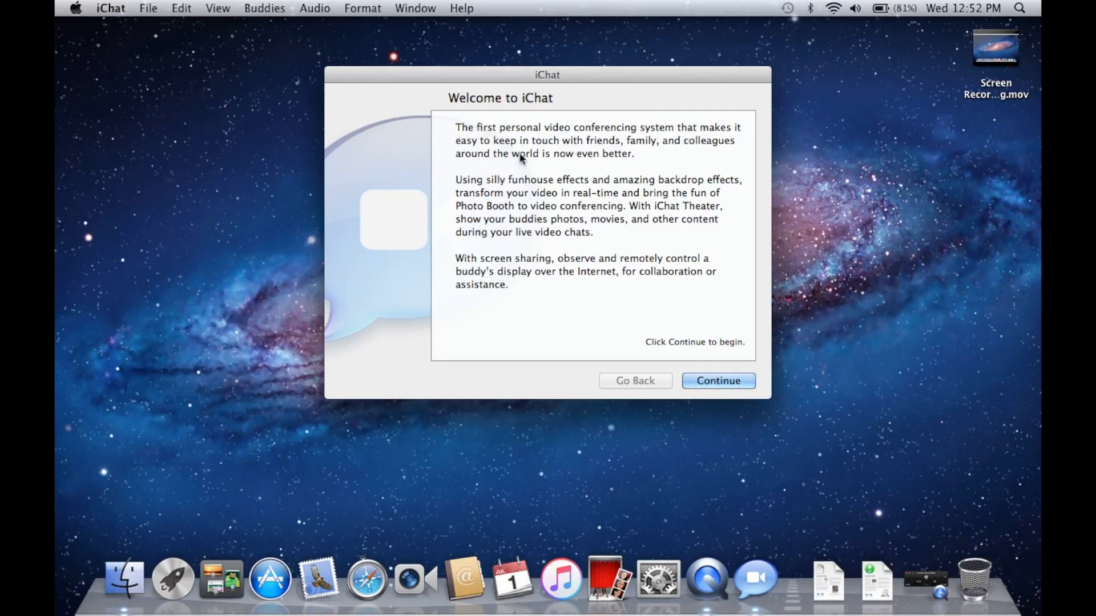
pyautogui.moveTo(698, 212)
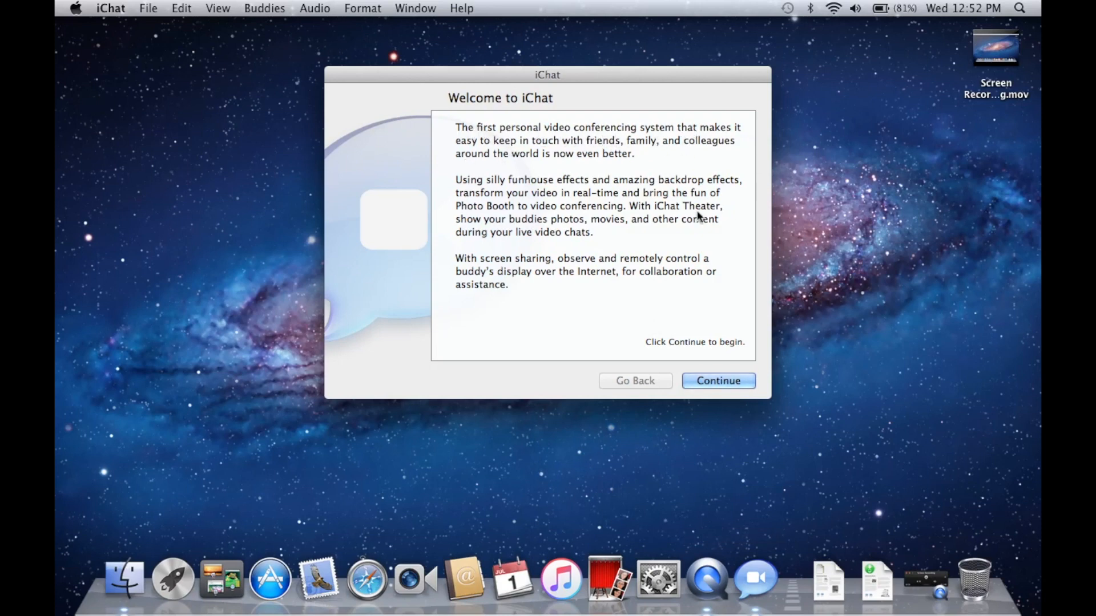
pyautogui.moveTo(608, 172)
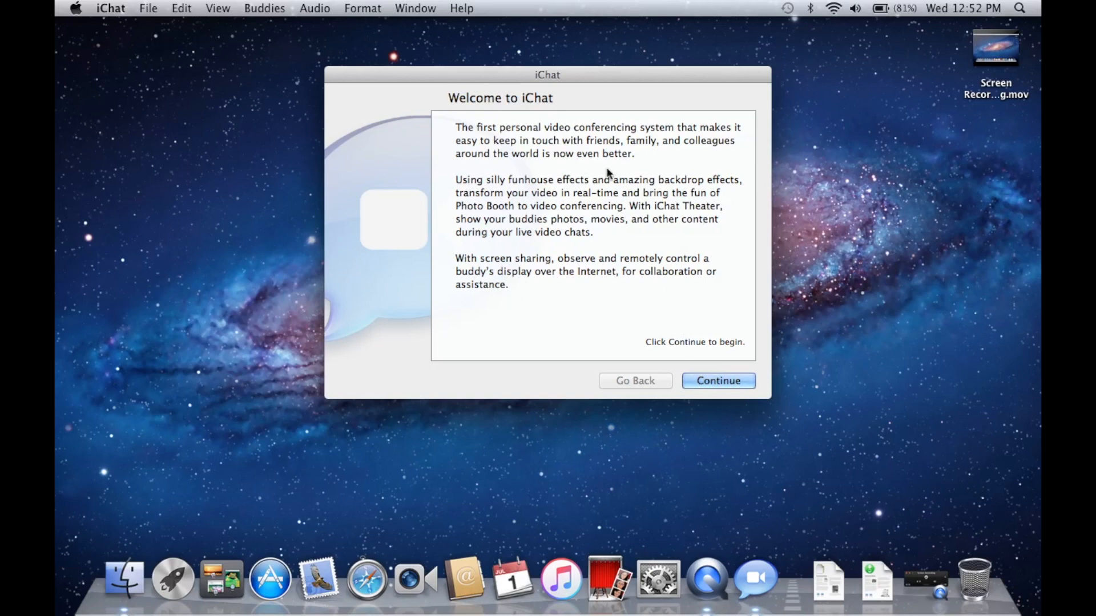
pyautogui.moveTo(601, 226)
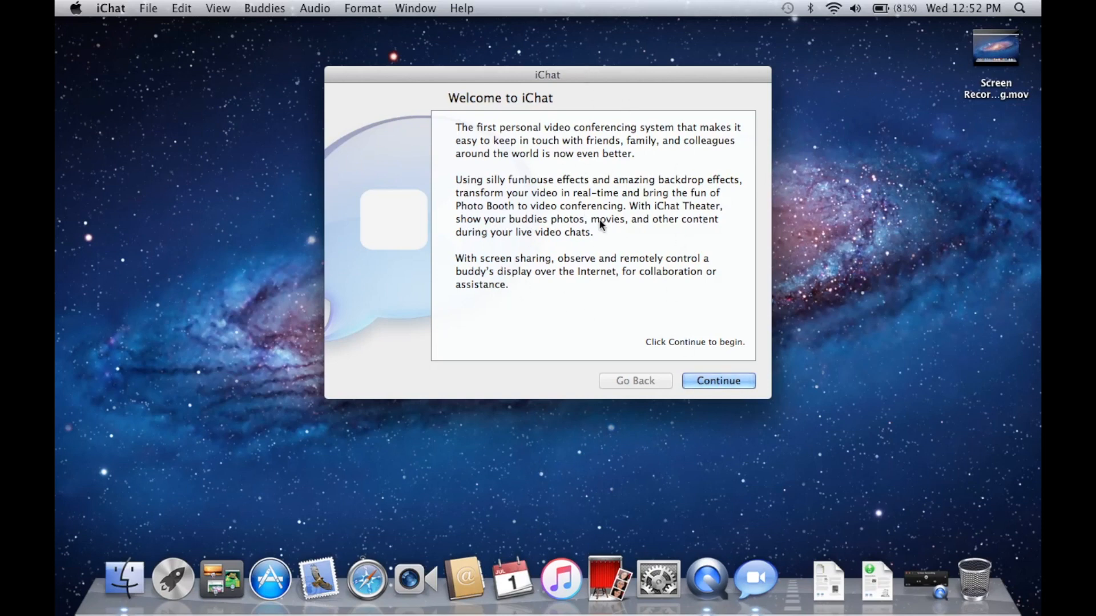
pyautogui.moveTo(682, 197)
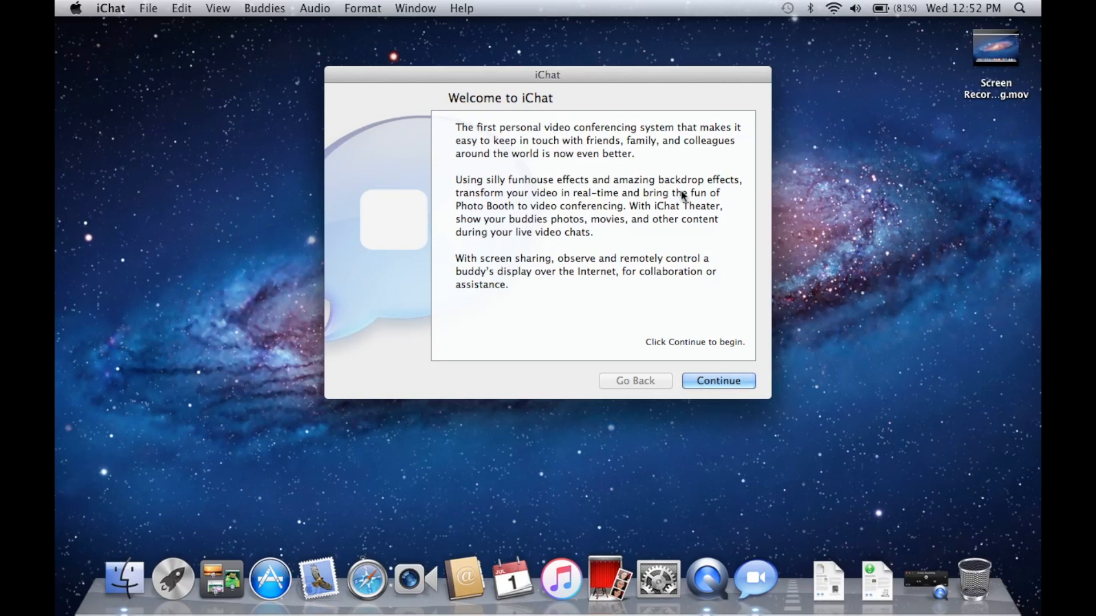
pyautogui.moveTo(115, 13)
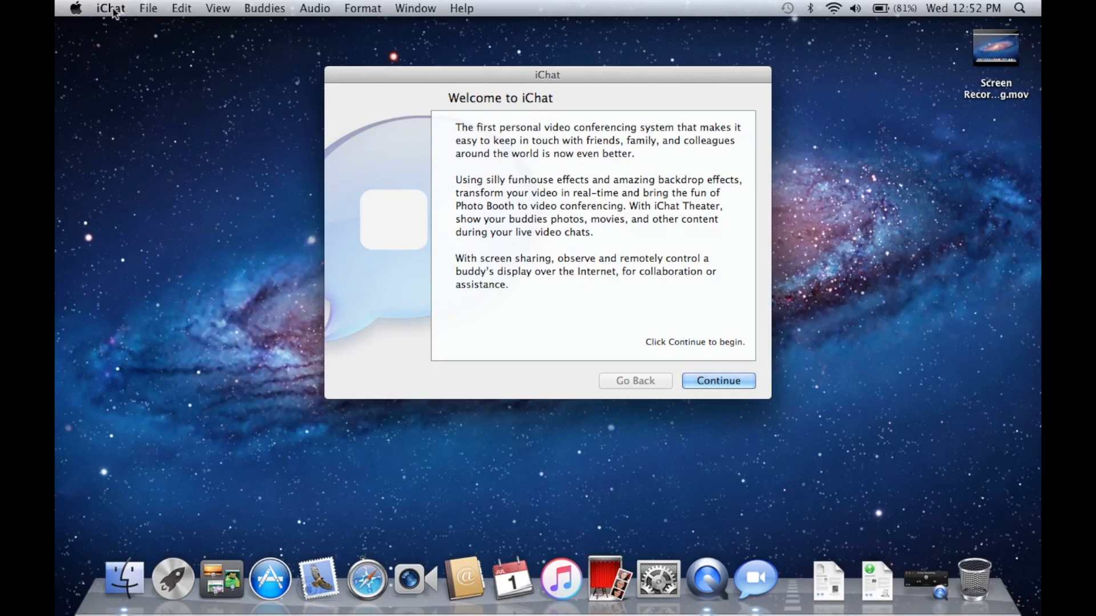
# - Choose Quit iChat from the iChat menu, skipping the welcome setup
pyautogui.click(111, 8)
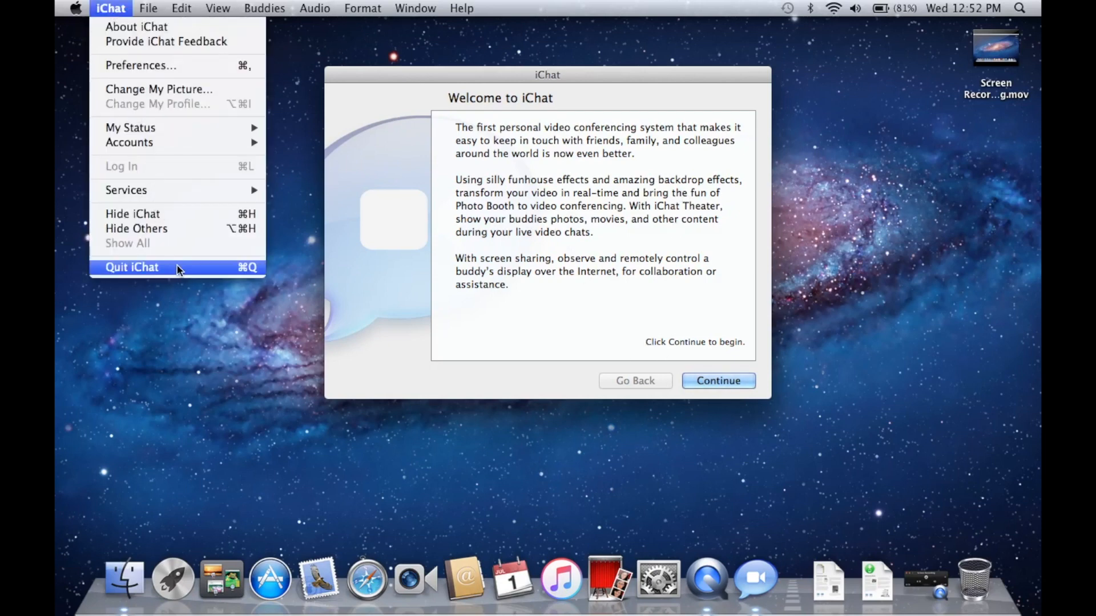
pyautogui.click(131, 267)
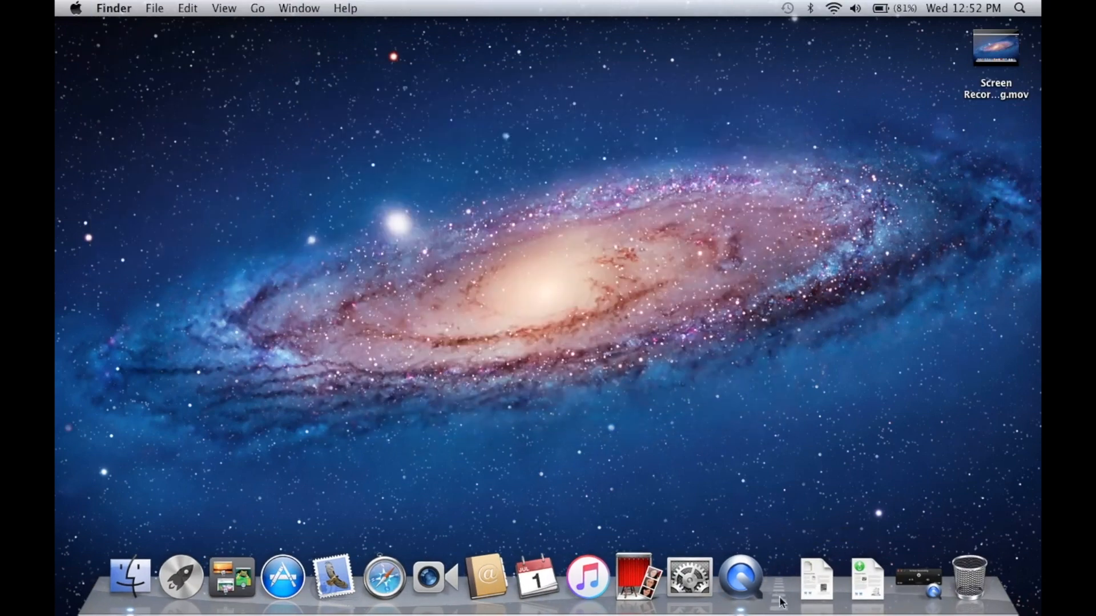
pyautogui.moveTo(434, 587)
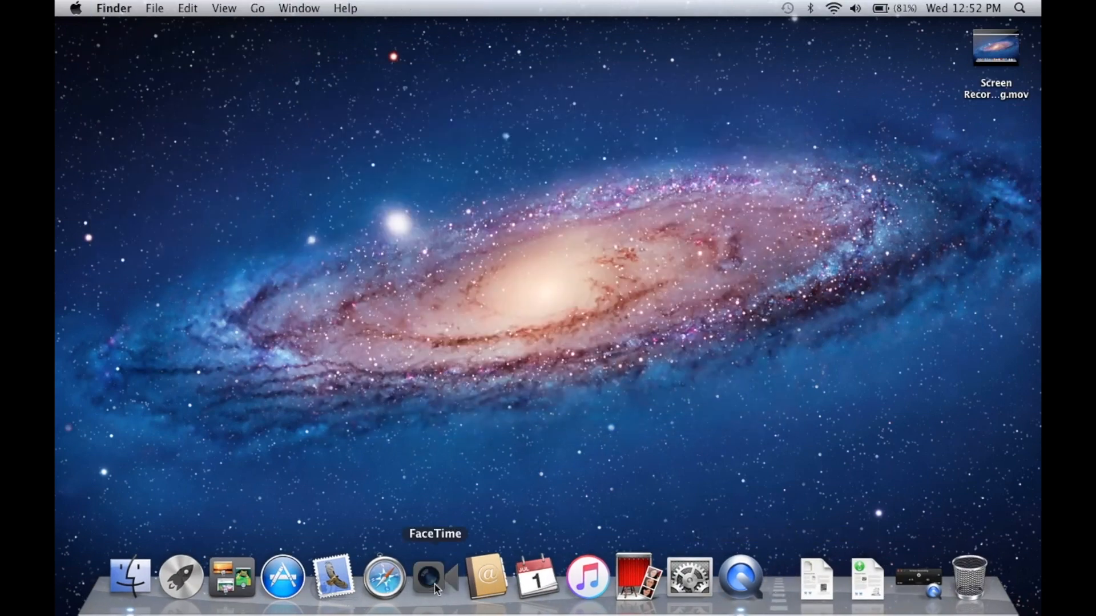
pyautogui.moveTo(77, 17)
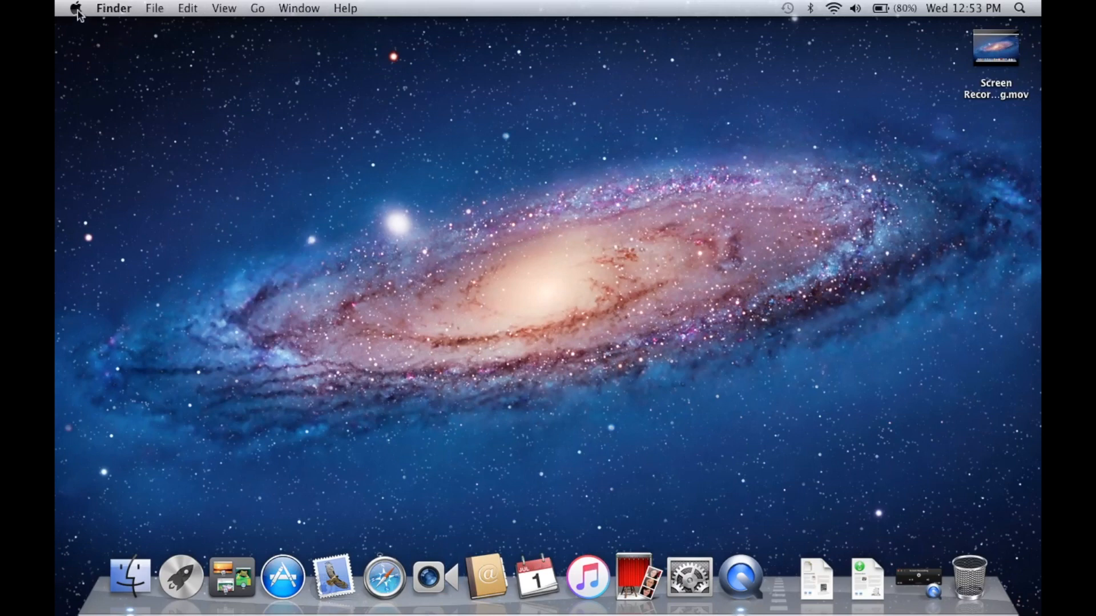
# - Open About This Mac: version 10.7.5, 2.4 GHz Intel Core i5, 8 GB memory
pyautogui.click(76, 8)
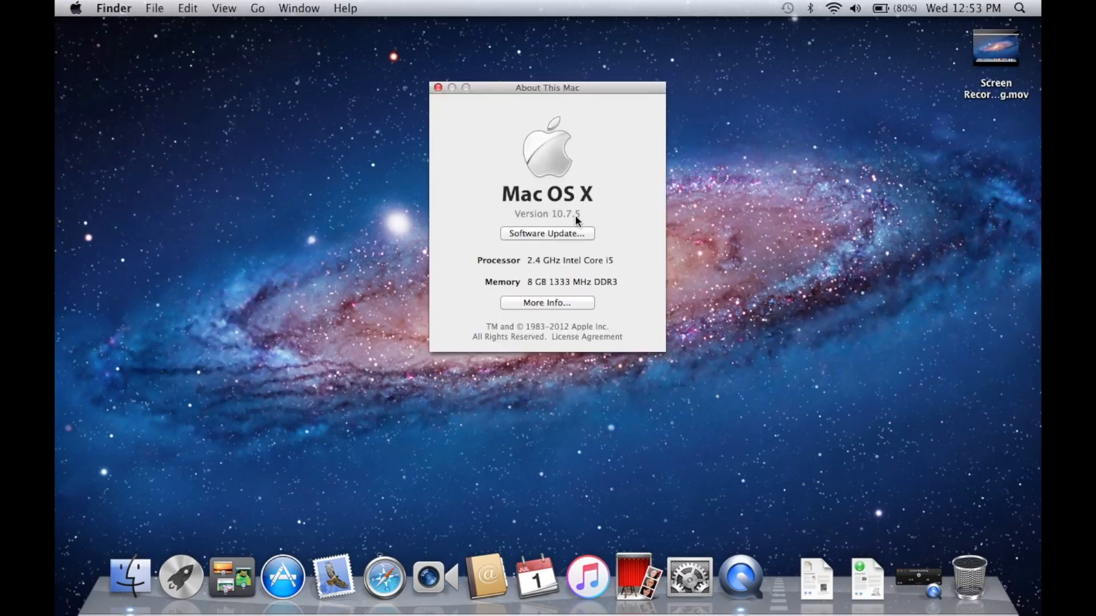
pyautogui.moveTo(631, 225)
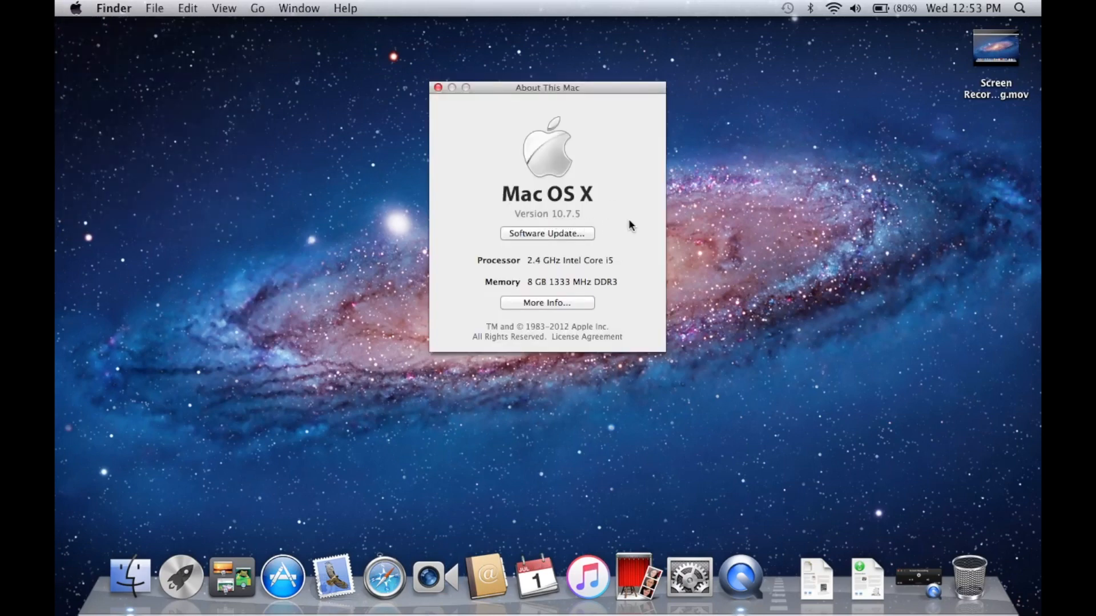
pyautogui.moveTo(474, 182)
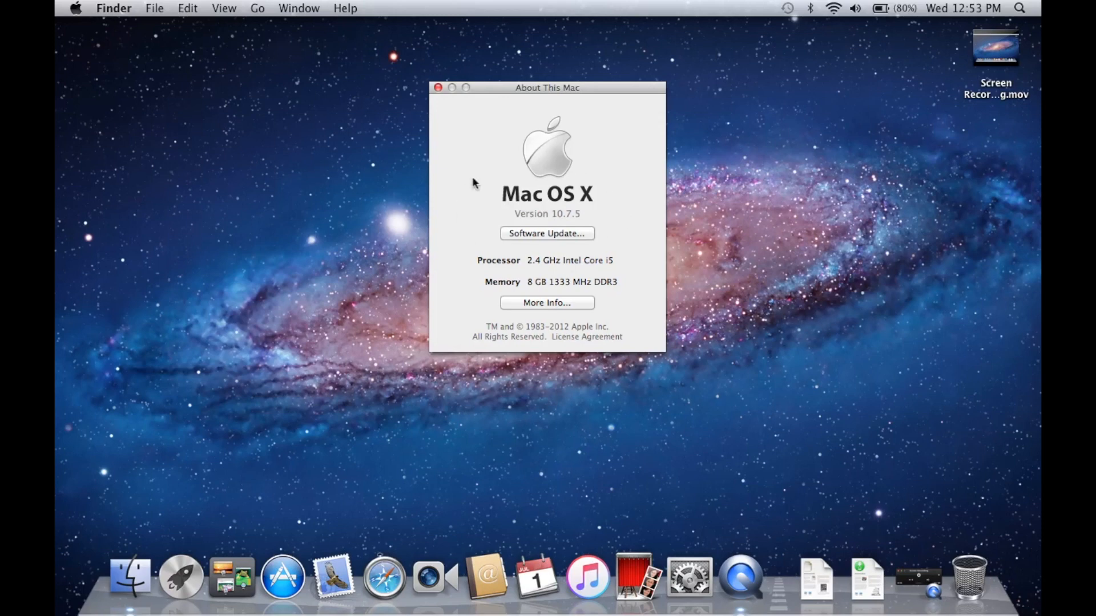
pyautogui.moveTo(534, 295)
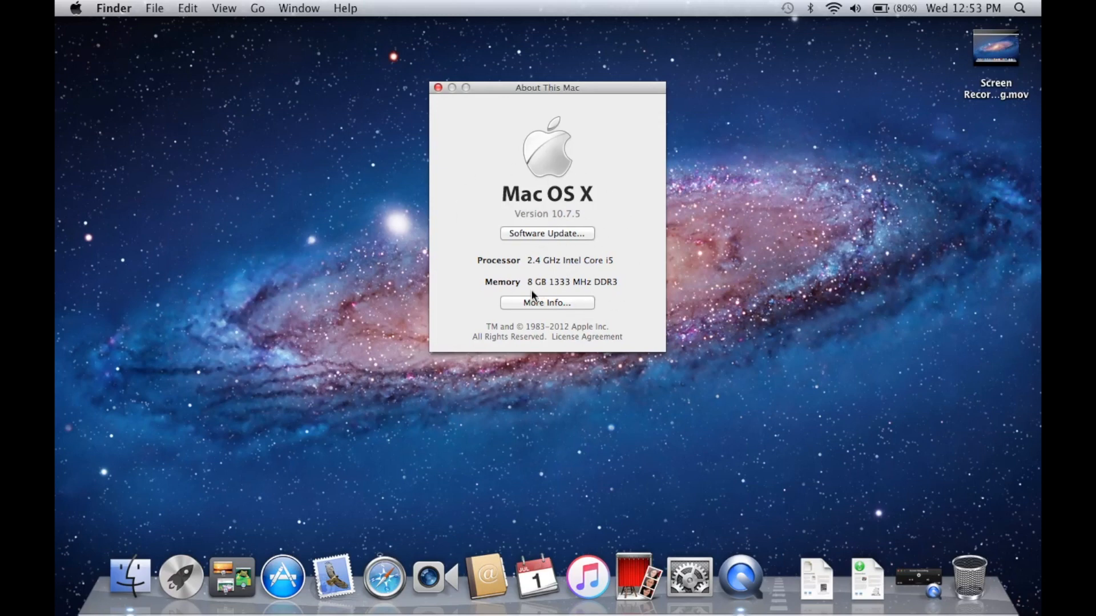
pyautogui.moveTo(639, 303)
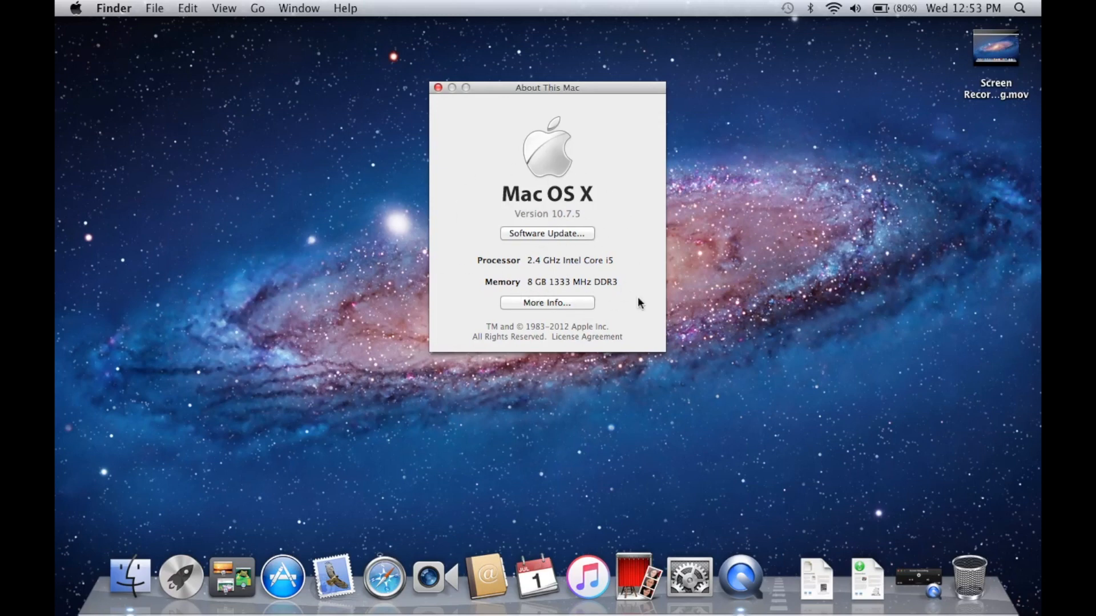
pyautogui.moveTo(621, 298)
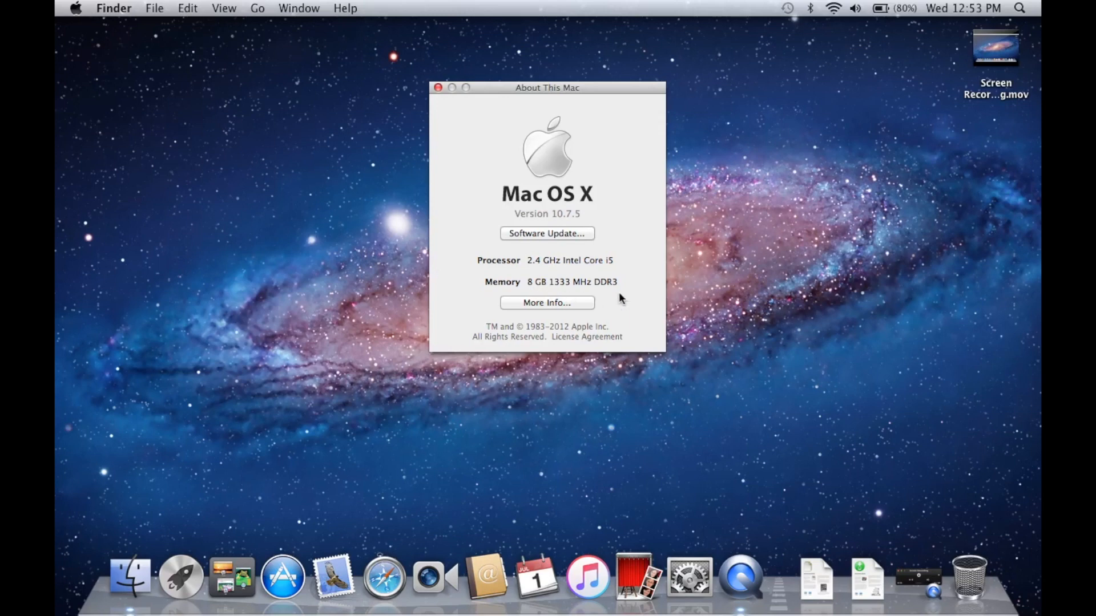
pyautogui.moveTo(425, 141)
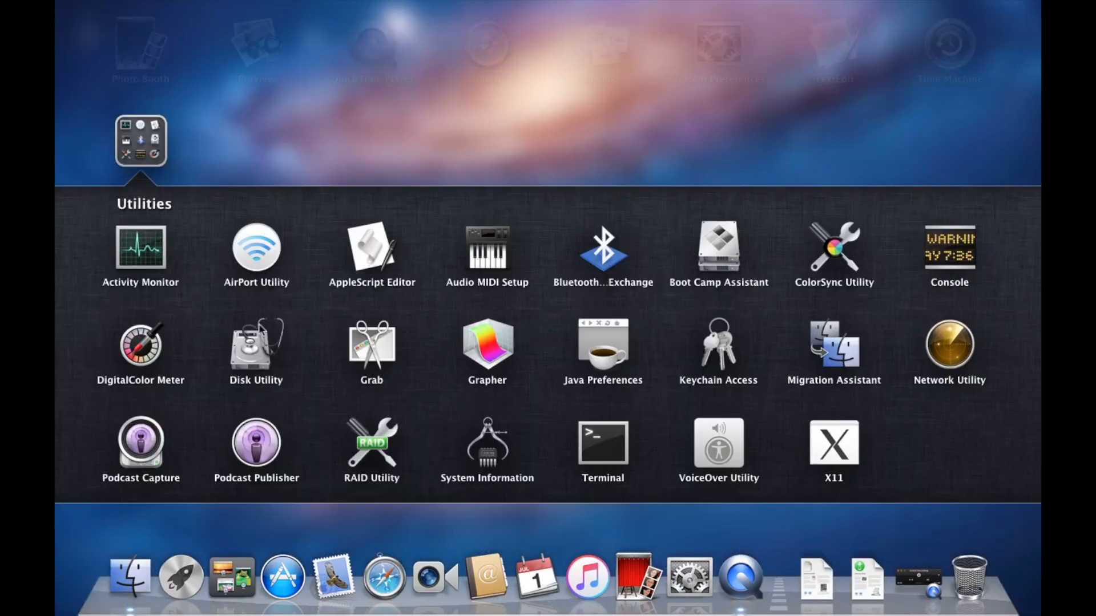
pyautogui.moveTo(605, 301)
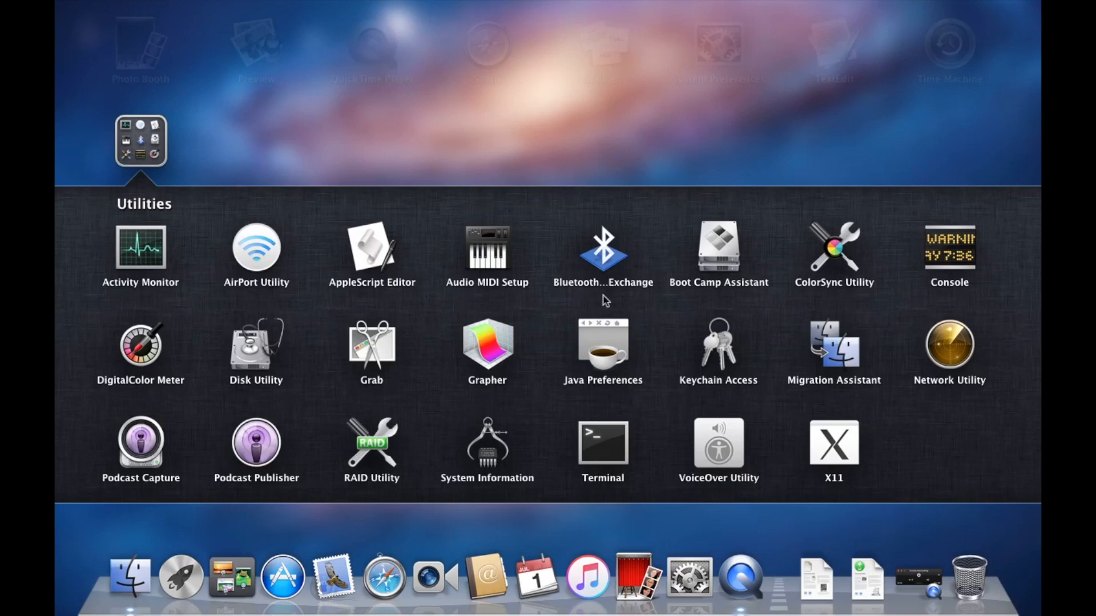
pyautogui.moveTo(143, 493)
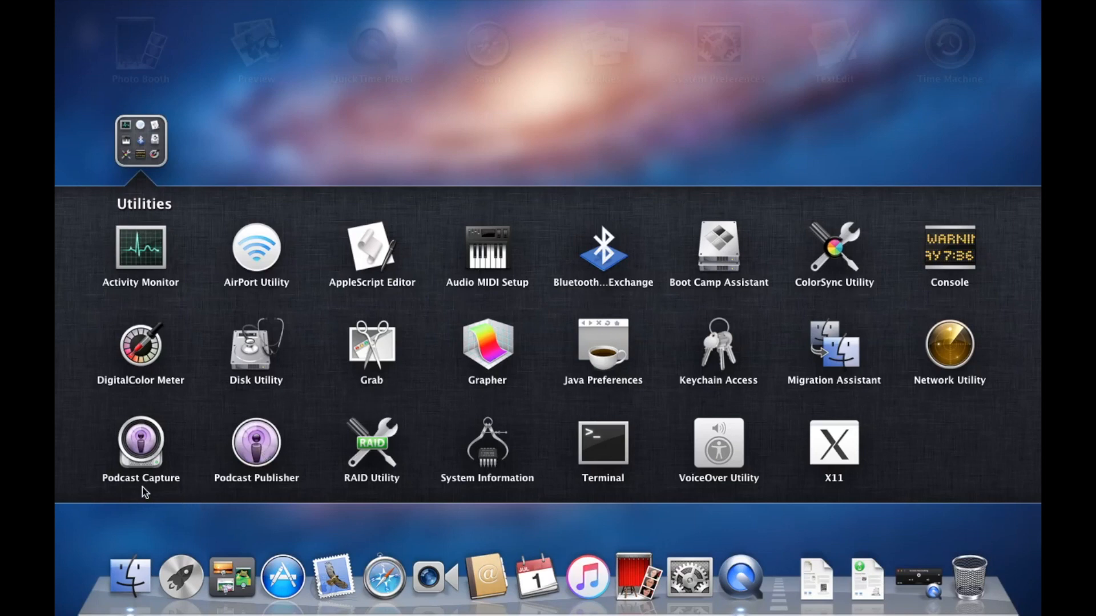
pyautogui.moveTo(239, 411)
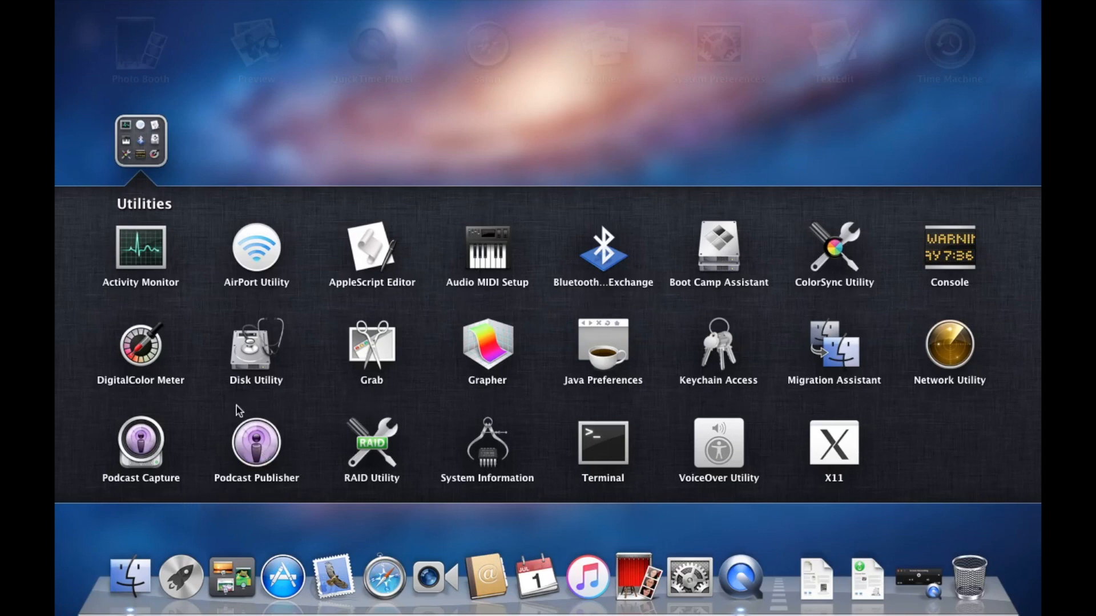
pyautogui.moveTo(922, 305)
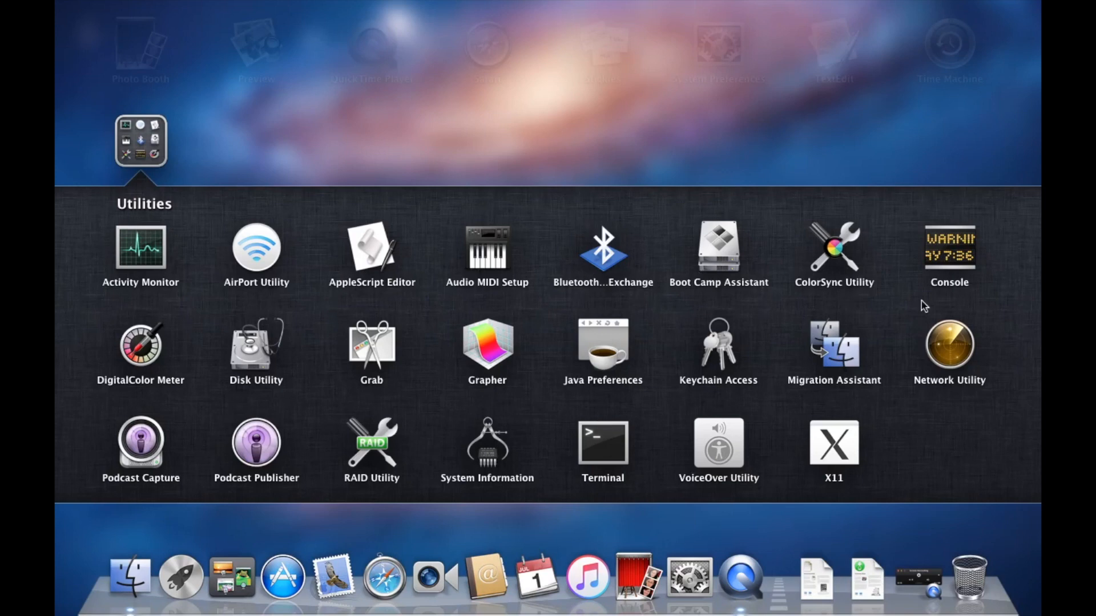
pyautogui.moveTo(502, 357)
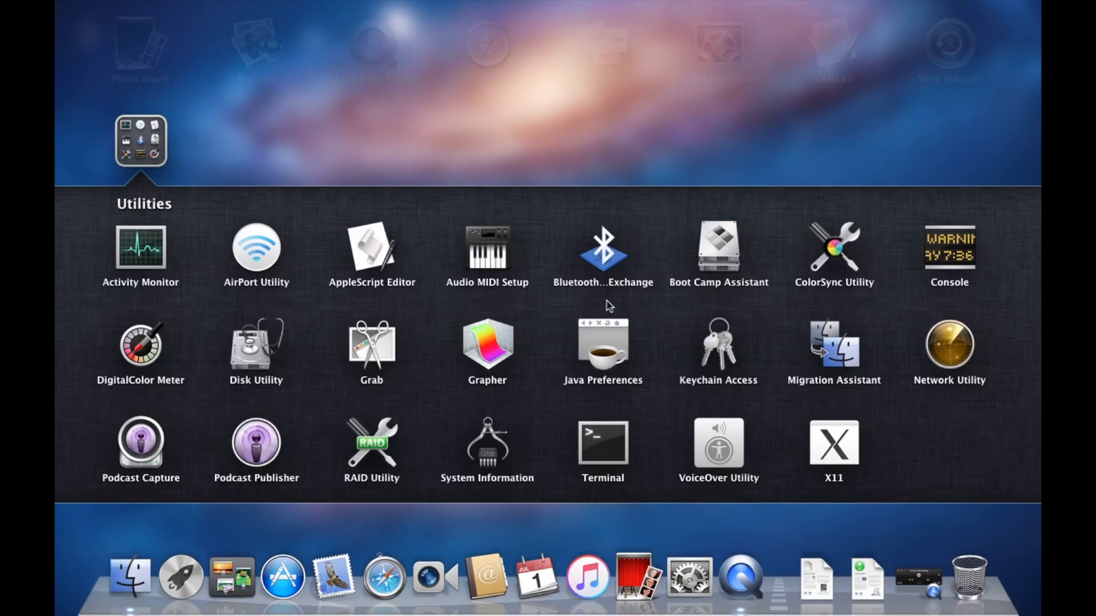
pyautogui.moveTo(634, 217)
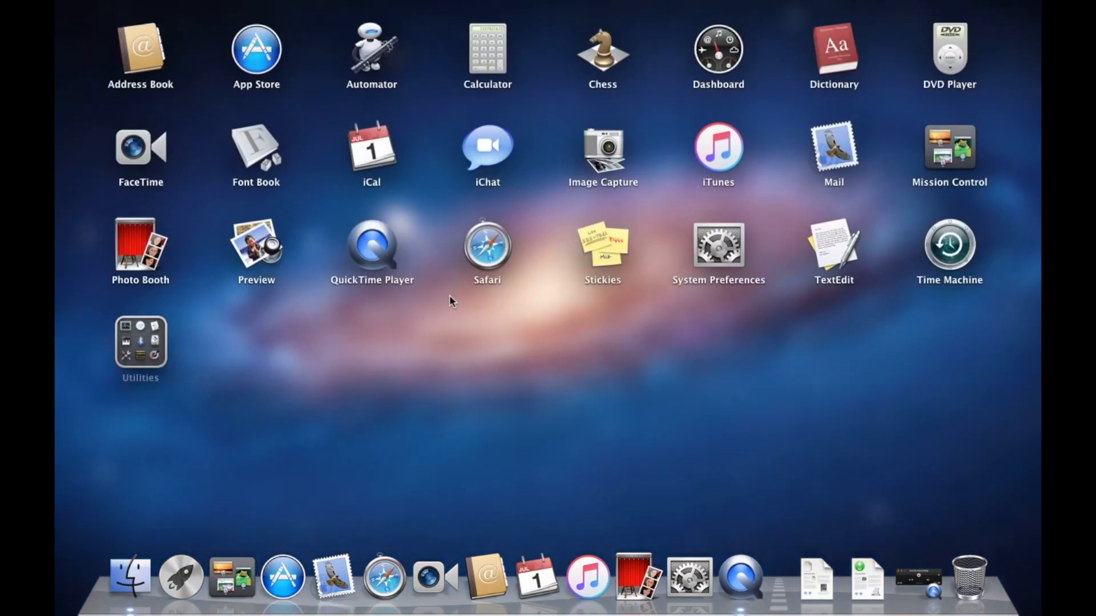
pyautogui.moveTo(978, 48)
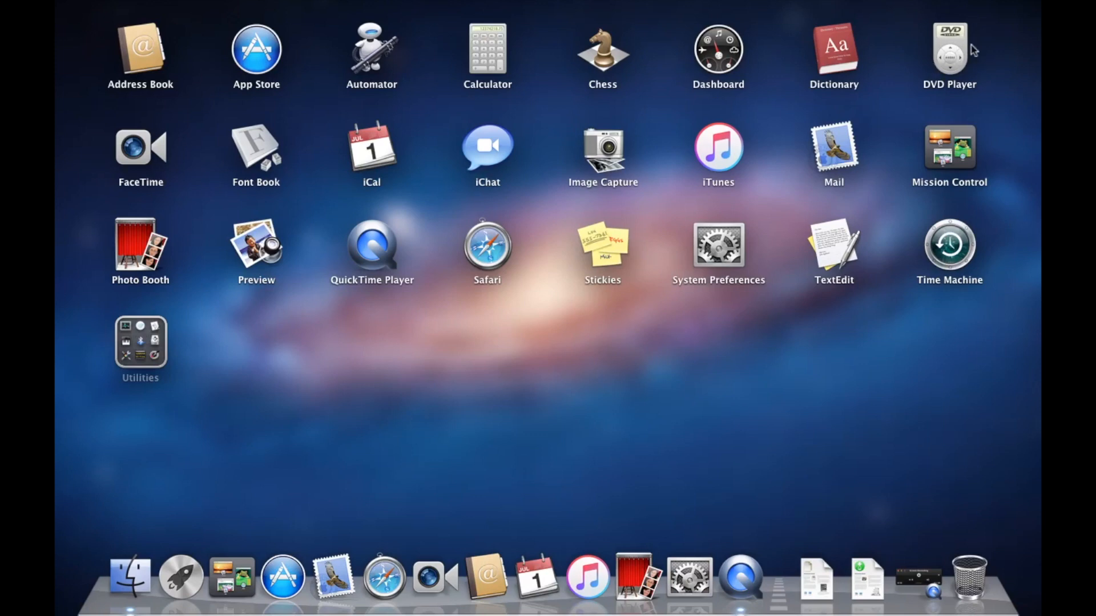
pyautogui.moveTo(734, 151)
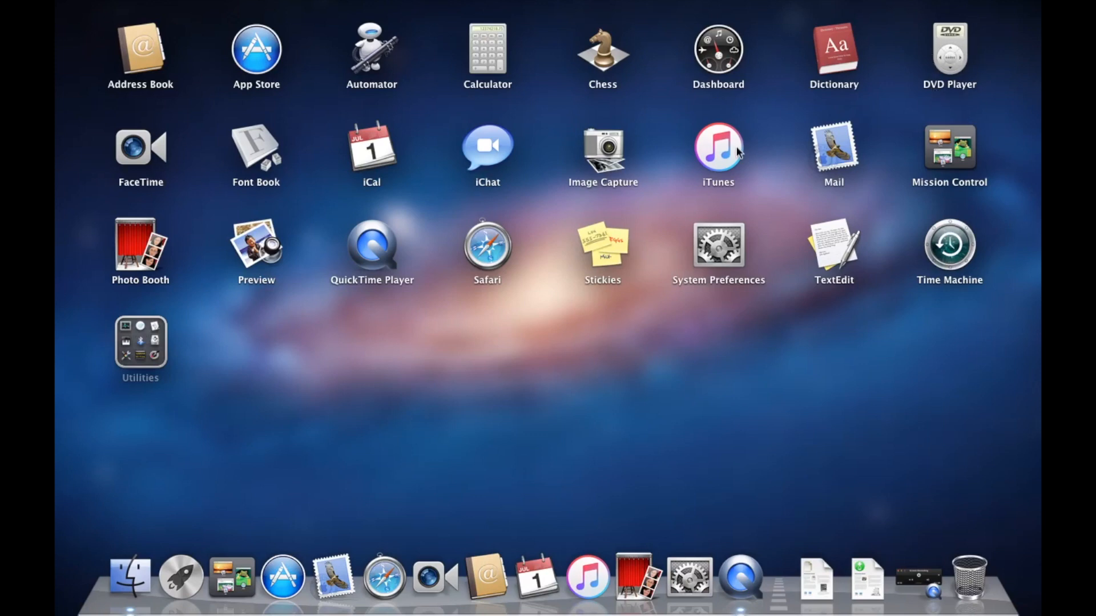
pyautogui.moveTo(858, 62)
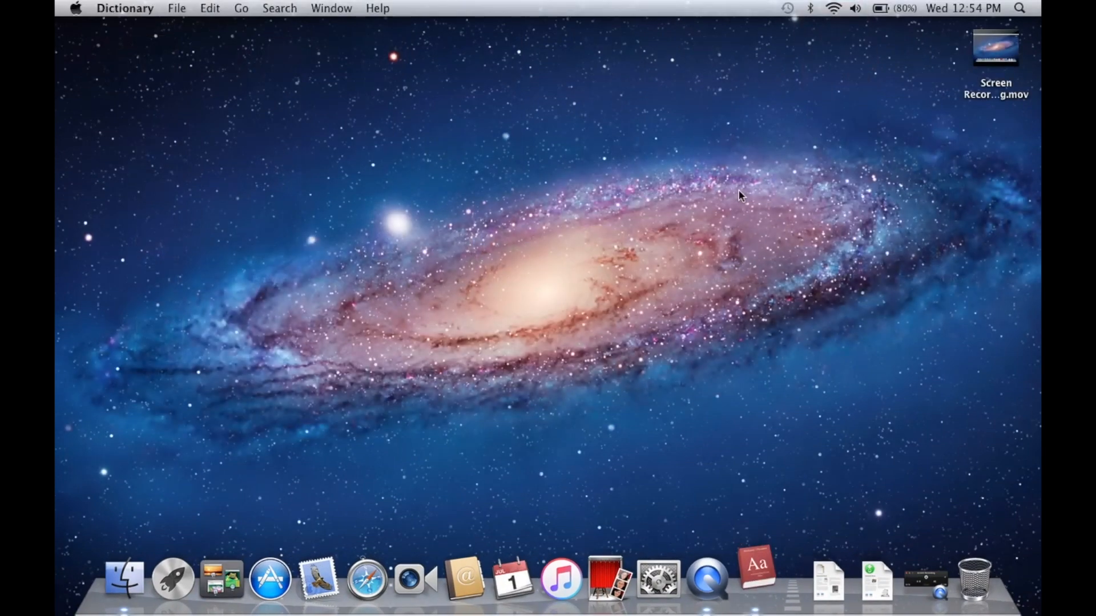
# - Launch Dictionary, focus its search field, then quit Dictionary
pyautogui.click(755, 575)
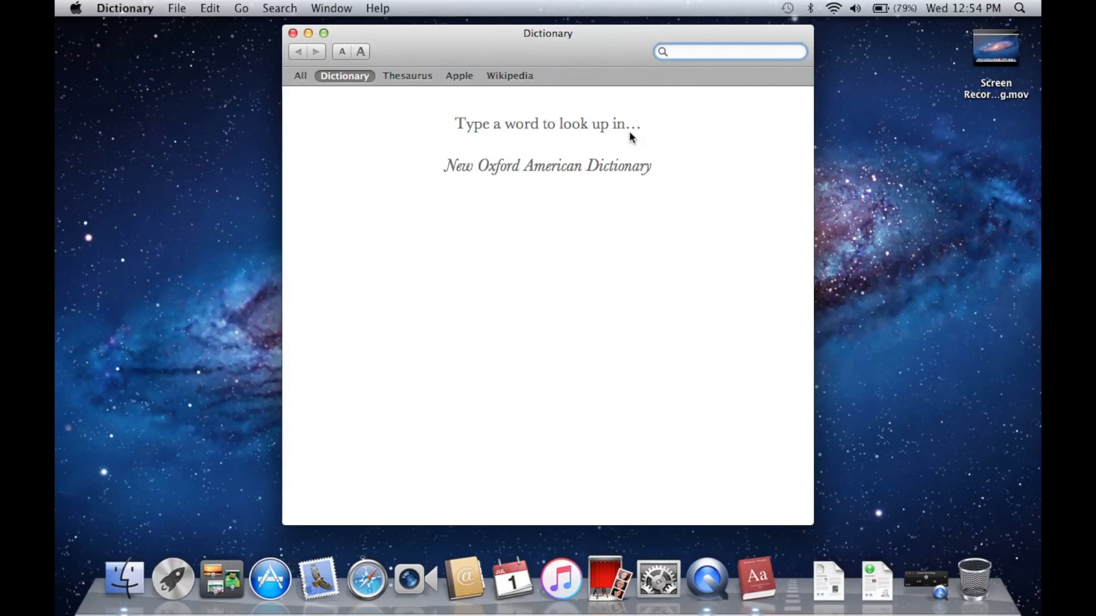
pyautogui.click(729, 52)
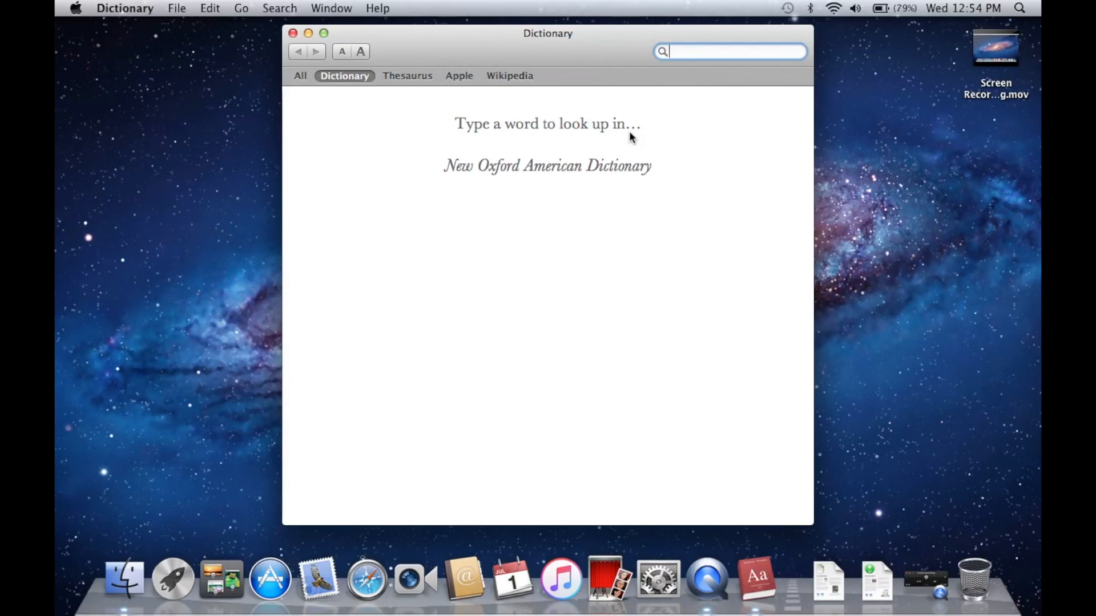
pyautogui.moveTo(247, 46)
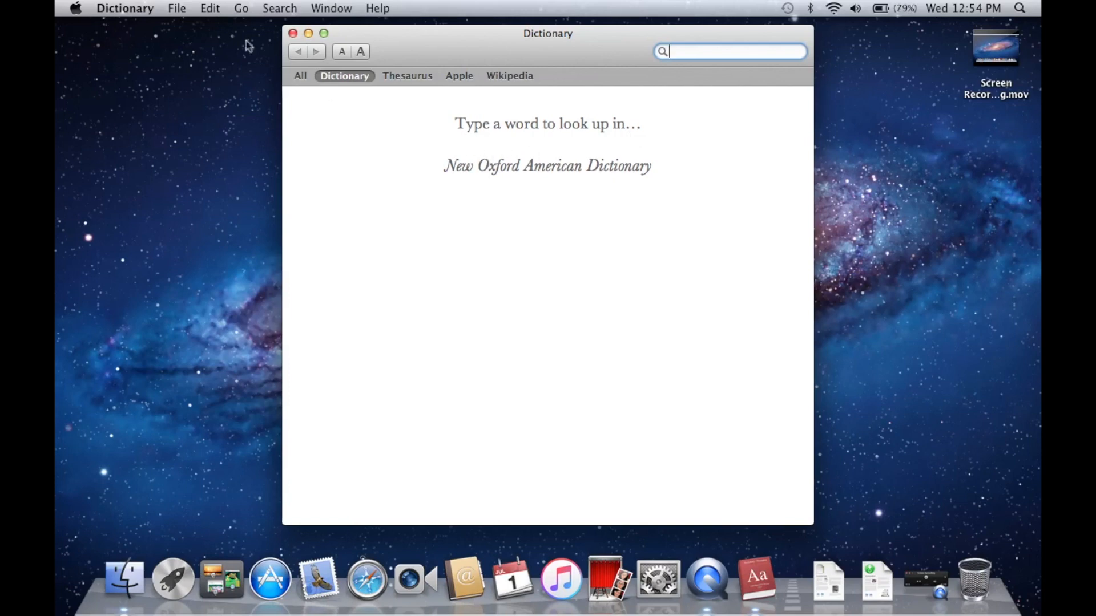
pyautogui.click(125, 7)
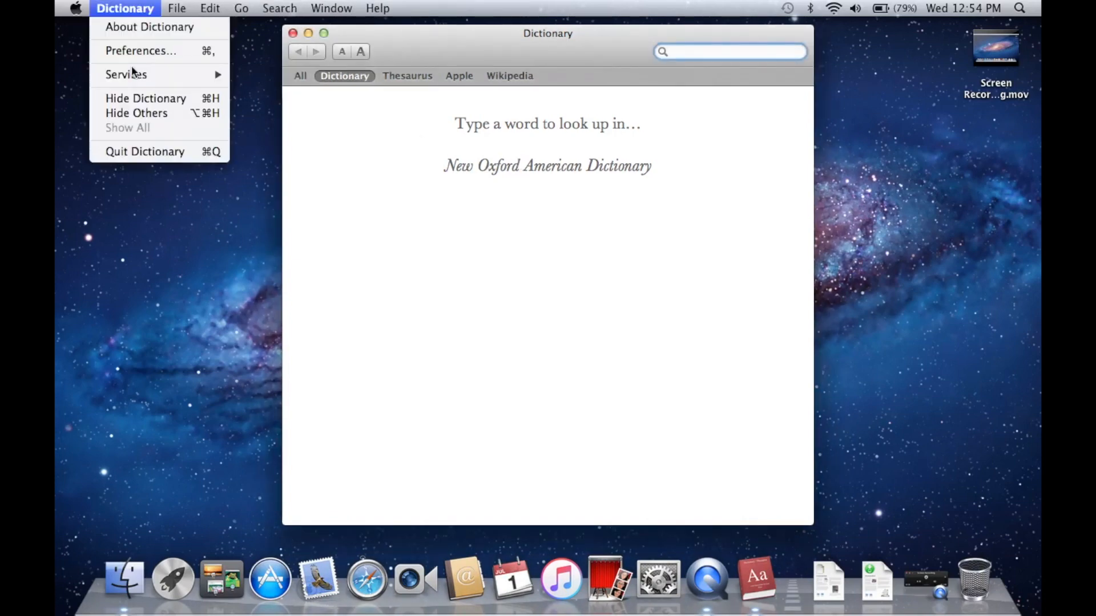
pyautogui.click(144, 152)
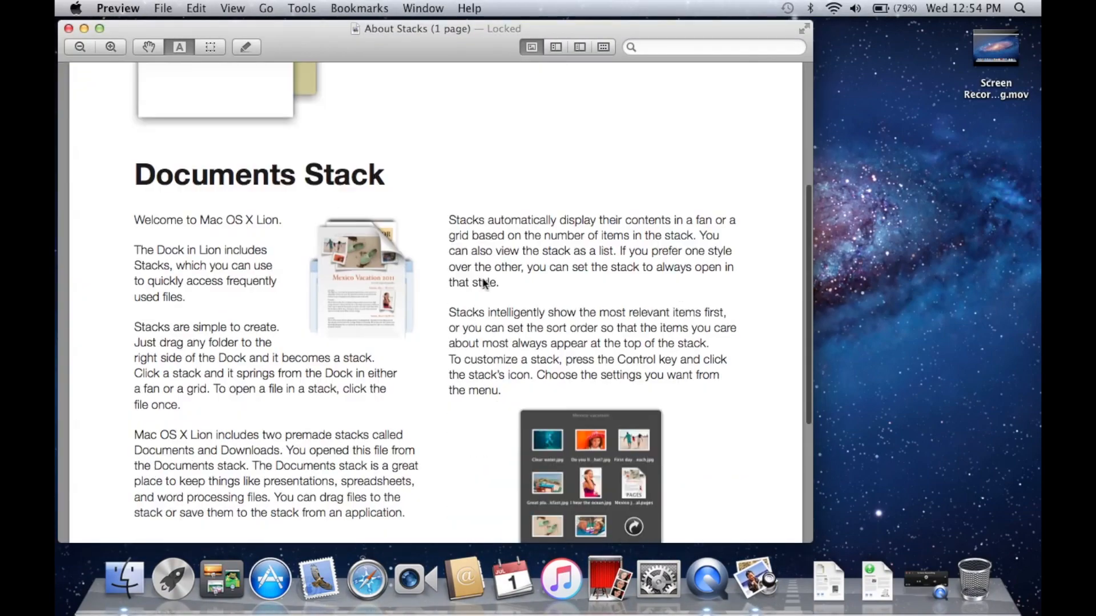
# - Scroll through About Stacks and bring up Preview's Dock menu to quit it
pyautogui.scroll(-3)
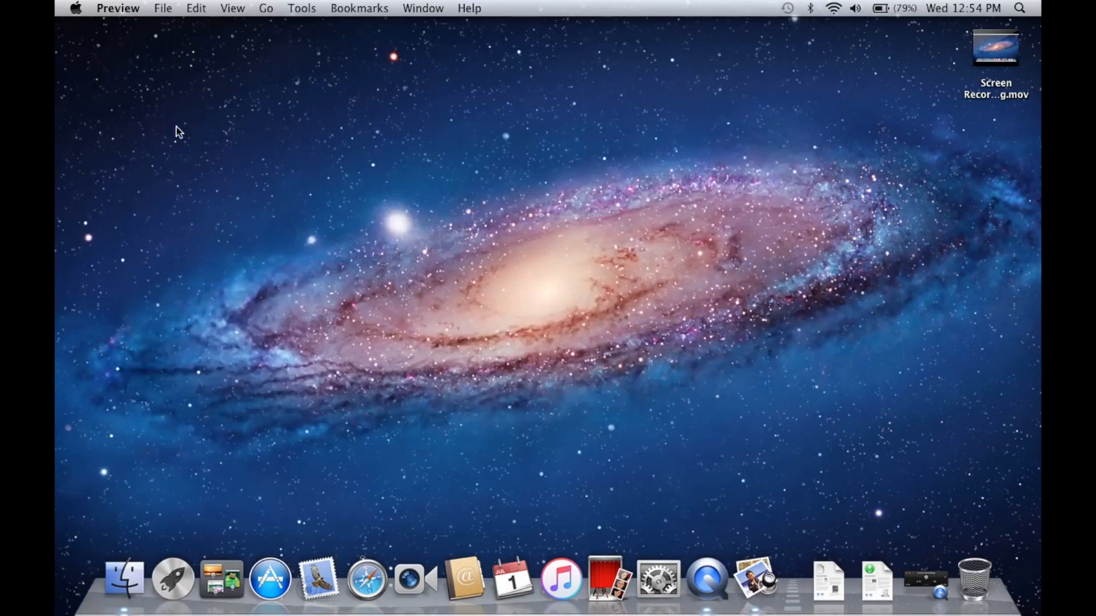
pyautogui.rightClick(753, 582)
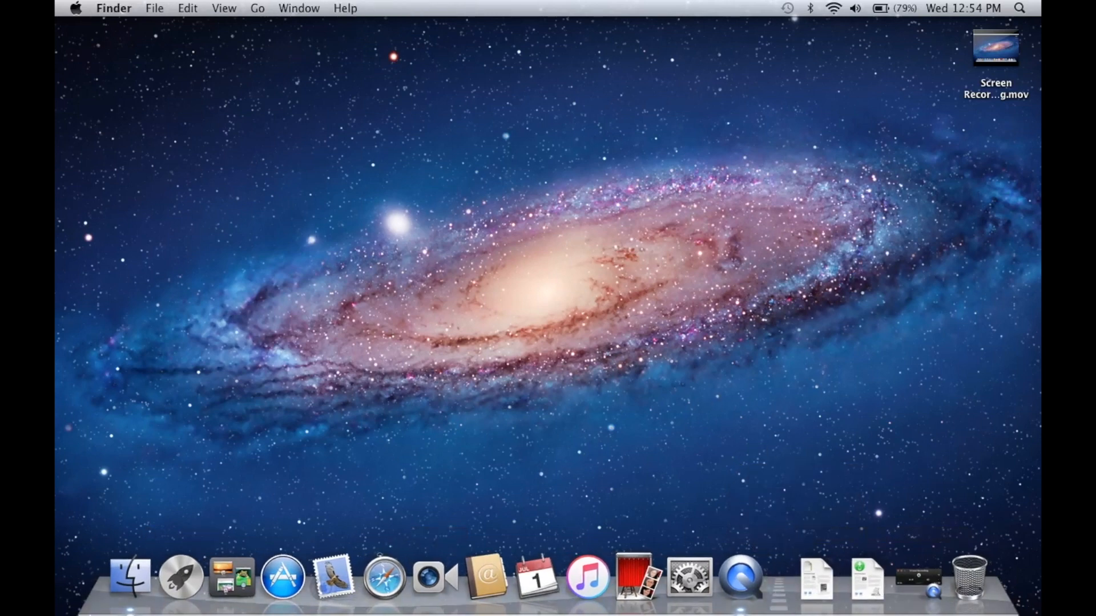
pyautogui.moveTo(384, 585)
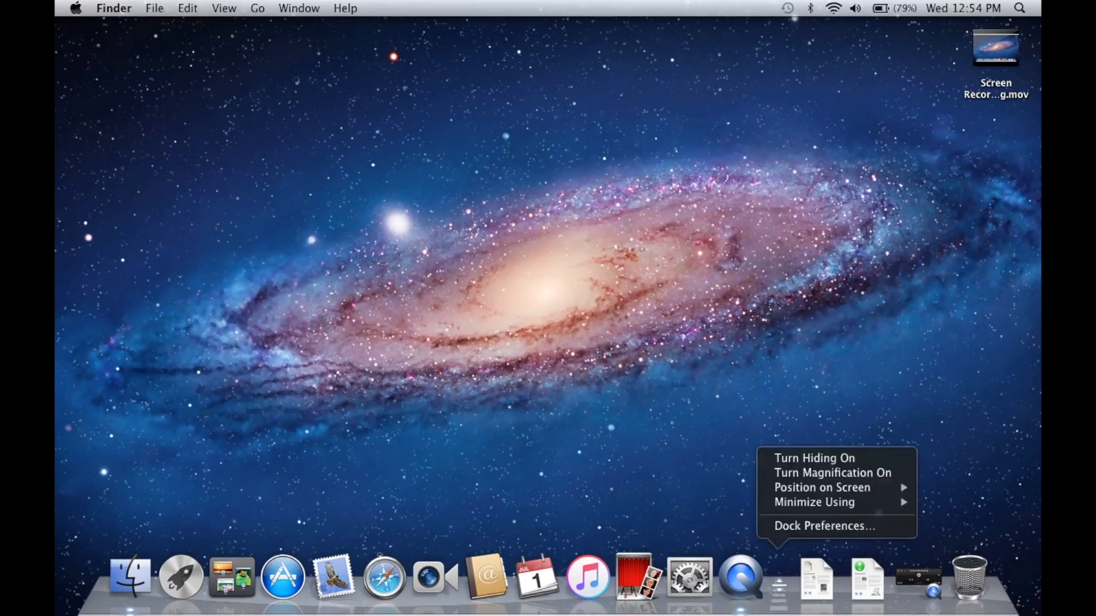
pyautogui.moveTo(871, 524)
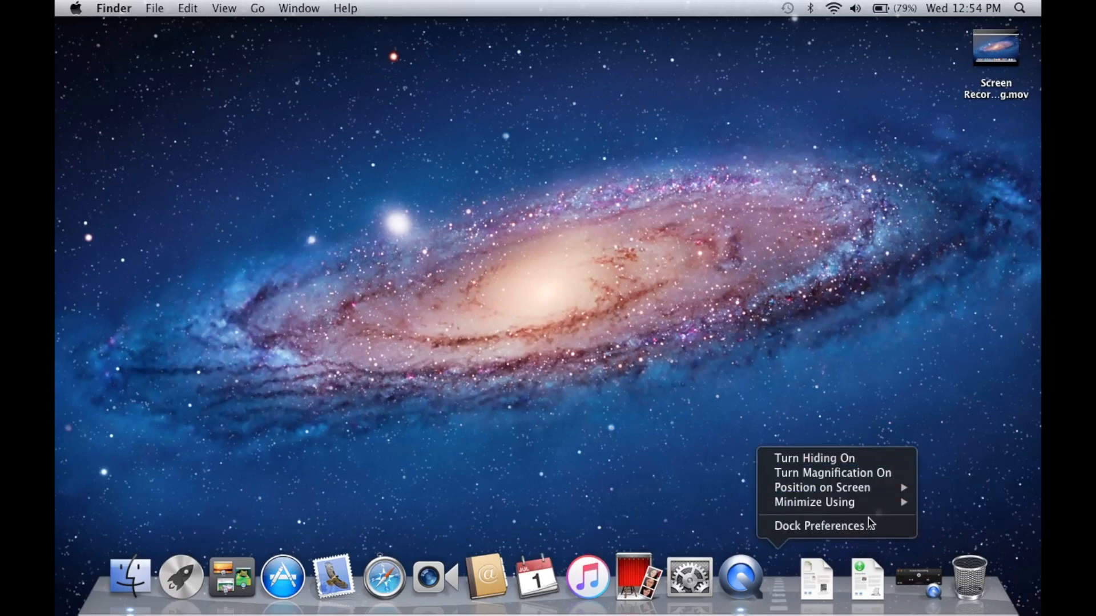
# - Open the Dock preferences pane, then return to Show All
pyautogui.click(822, 526)
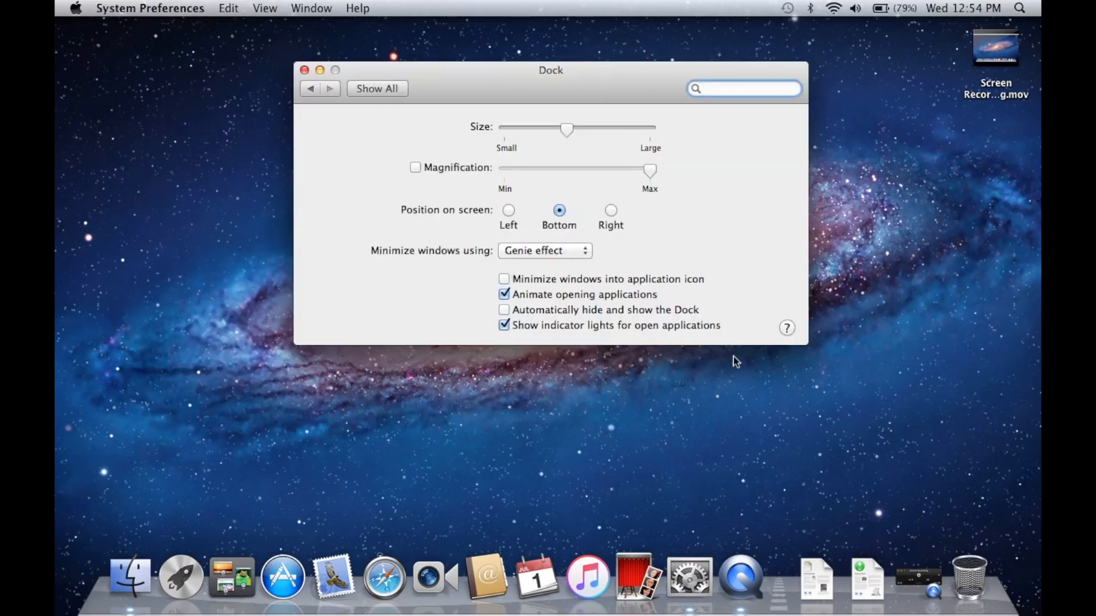
pyautogui.moveTo(743, 586)
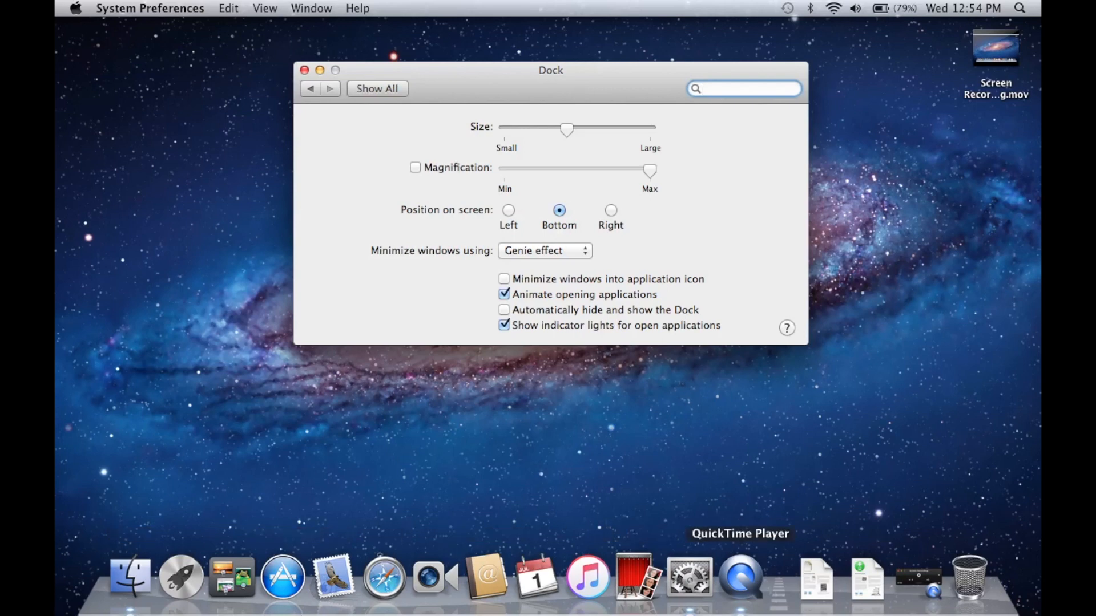
pyautogui.click(377, 88)
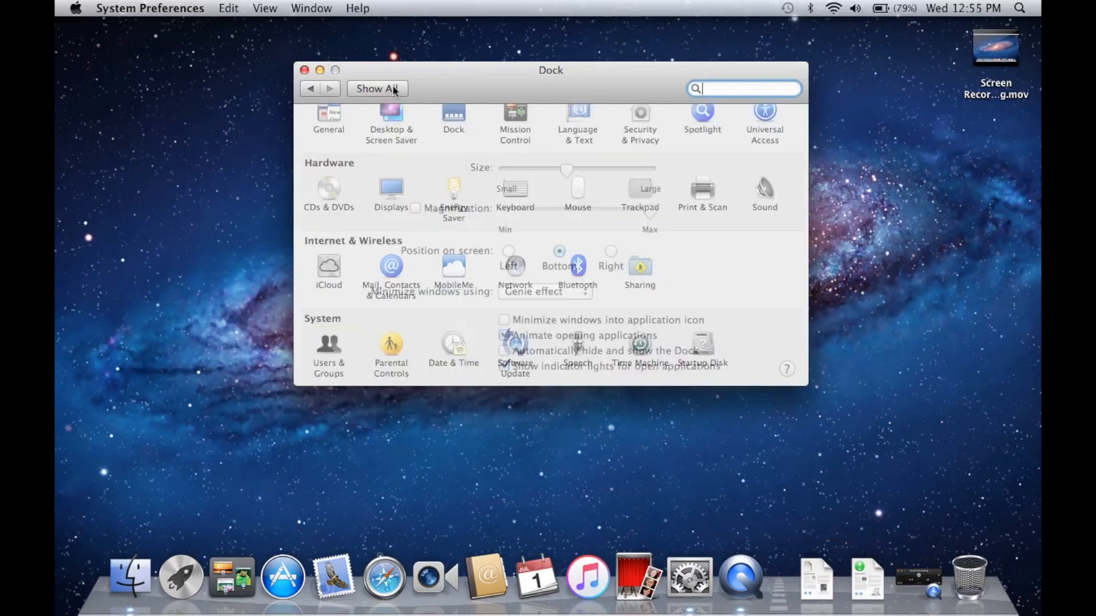
pyautogui.click(378, 88)
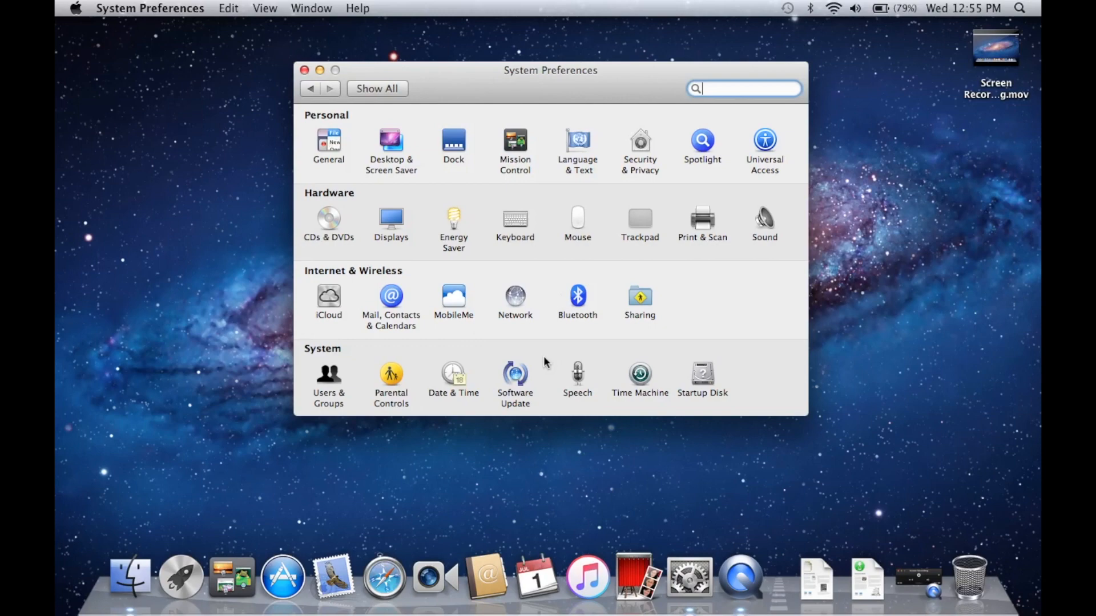
pyautogui.click(305, 69)
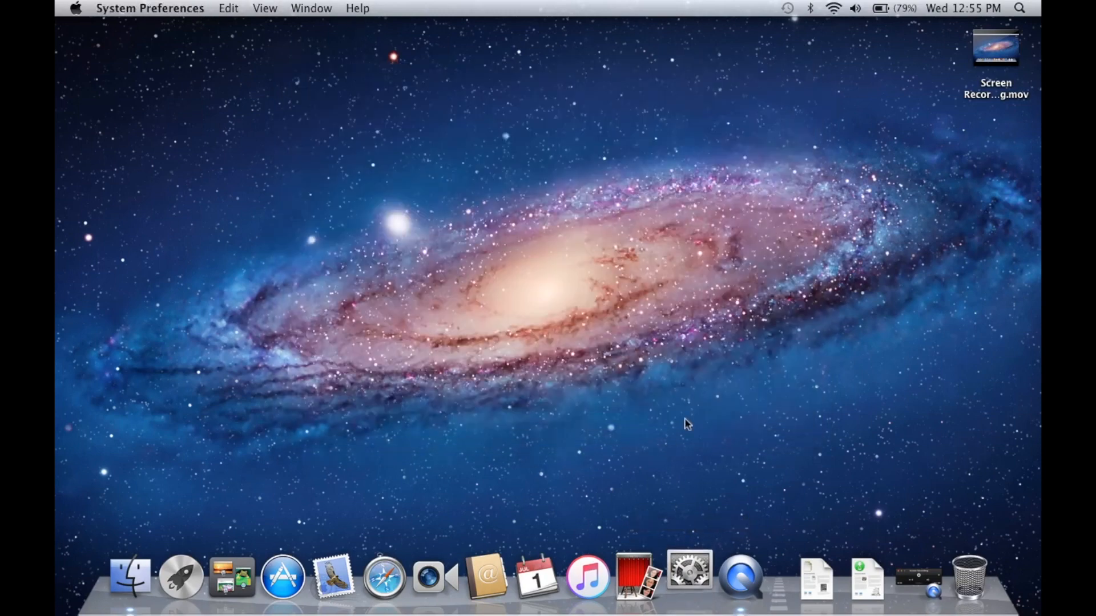
pyautogui.click(686, 577)
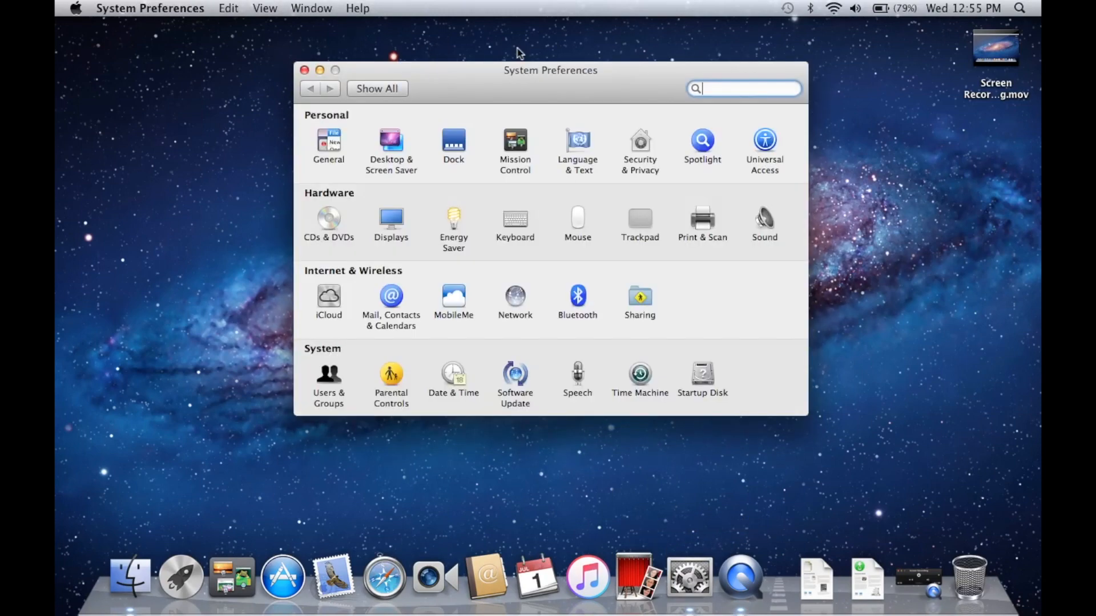
pyautogui.moveTo(502, 248)
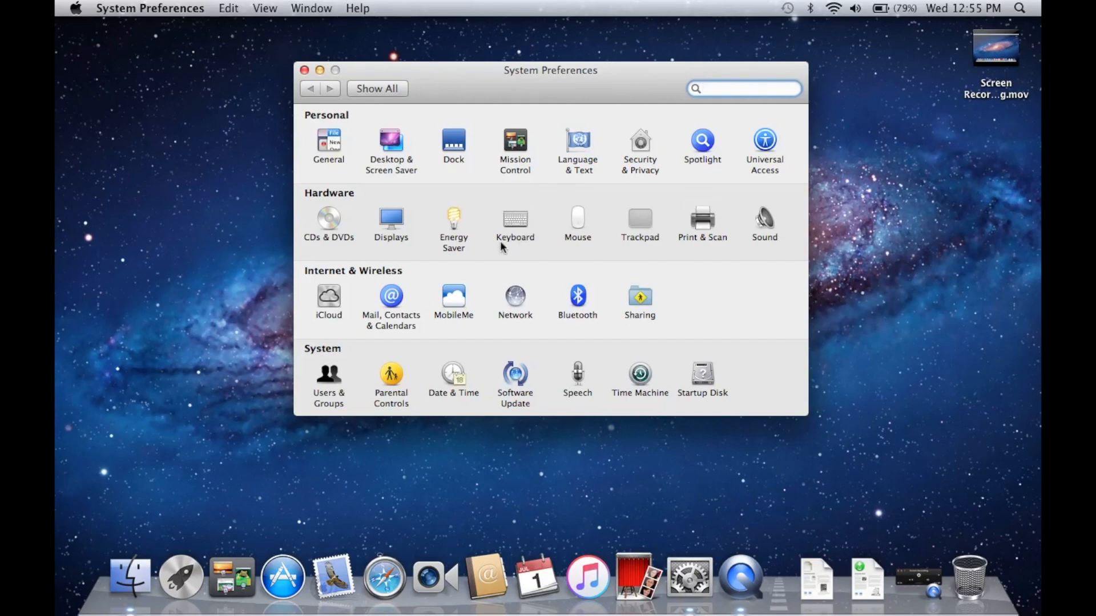
pyautogui.moveTo(473, 323)
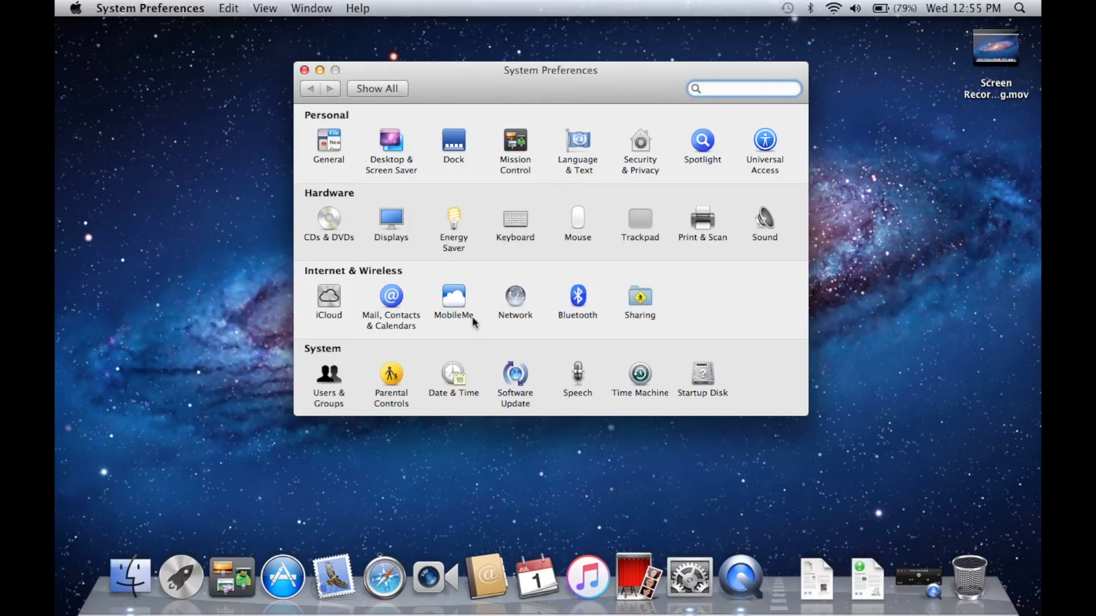
pyautogui.click(453, 297)
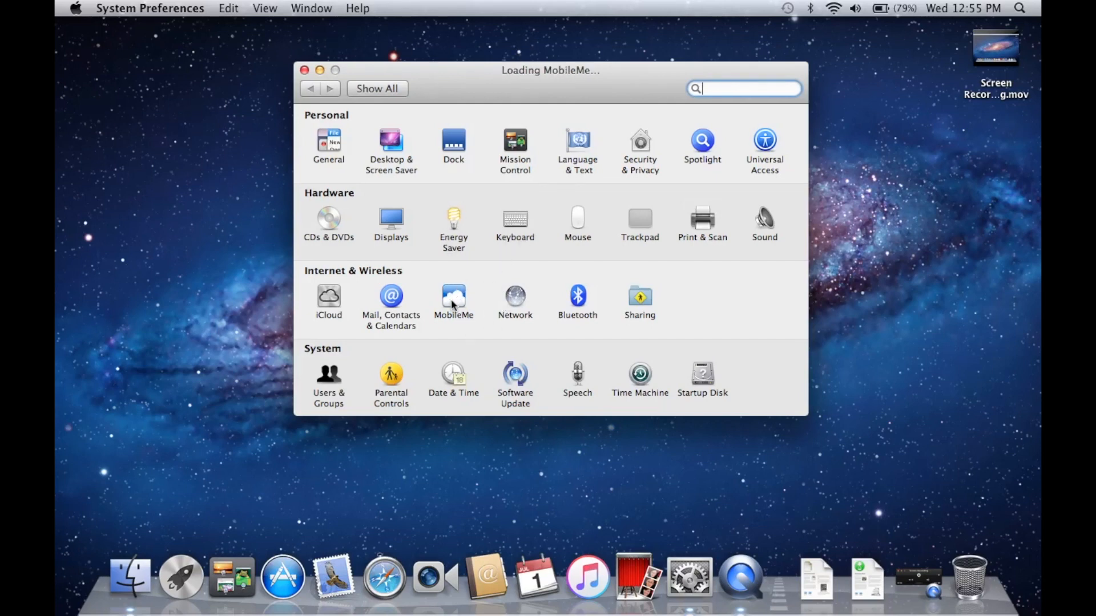
pyautogui.click(454, 298)
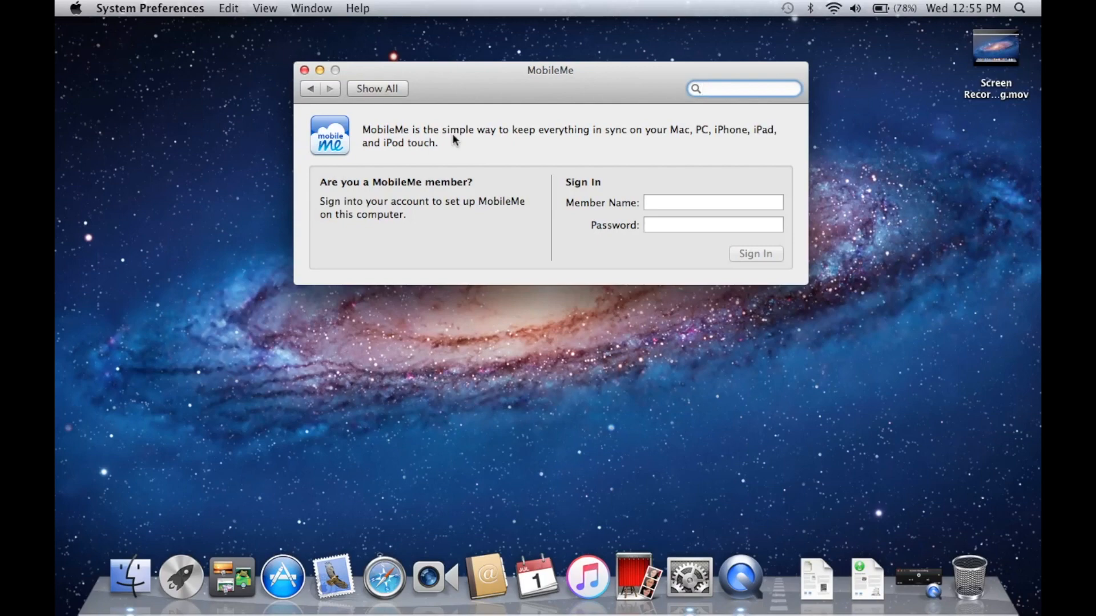
pyautogui.click(311, 88)
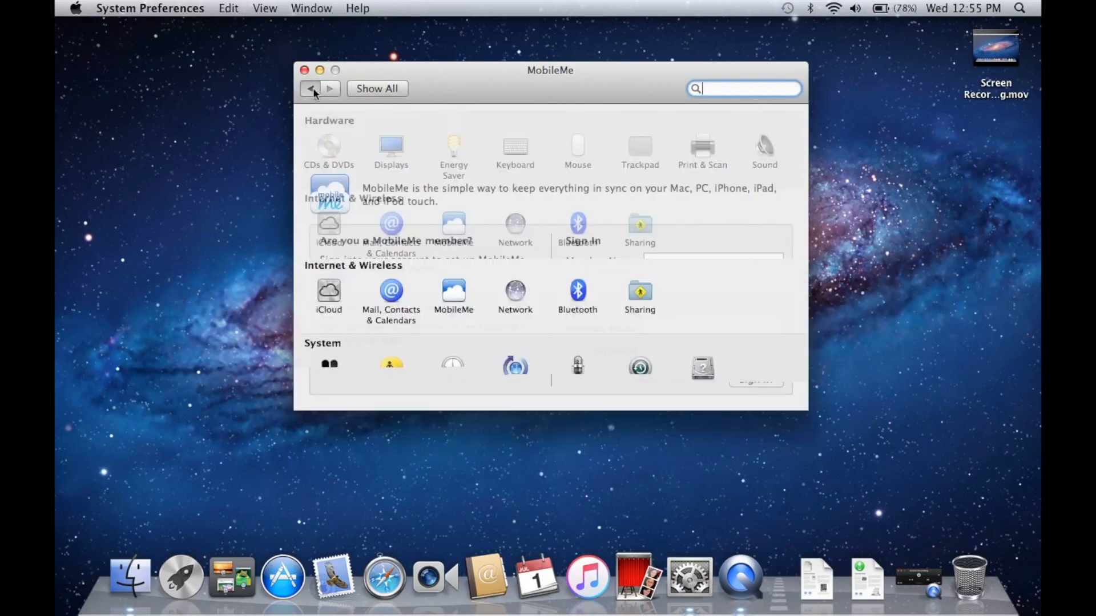
pyautogui.click(309, 88)
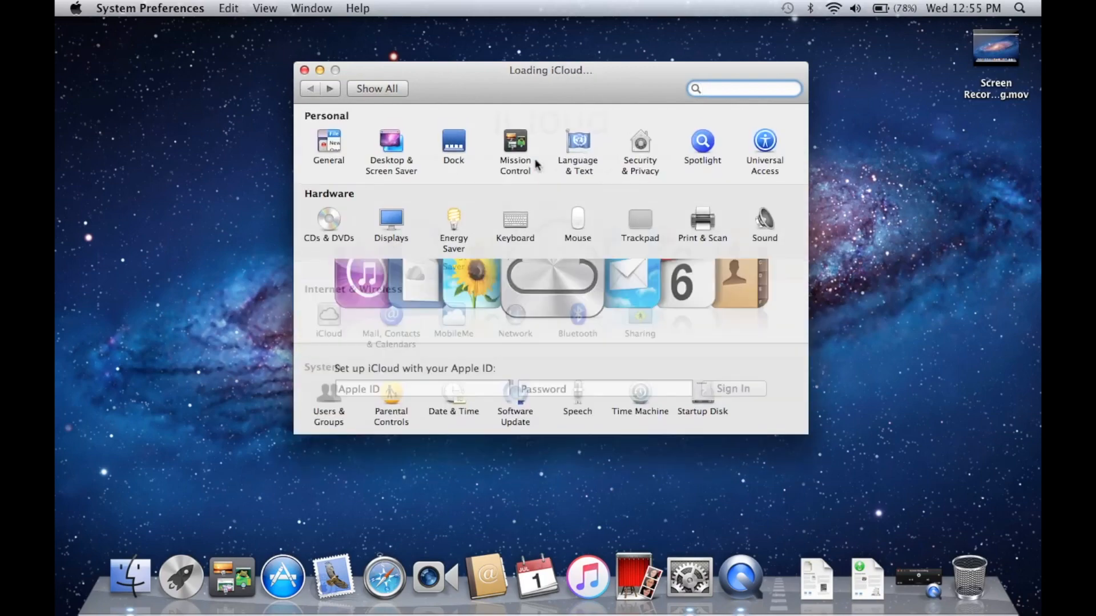
pyautogui.click(328, 320)
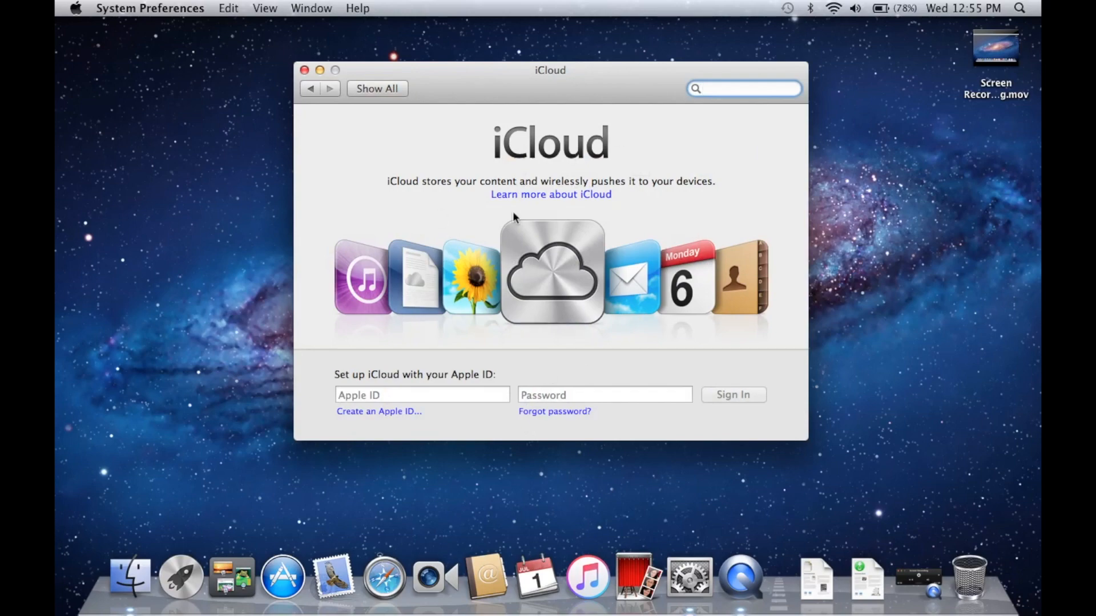
pyautogui.moveTo(452, 116)
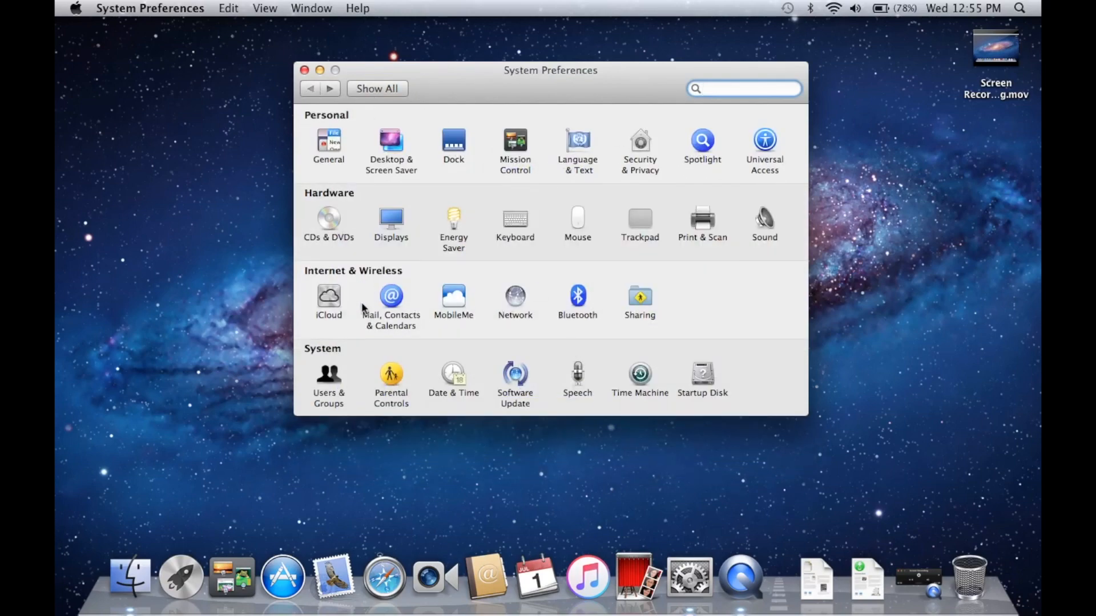
pyautogui.click(744, 89)
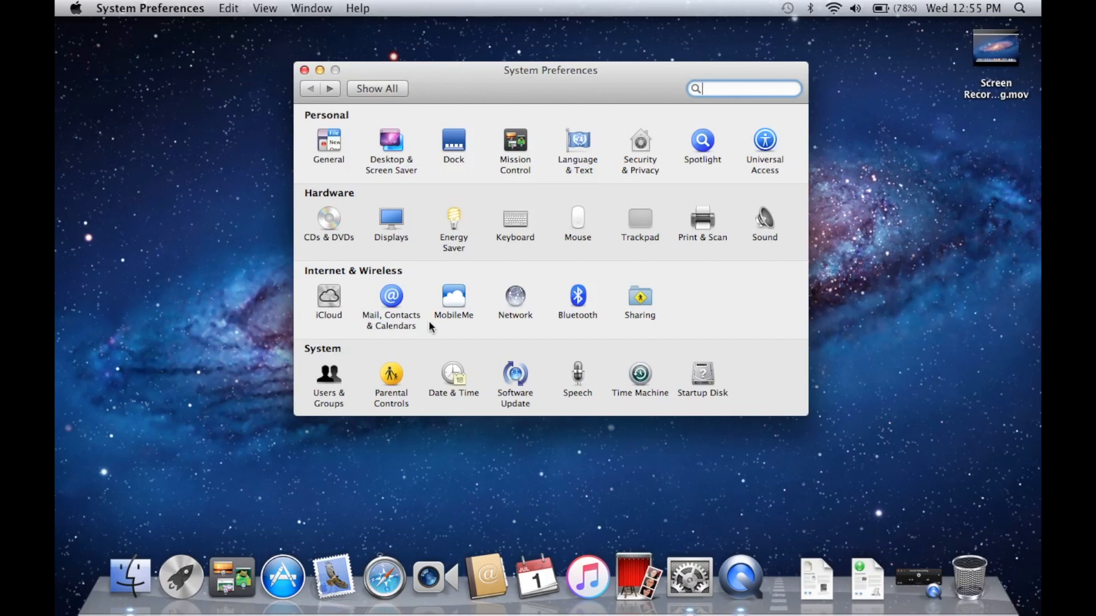
pyautogui.moveTo(438, 515)
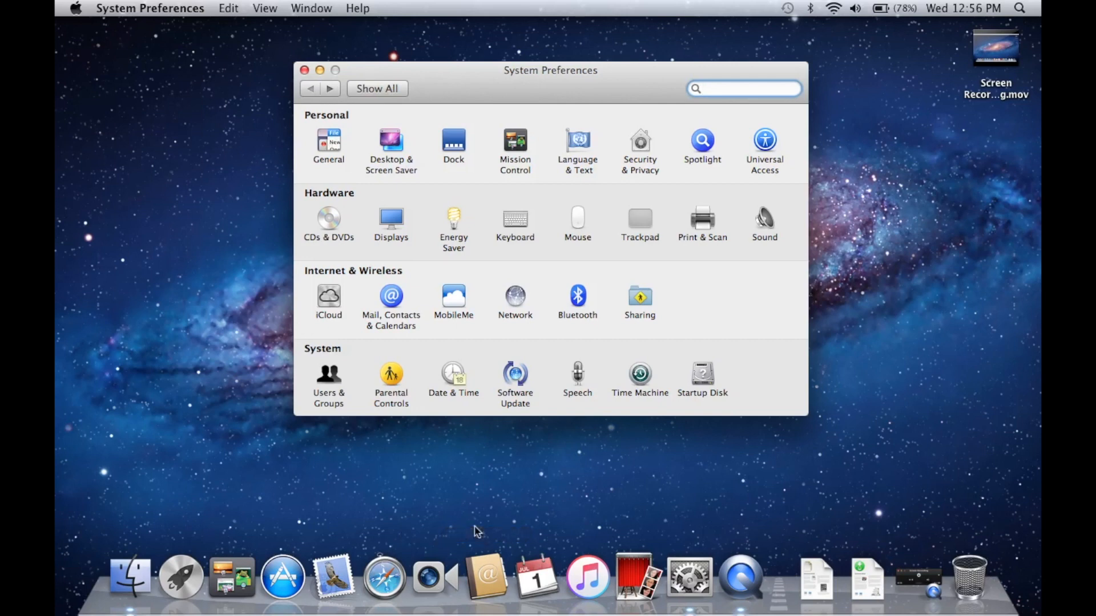
pyautogui.moveTo(611, 330)
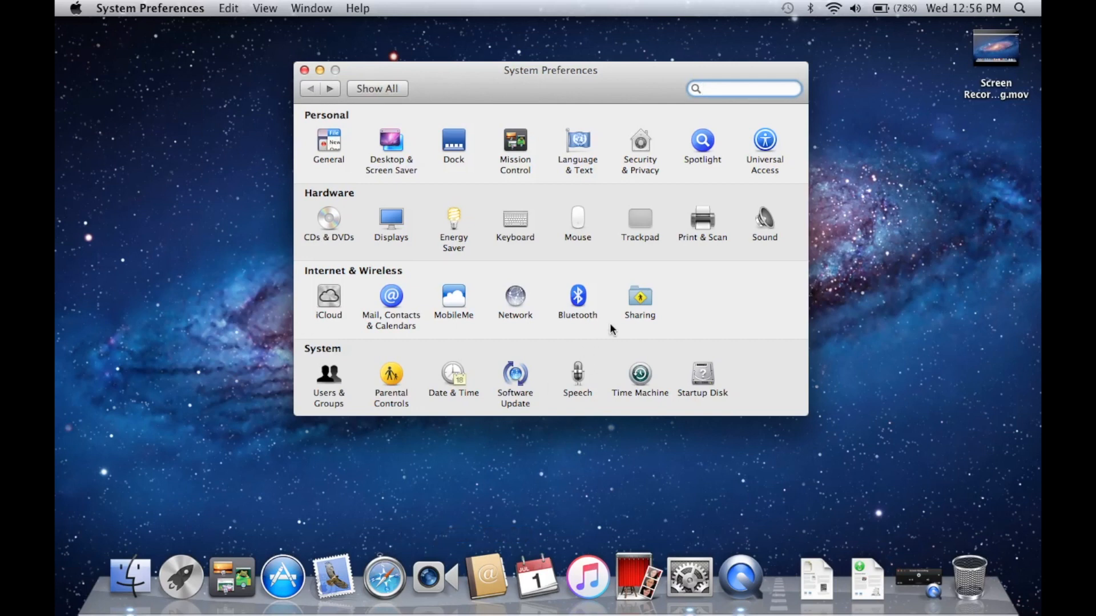
pyautogui.click(744, 89)
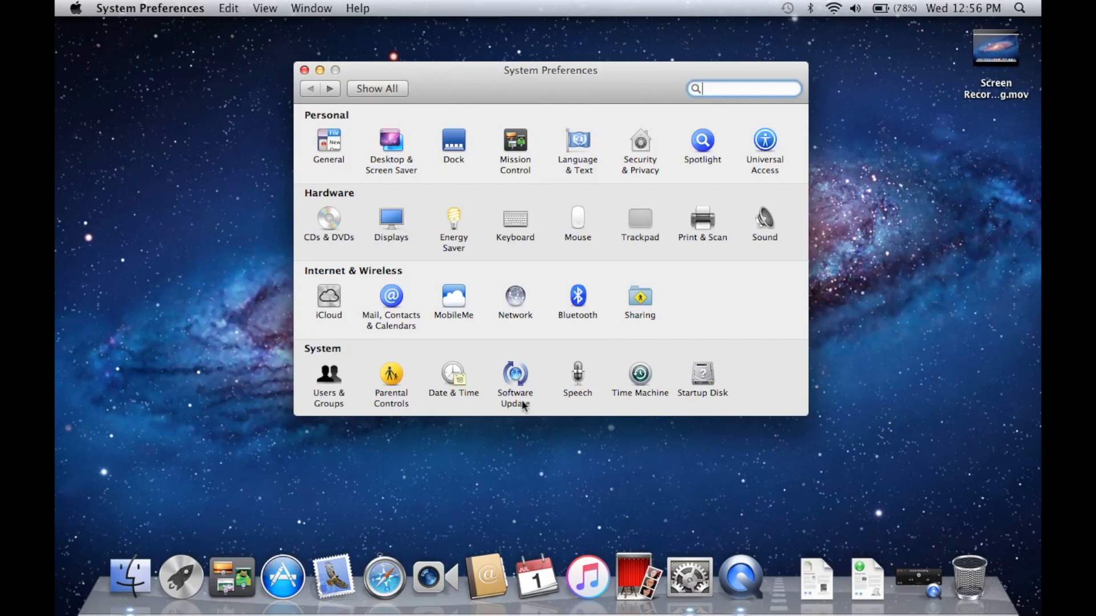
# - Open the Software Update pane and start a Check Now for new software
pyautogui.click(515, 372)
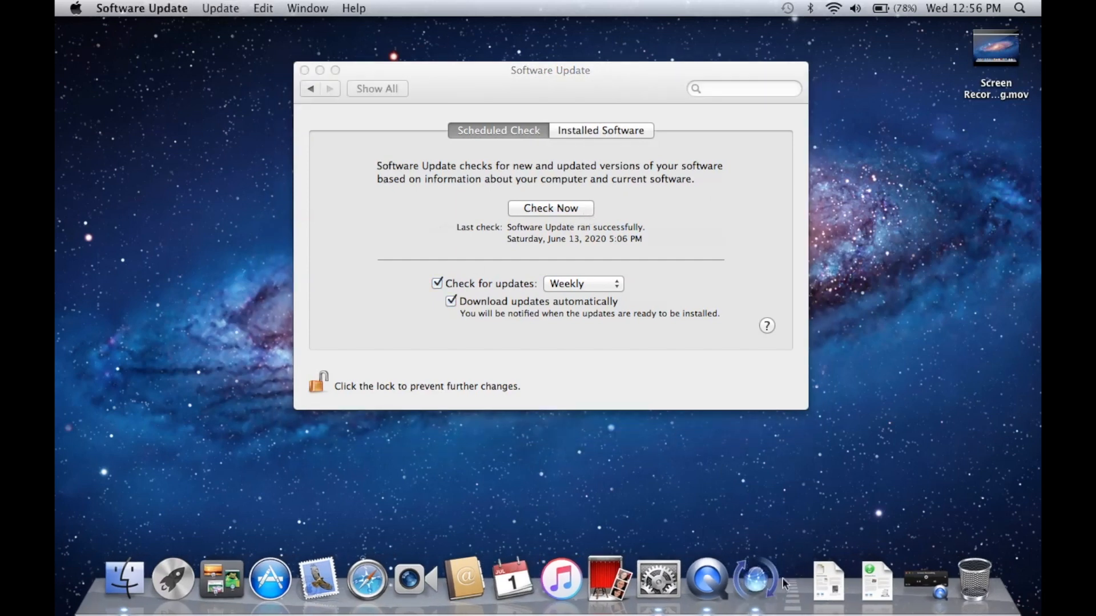
pyautogui.click(550, 208)
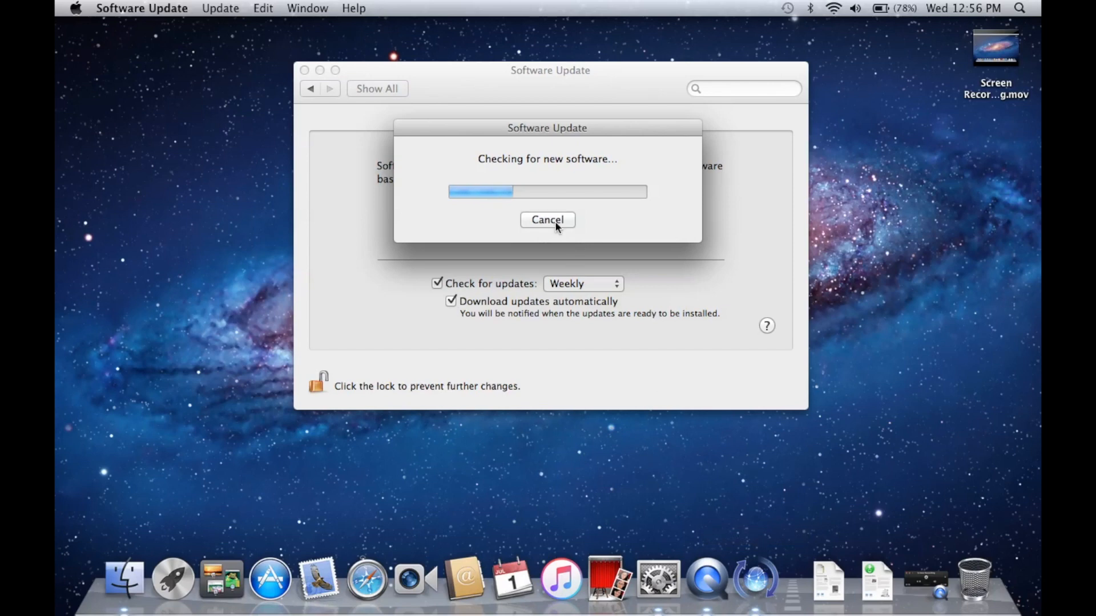
pyautogui.moveTo(320, 564)
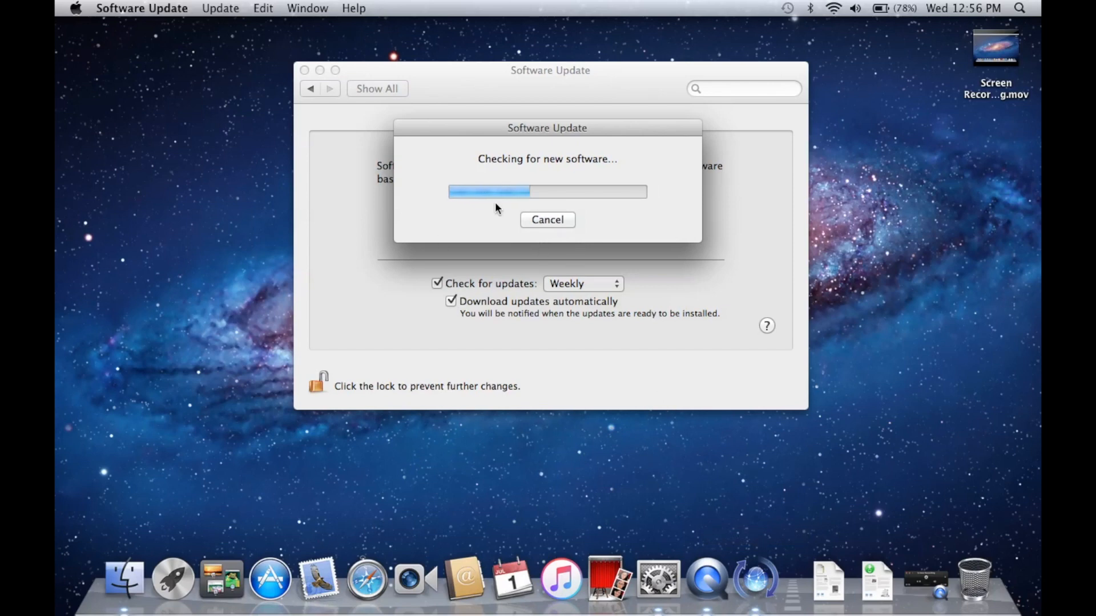
pyautogui.moveTo(269, 584)
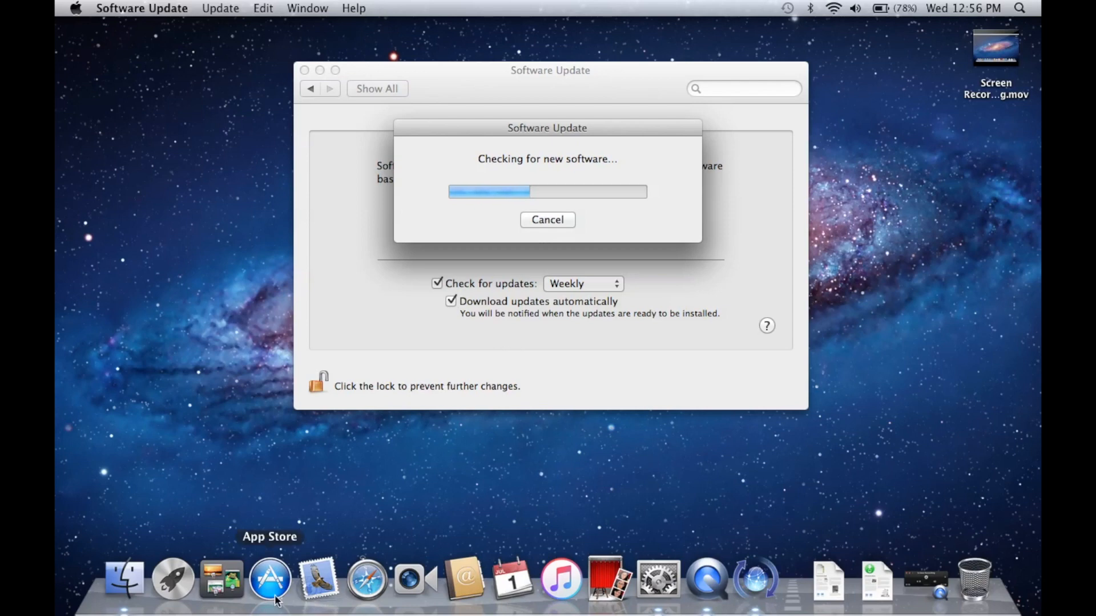
pyautogui.moveTo(437, 174)
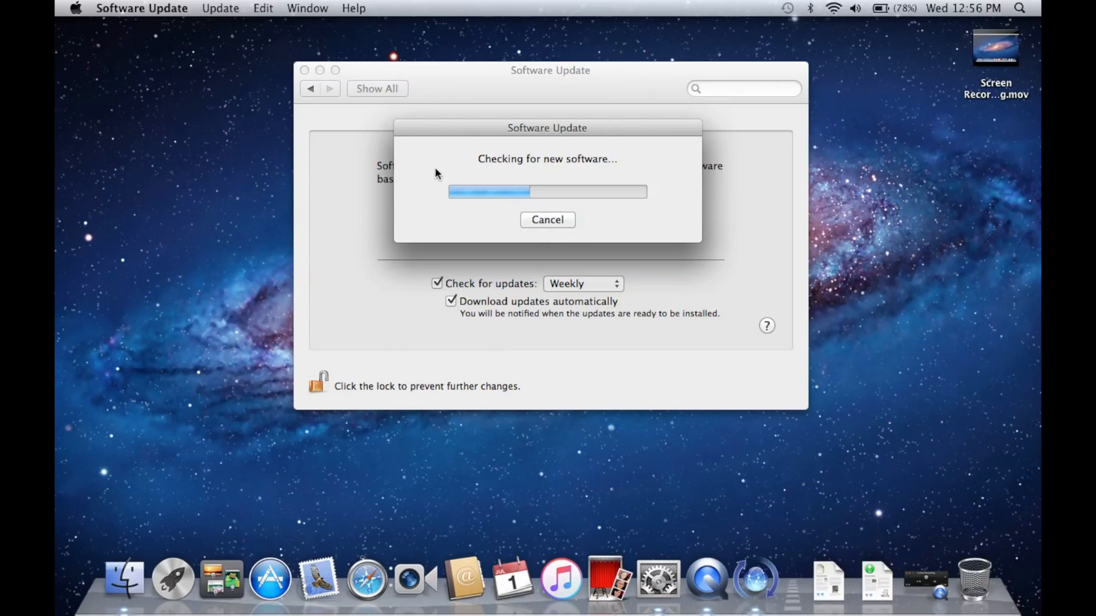
pyautogui.moveTo(522, 353)
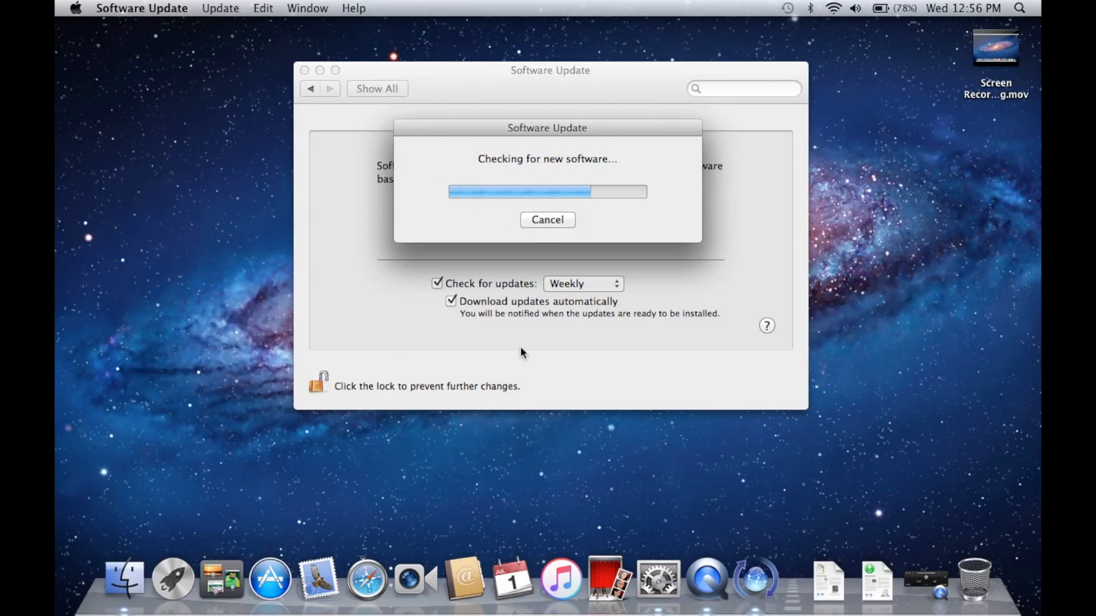
pyautogui.moveTo(420, 307)
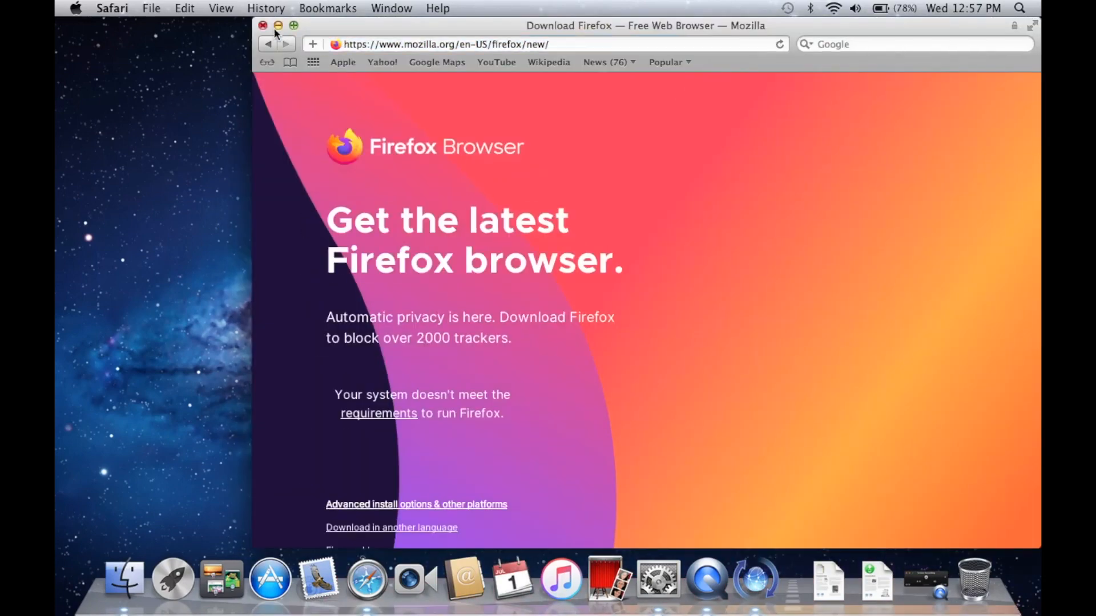
# - Put away the Firefox download window, reveal the desktop, and return to the Software Update prompt
pyautogui.click(343, 63)
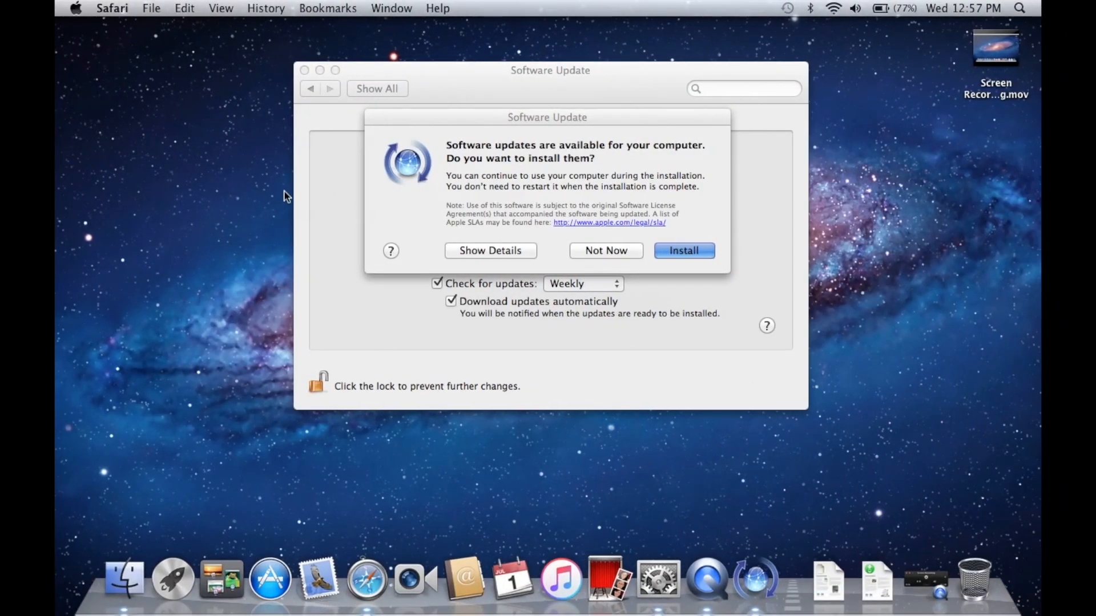
pyautogui.press('F3')
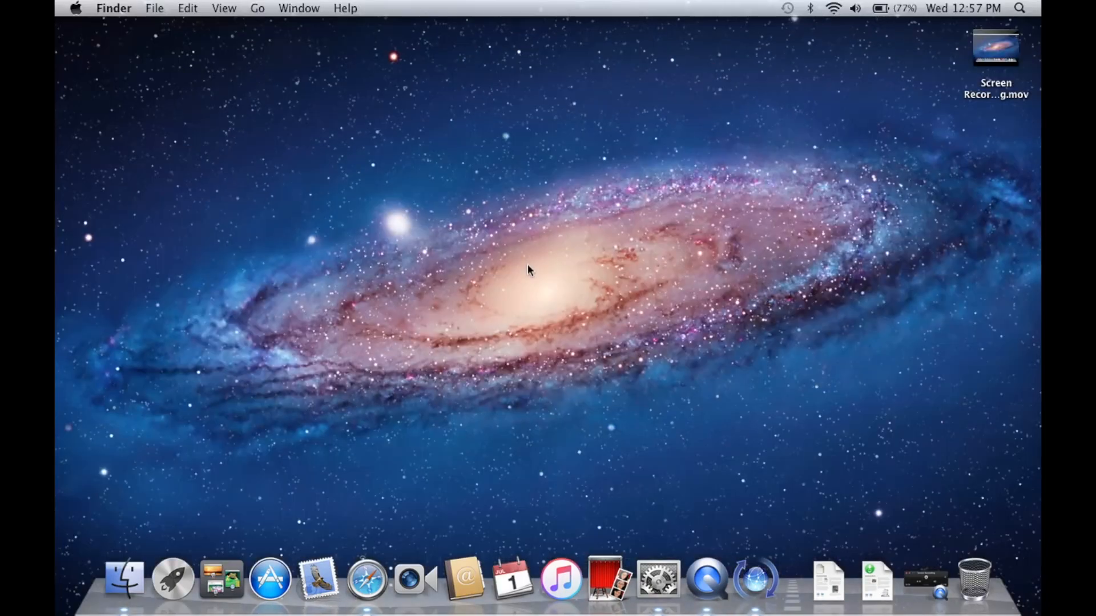
pyautogui.moveTo(556, 362)
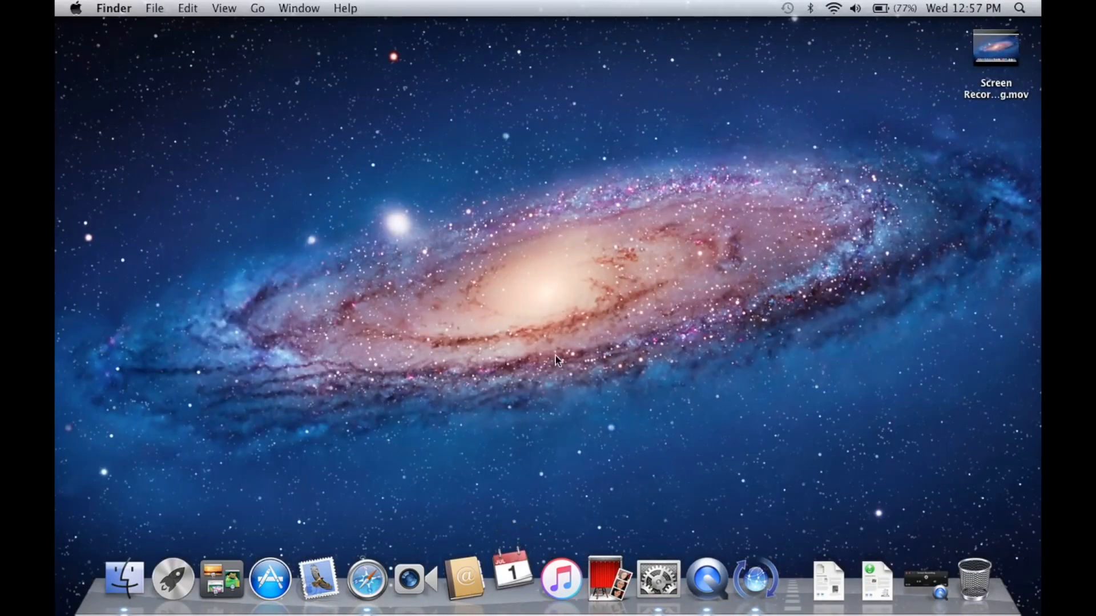
pyautogui.click(507, 582)
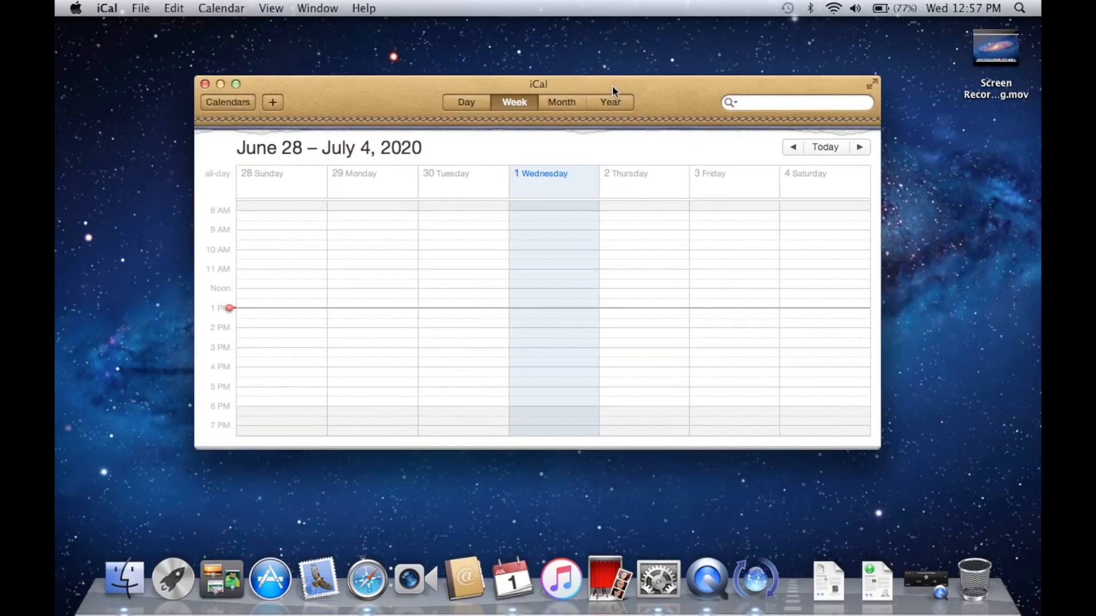
pyautogui.moveTo(379, 216)
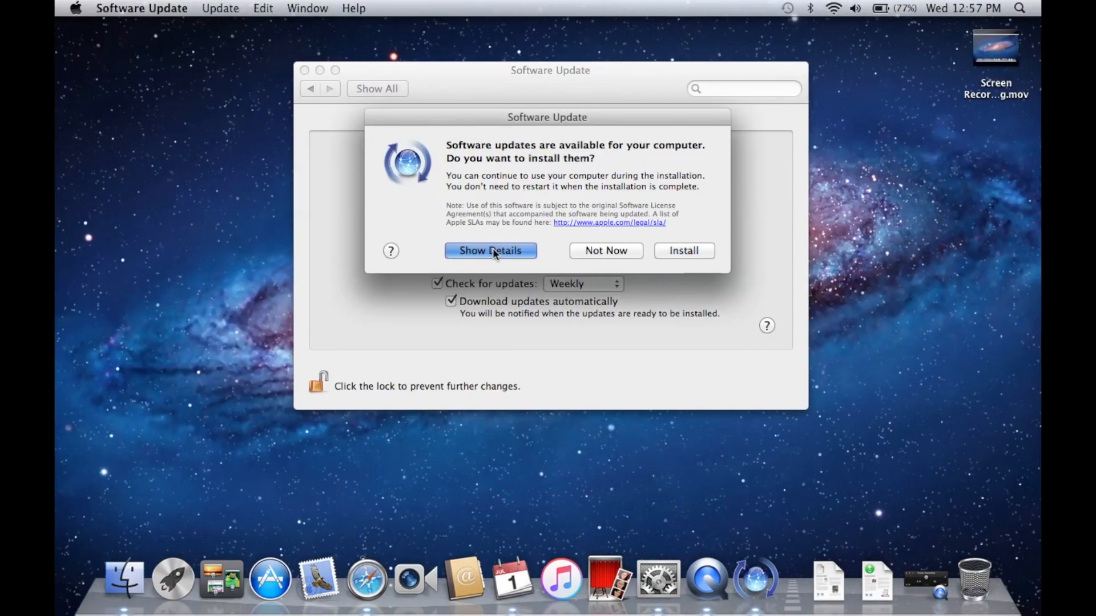
# - Install both Safari 6.1.6 updates, continuing past the battery power warning
pyautogui.click(491, 251)
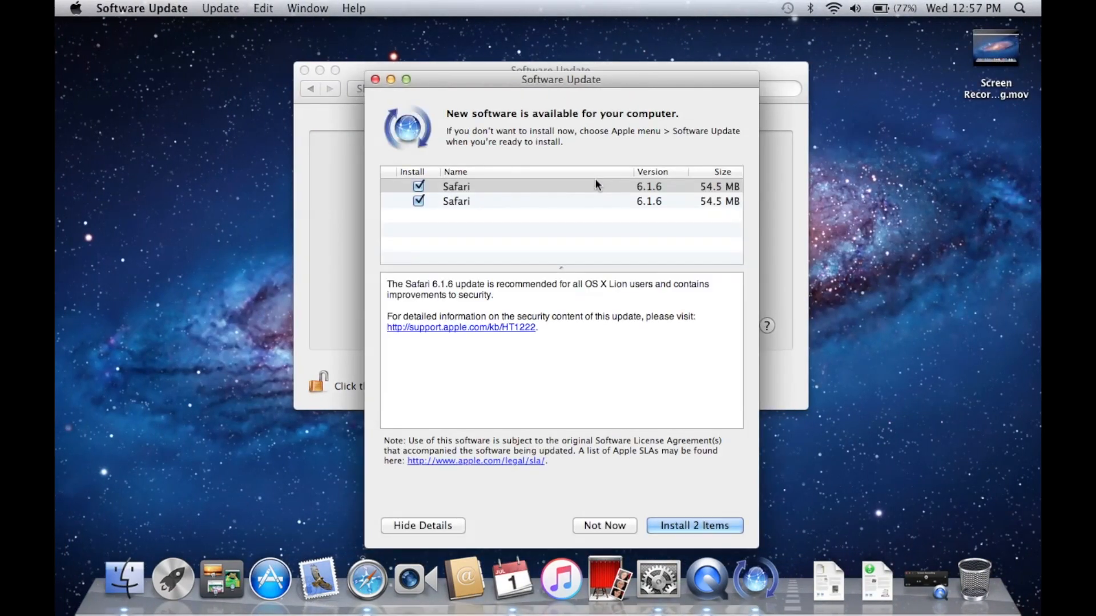
pyautogui.moveTo(625, 225)
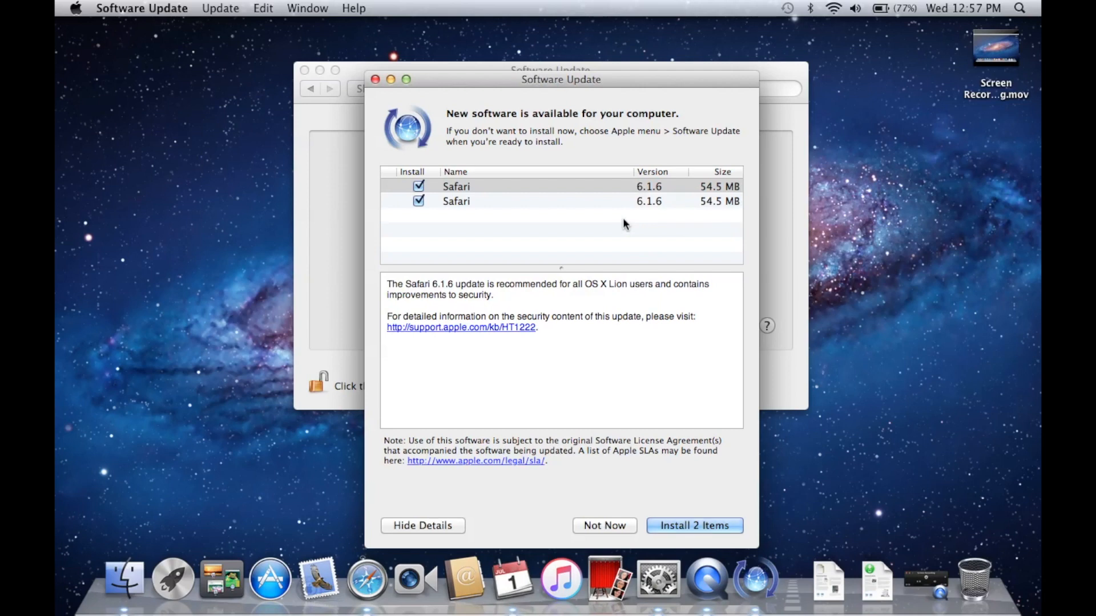
pyautogui.click(695, 525)
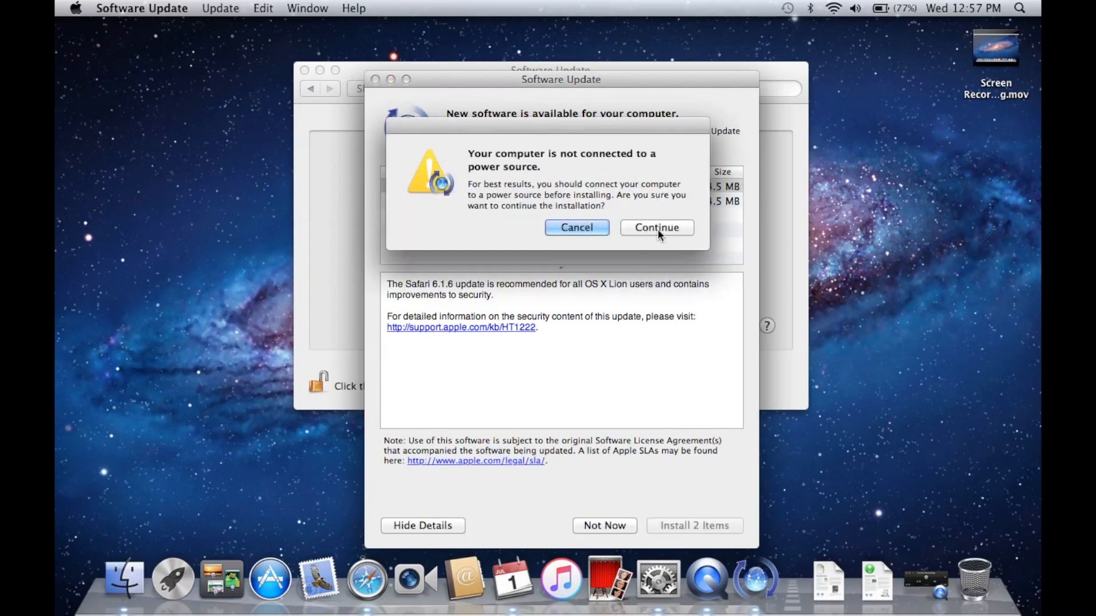
pyautogui.click(657, 227)
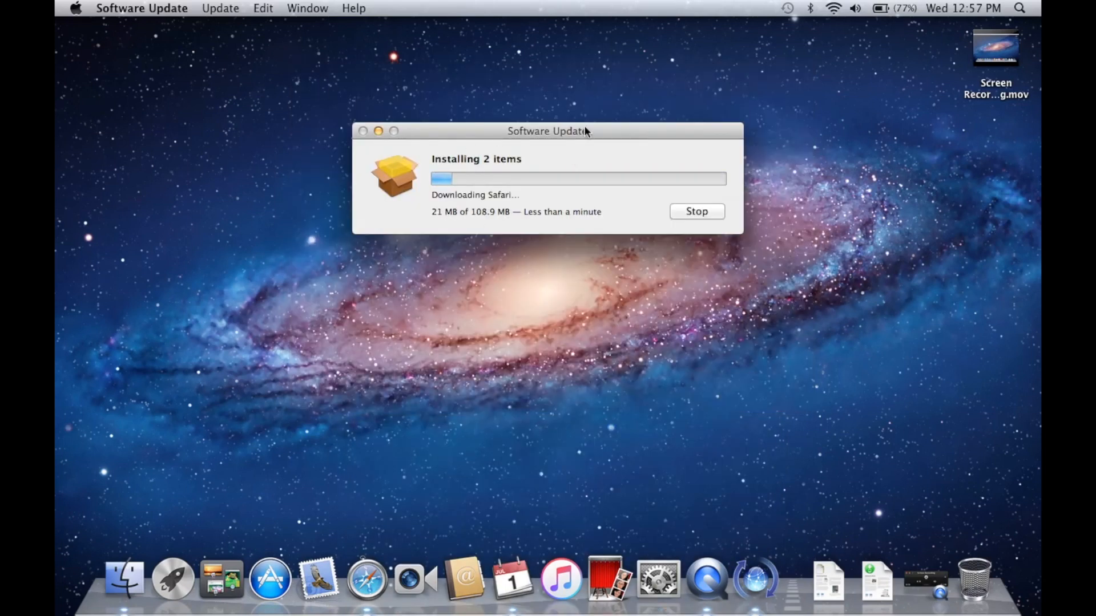
pyautogui.moveTo(644, 98)
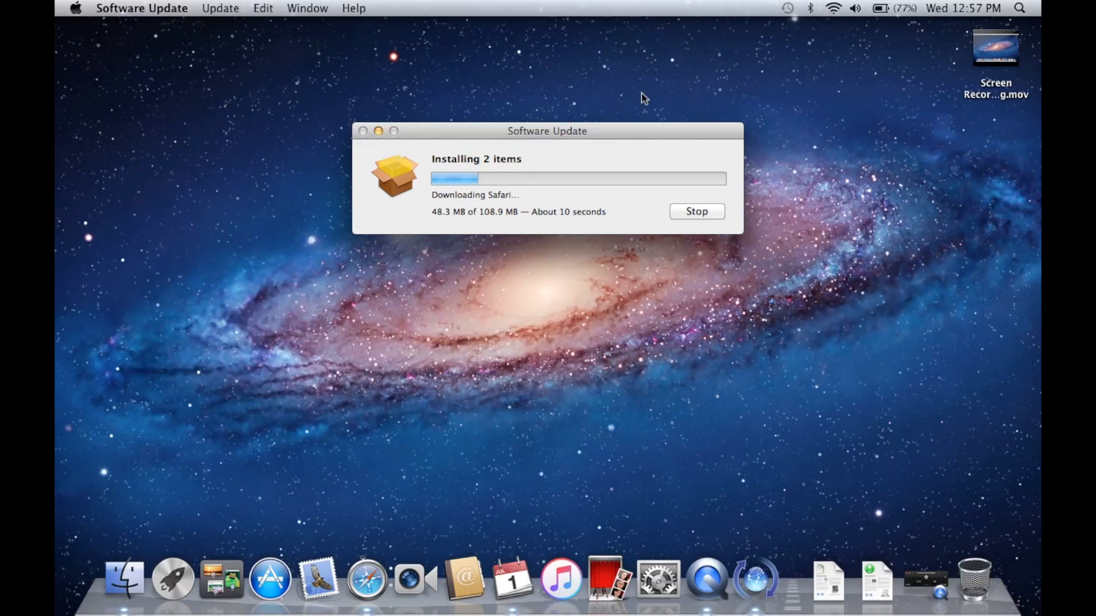
pyautogui.moveTo(491, 426)
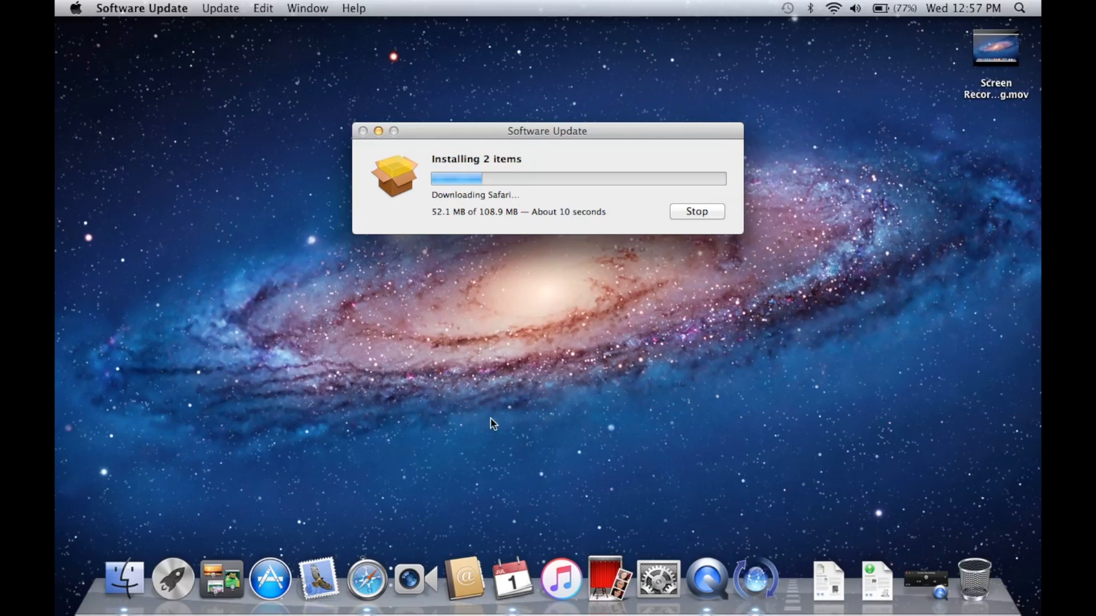
pyautogui.moveTo(319, 588)
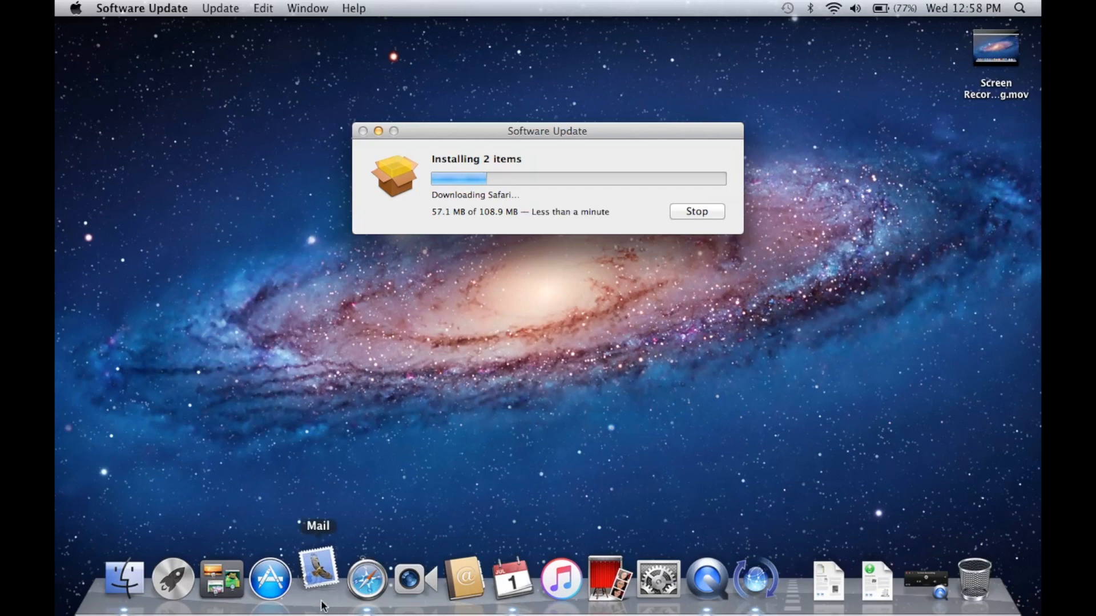
# - Launch Mail from the Dock to reach its Welcome to Mail account setup screen
pyautogui.click(318, 584)
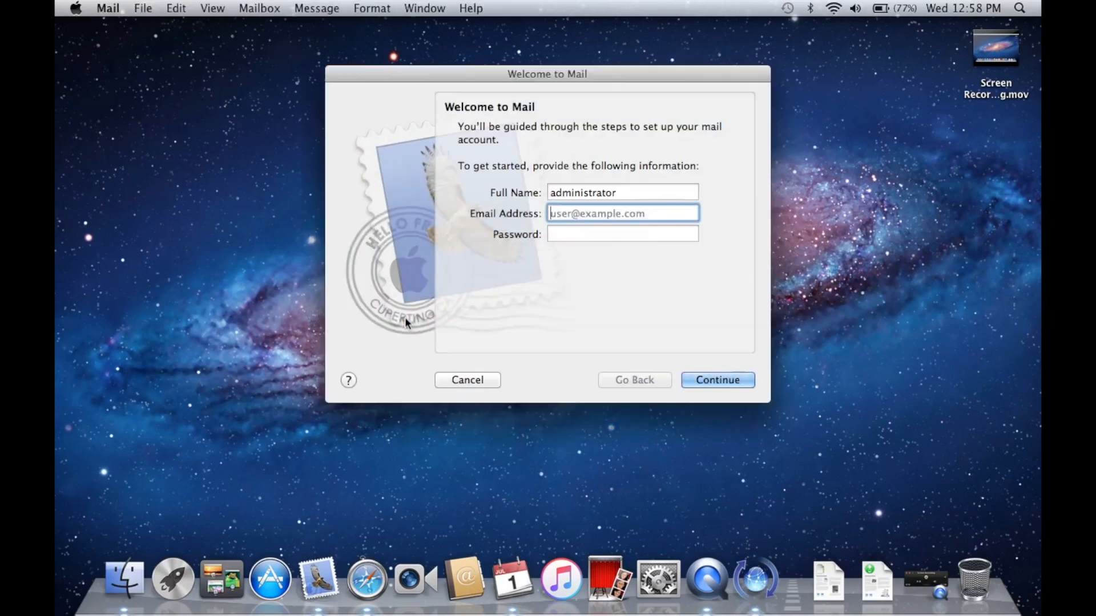
pyautogui.moveTo(478, 368)
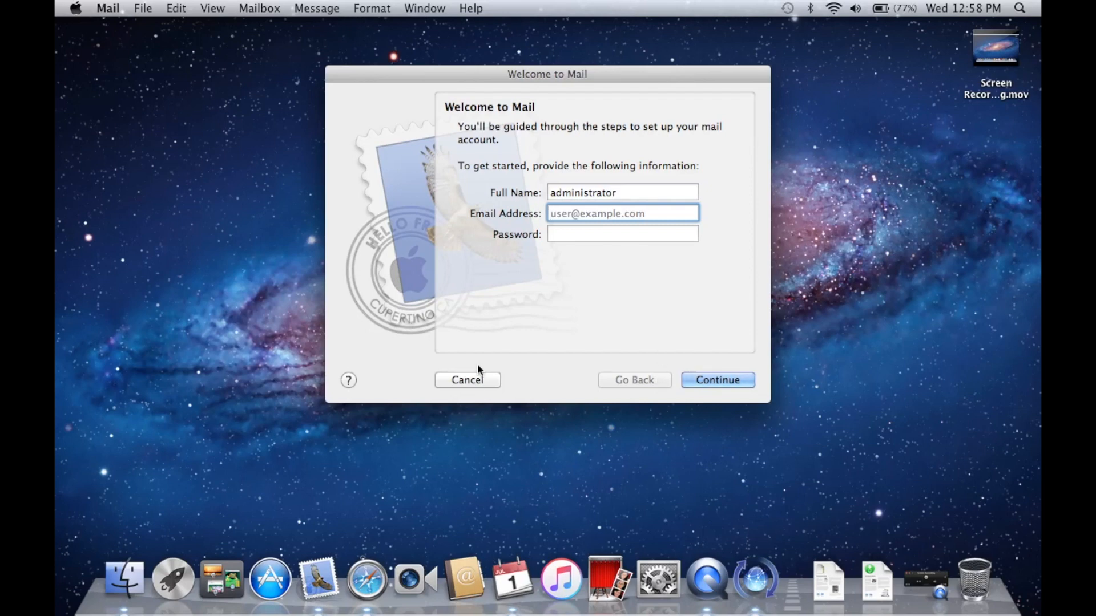